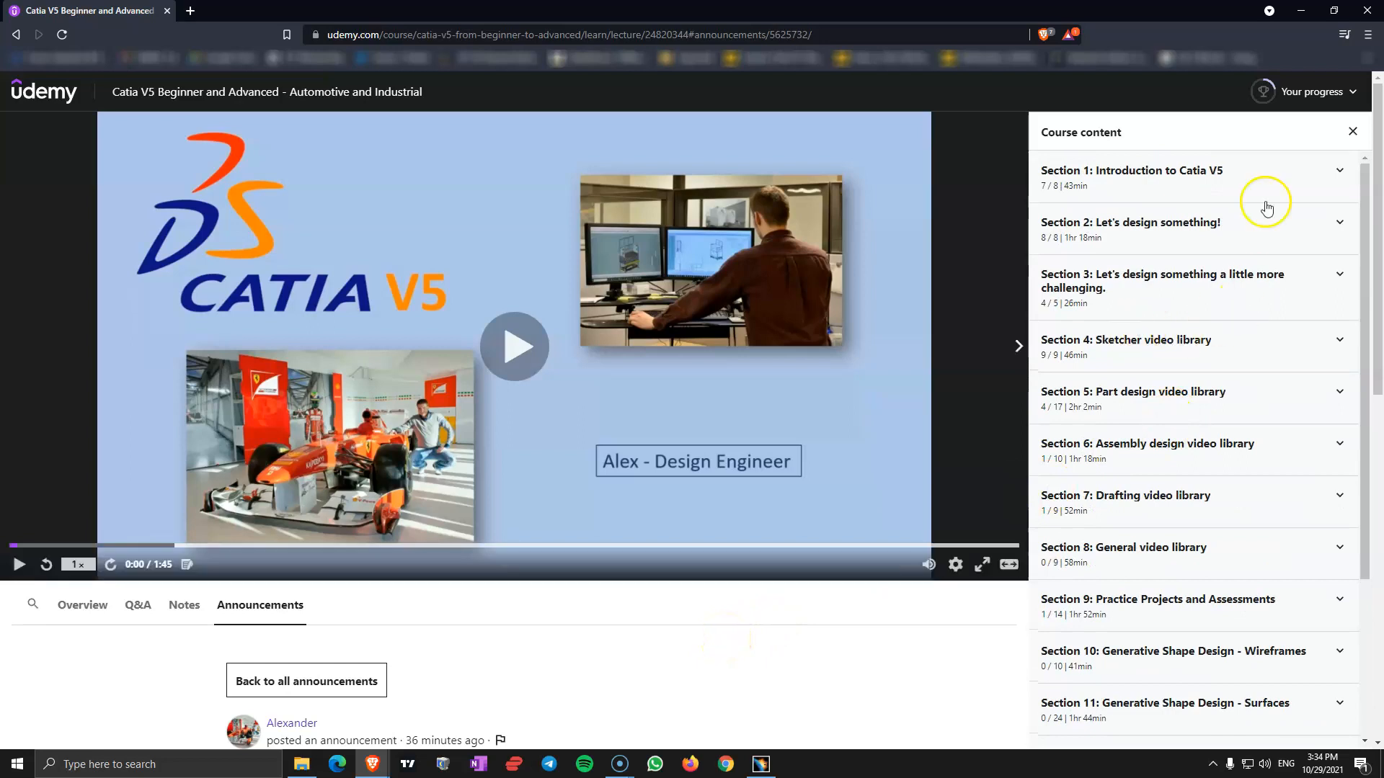
pyautogui.moveTo(803, 310)
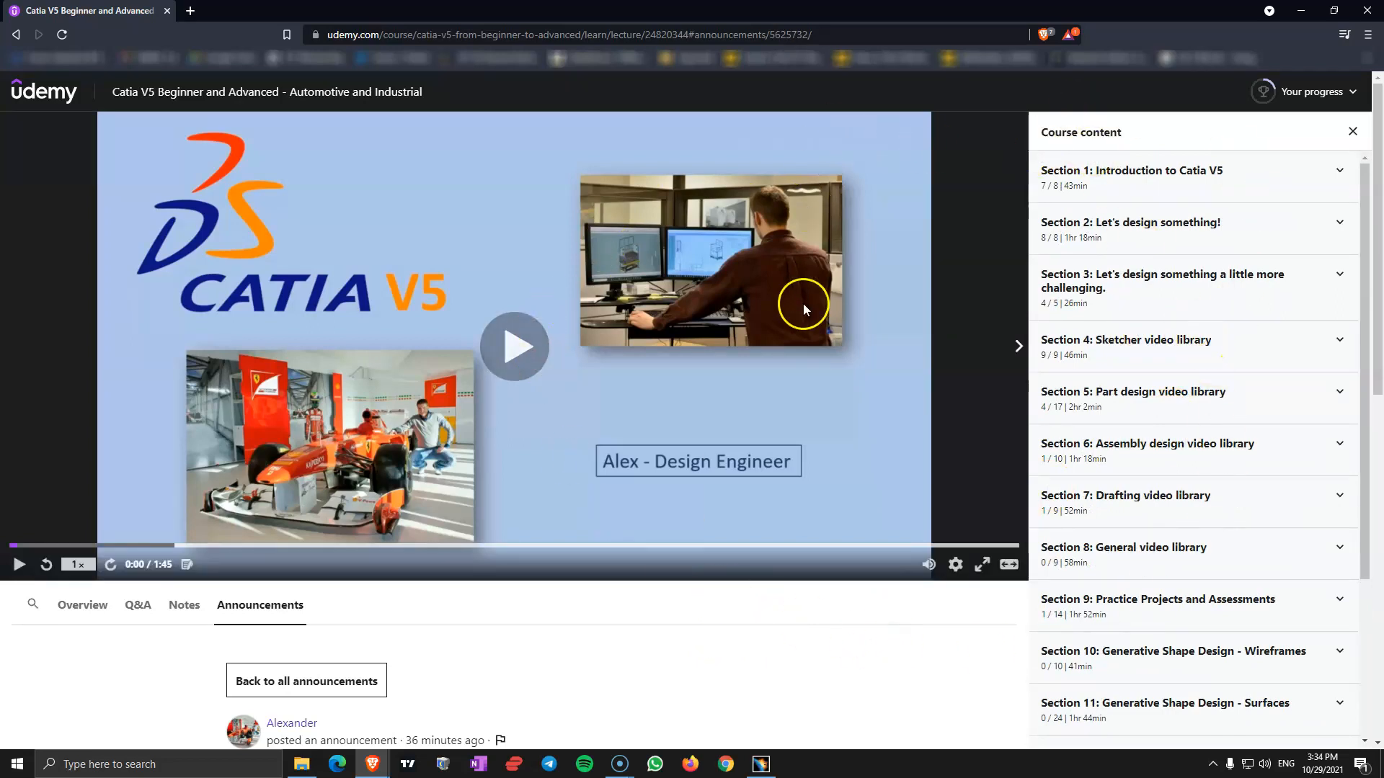
pyautogui.moveTo(1180, 186)
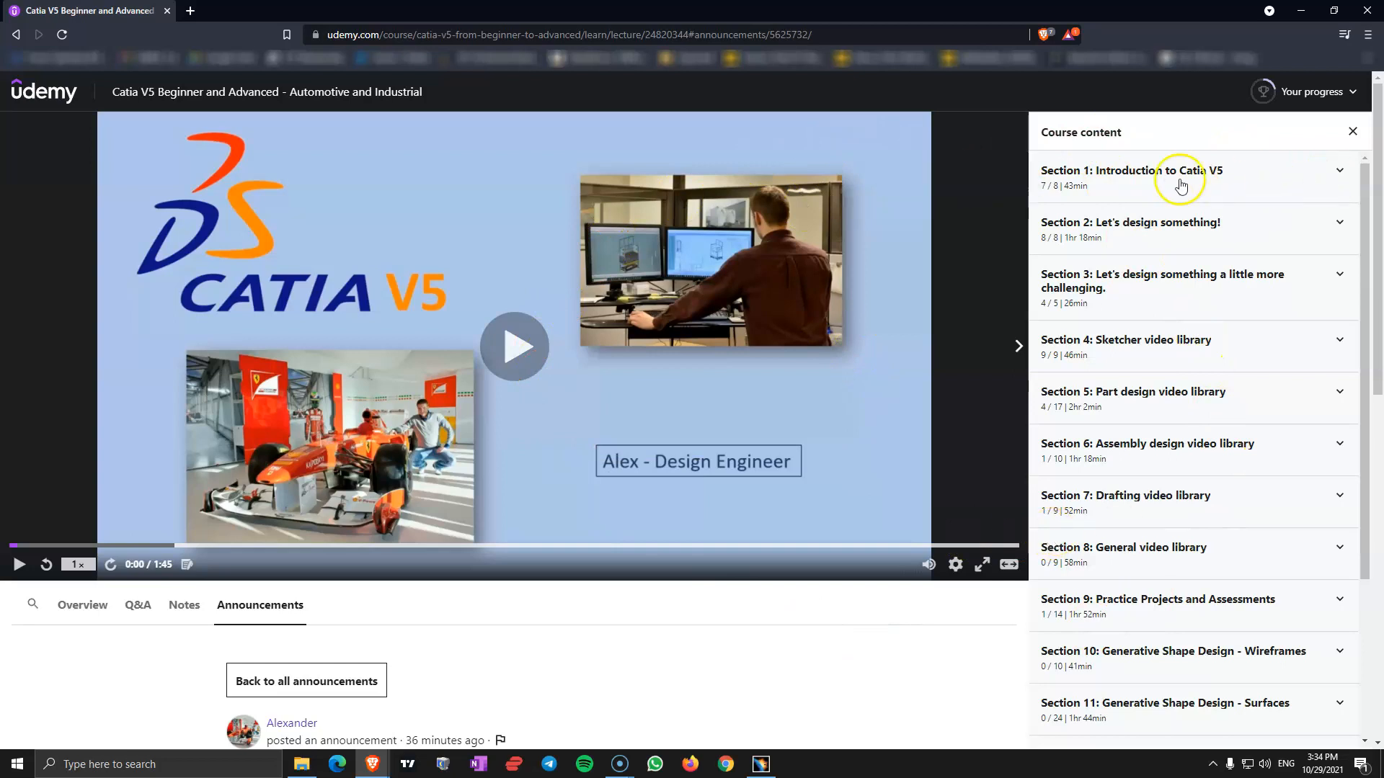
# Open Section 1 and Section 5: Part design video library, then collapse Section 5 again
pyautogui.click(1148, 176)
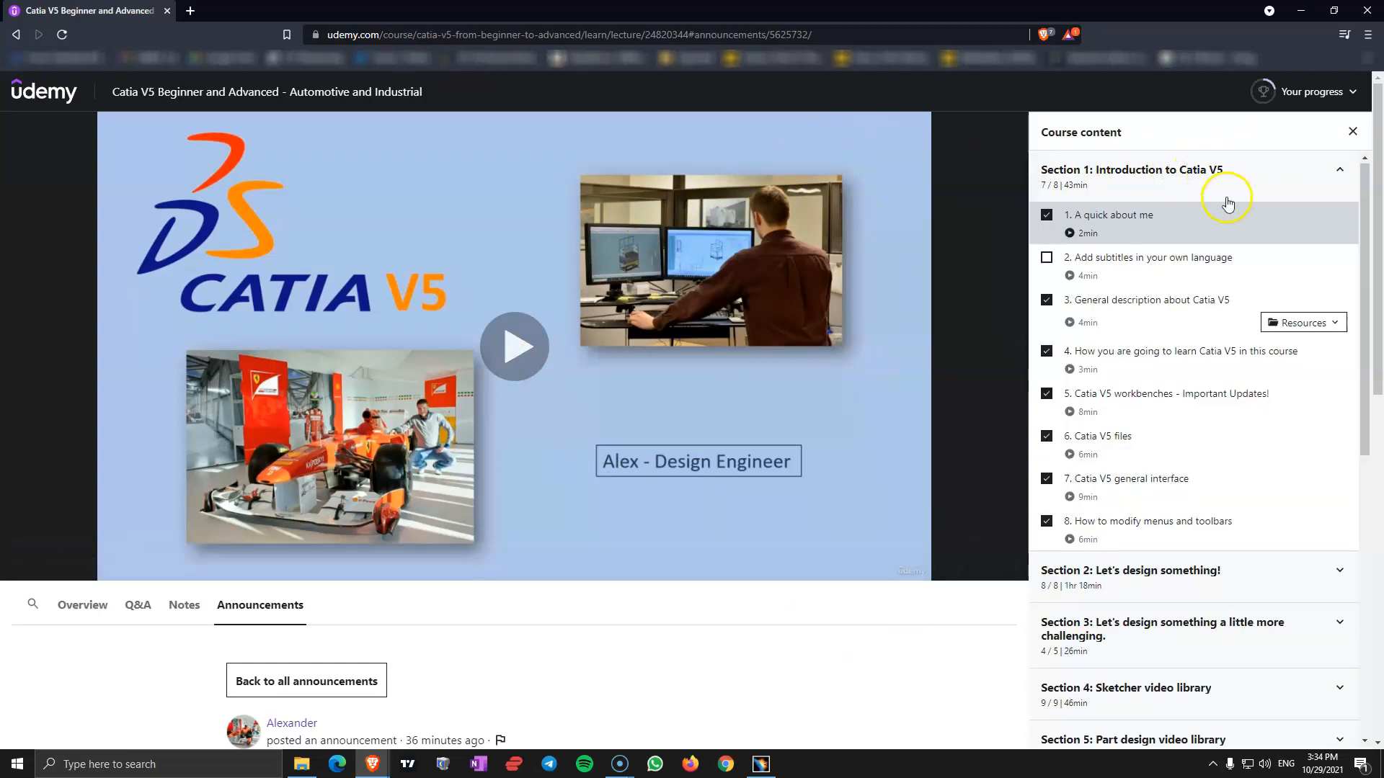
pyautogui.moveTo(1134, 500)
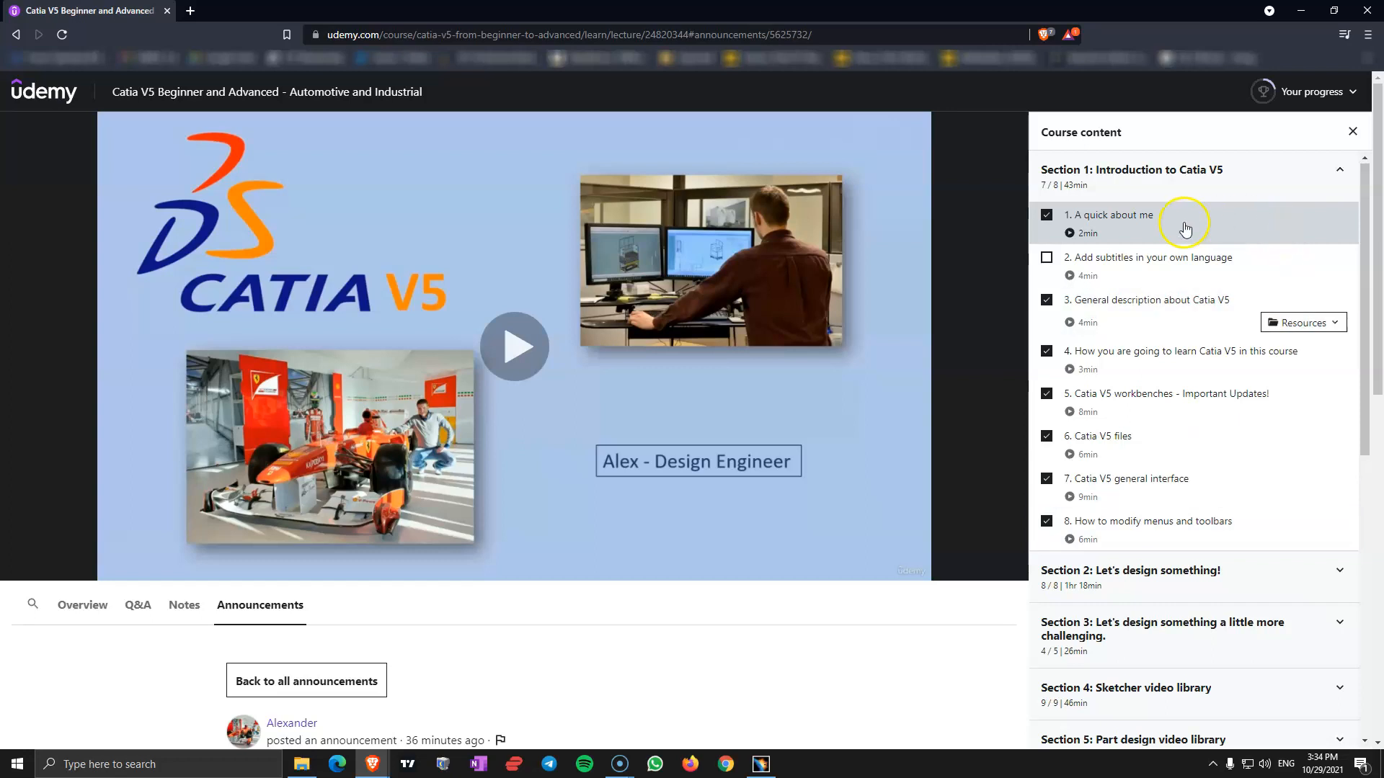
pyautogui.moveTo(1094, 263)
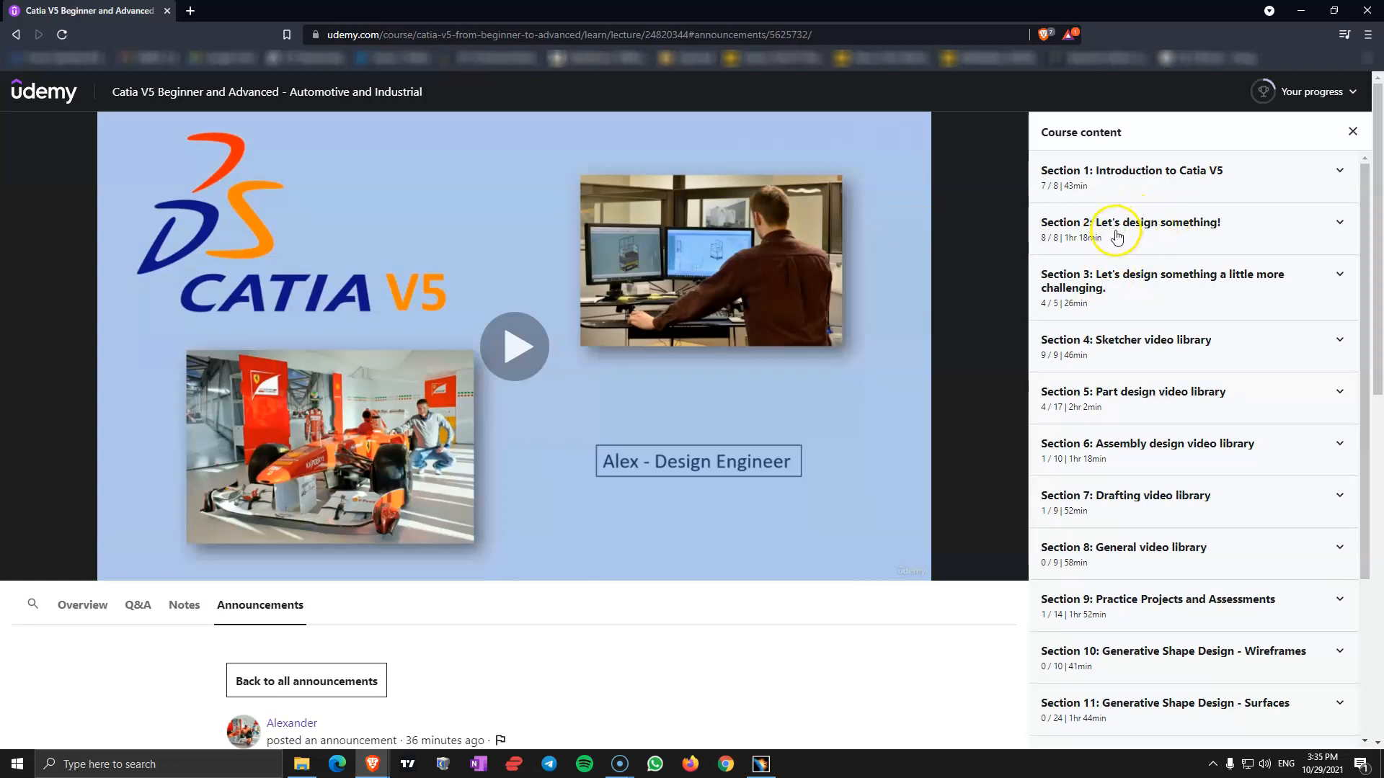
pyautogui.moveTo(1139, 223)
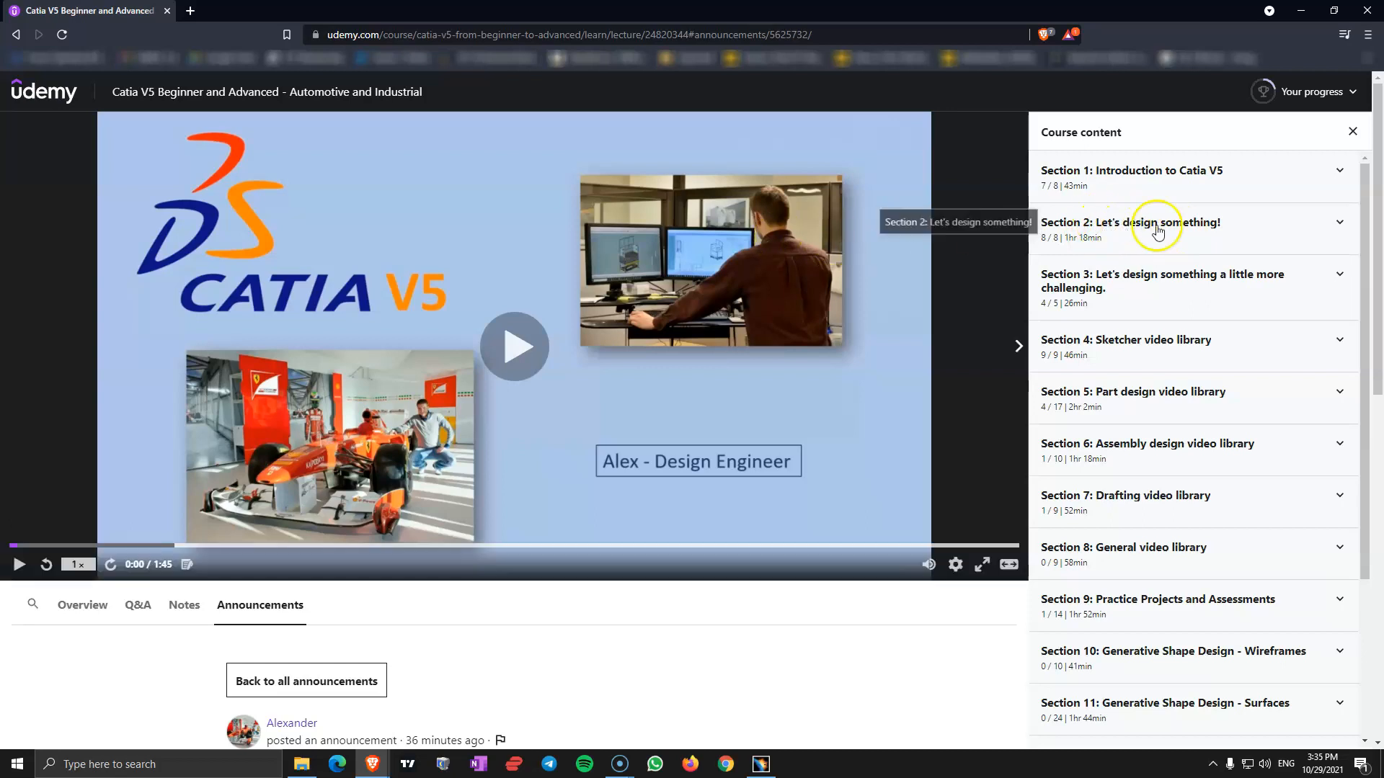
pyautogui.moveTo(1190, 617)
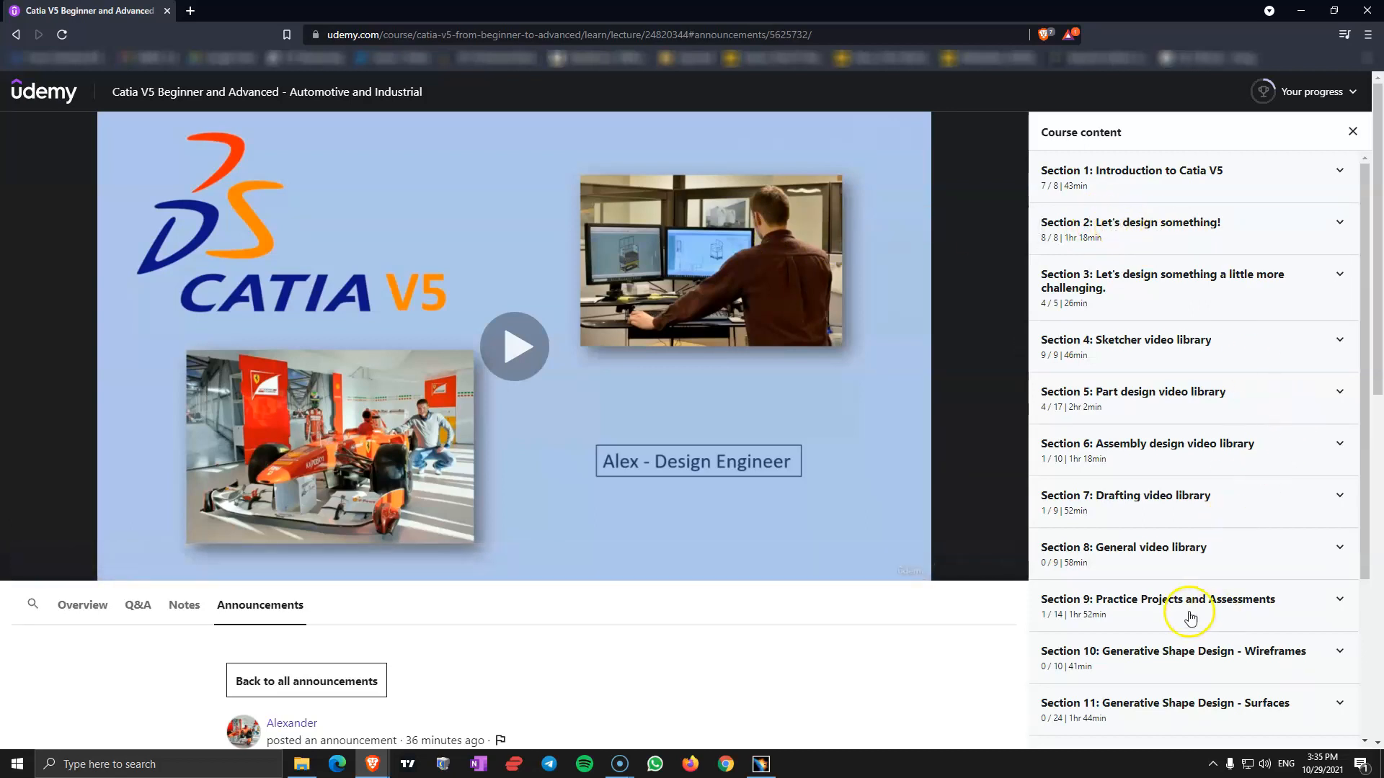
pyautogui.moveTo(1075, 225)
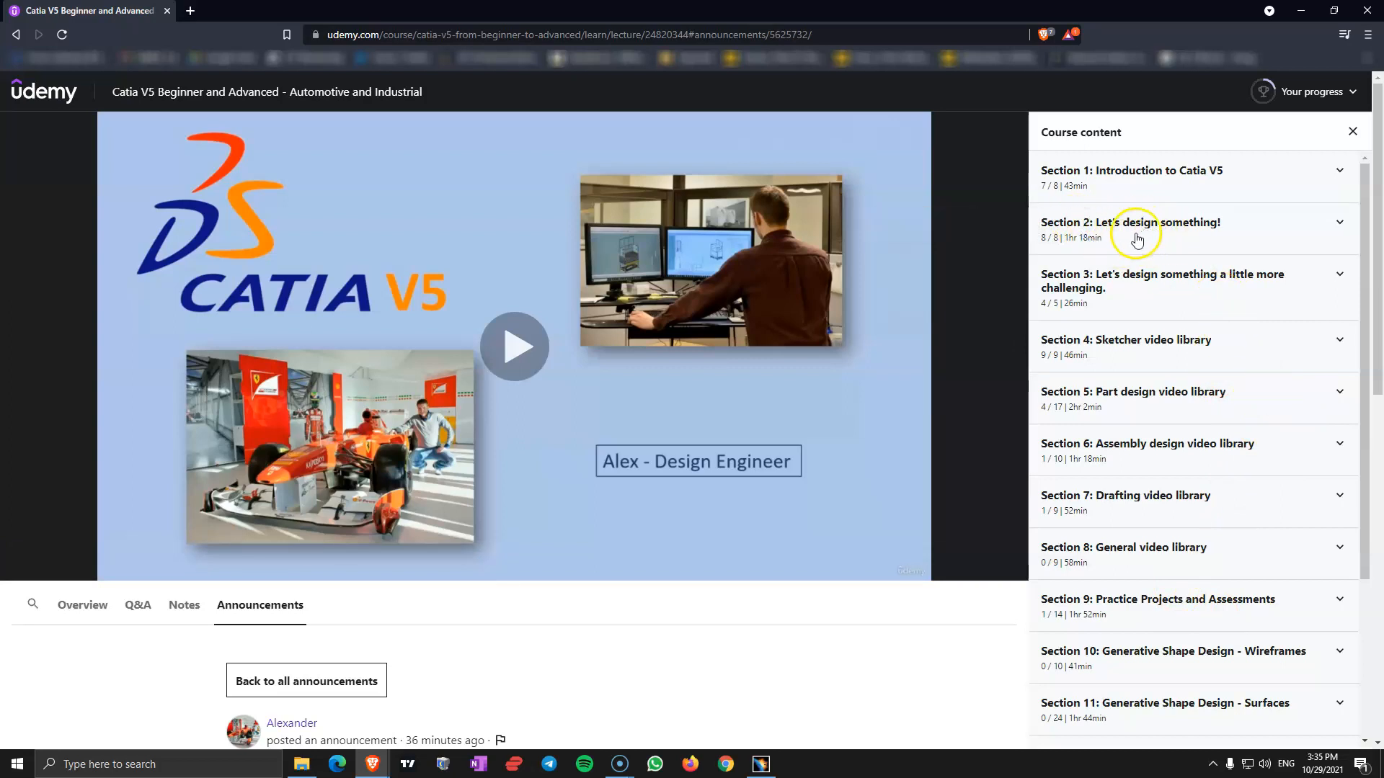
pyautogui.moveTo(1101, 289)
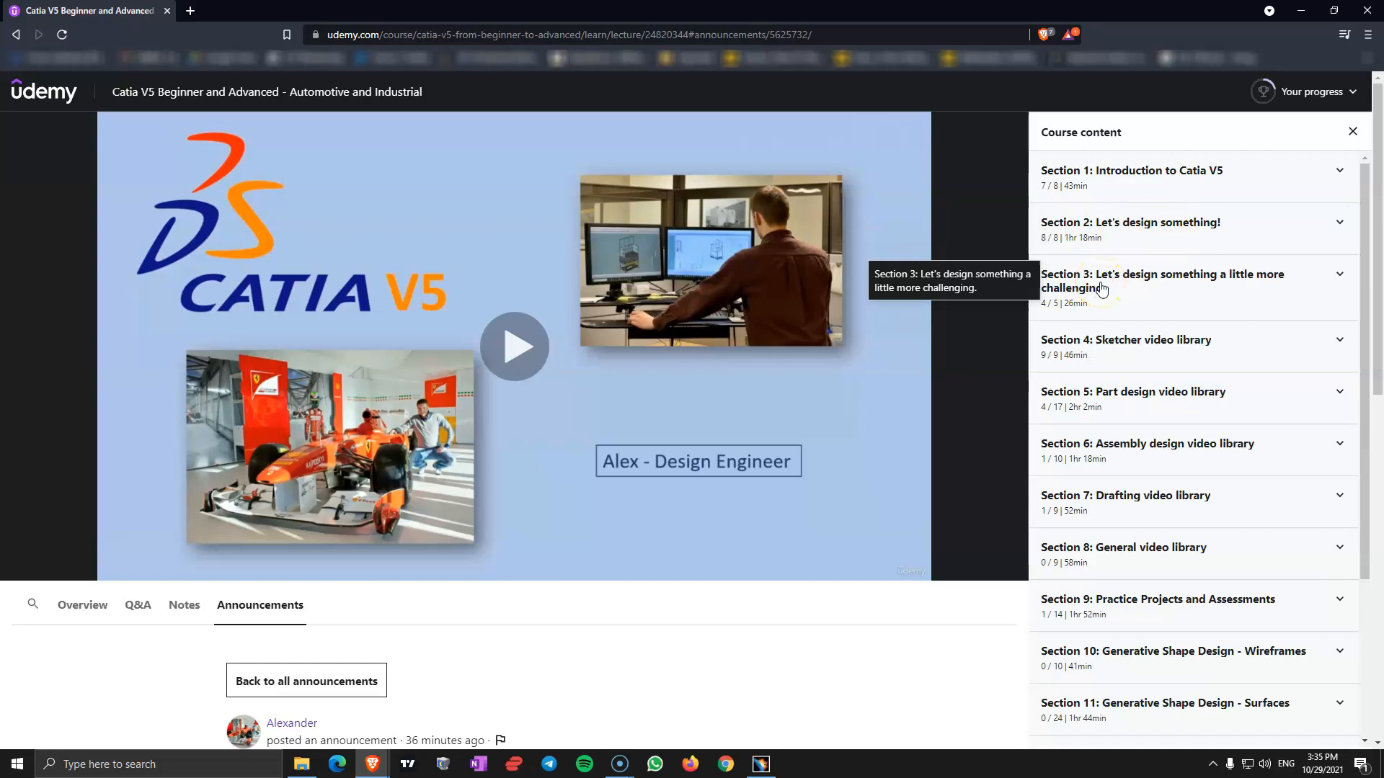
pyautogui.moveTo(1137, 283)
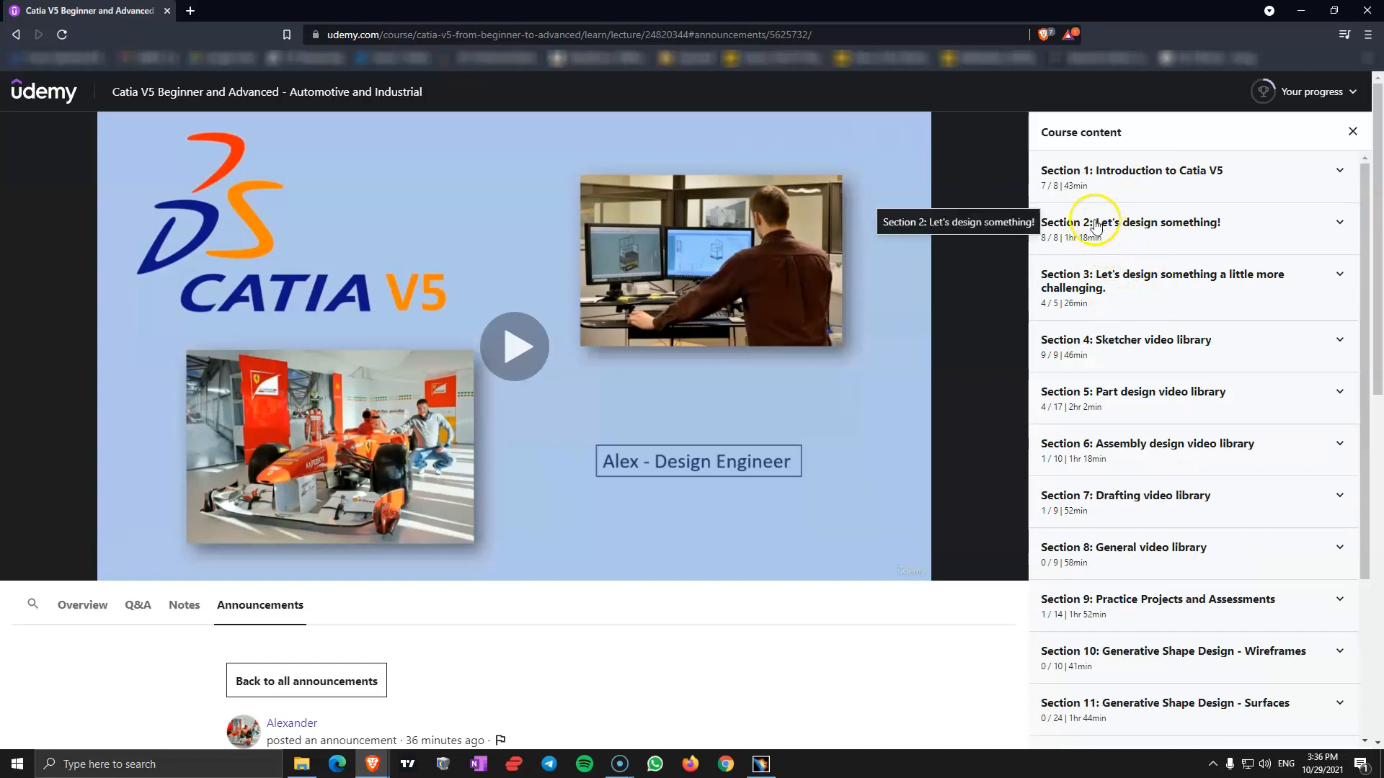
pyautogui.moveTo(1095, 280)
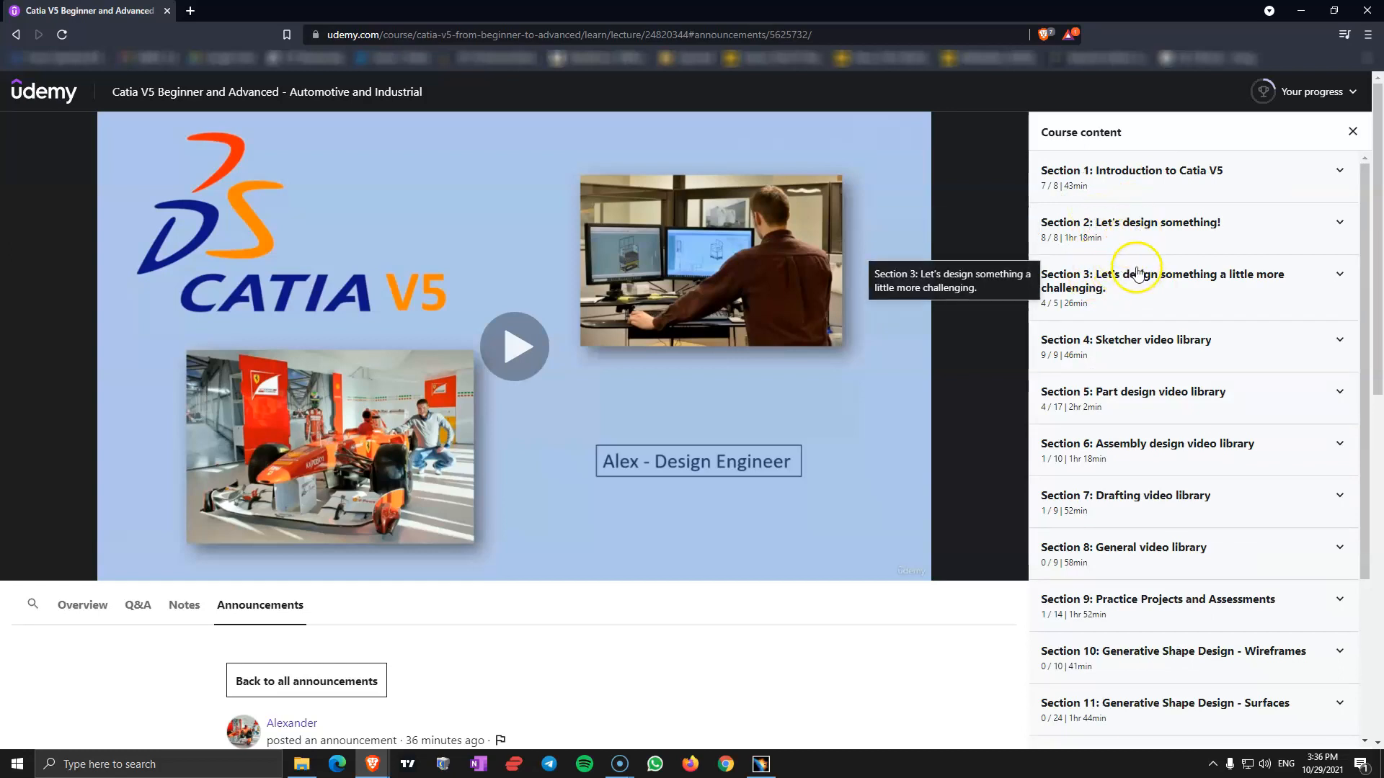
pyautogui.moveTo(1123, 243)
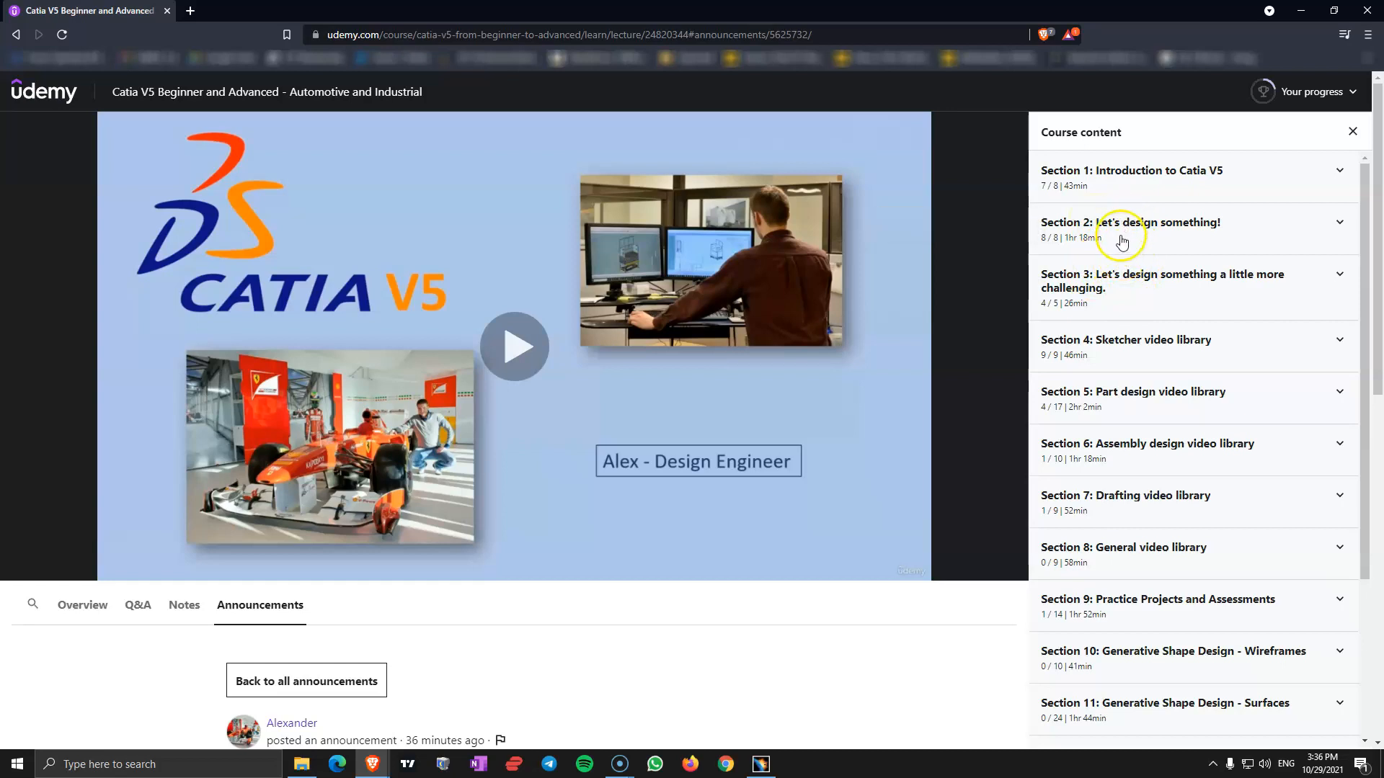
pyautogui.moveTo(1139, 287)
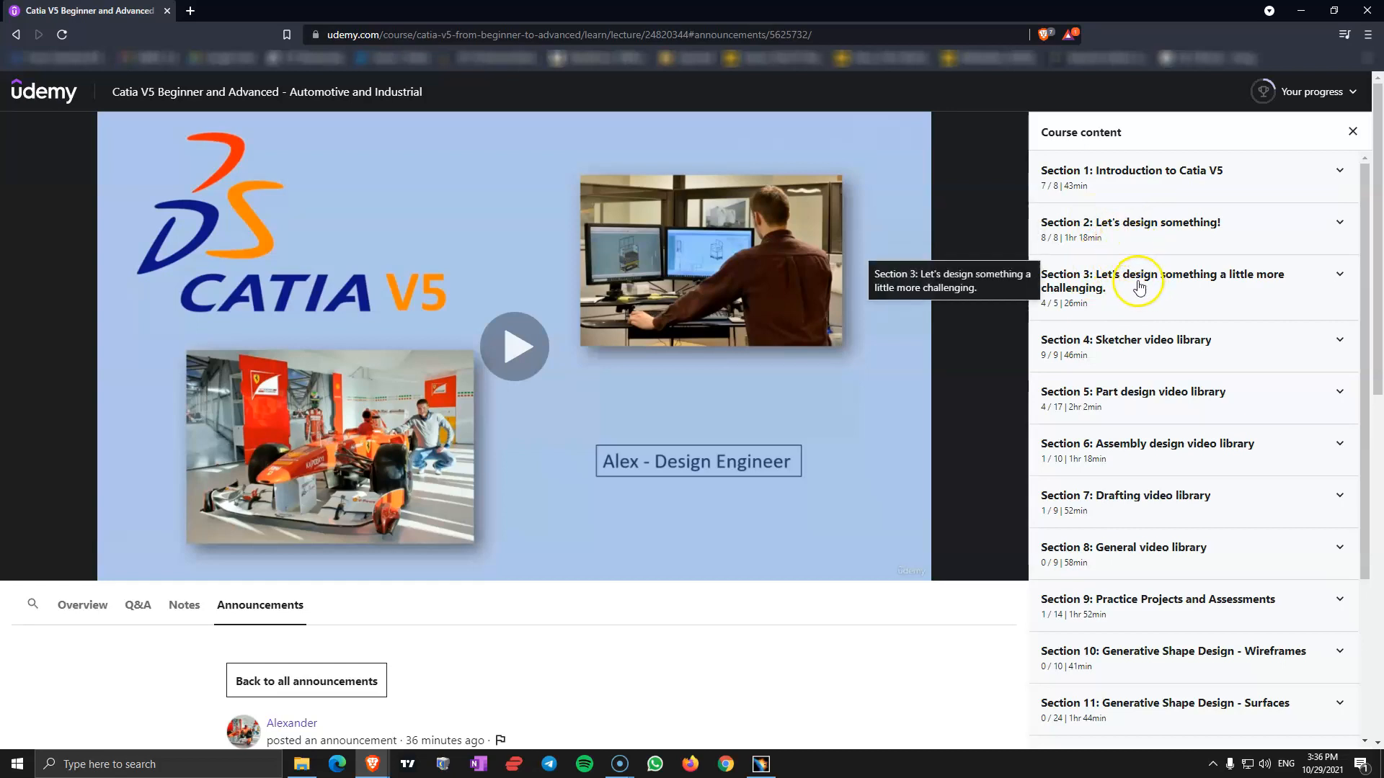
pyautogui.moveTo(1139, 233)
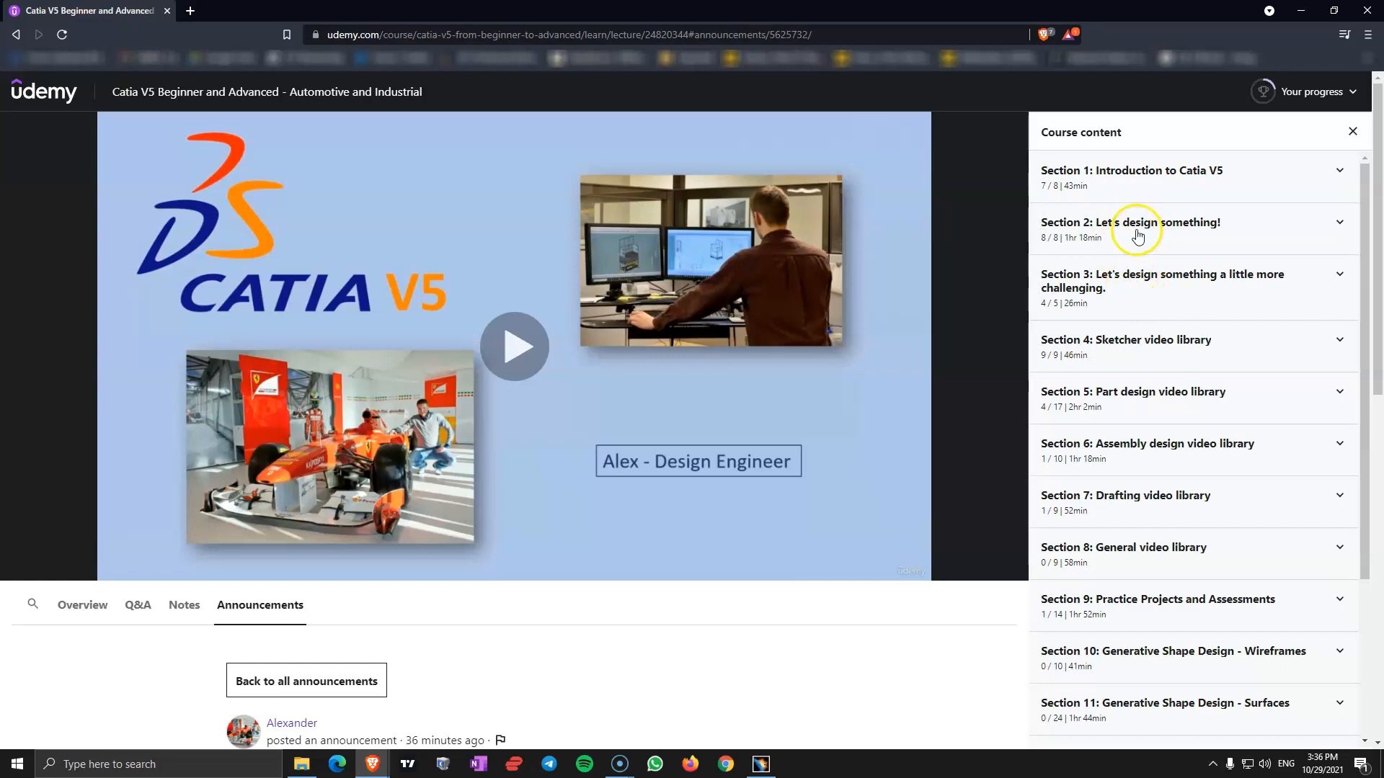
pyautogui.moveTo(1112, 278)
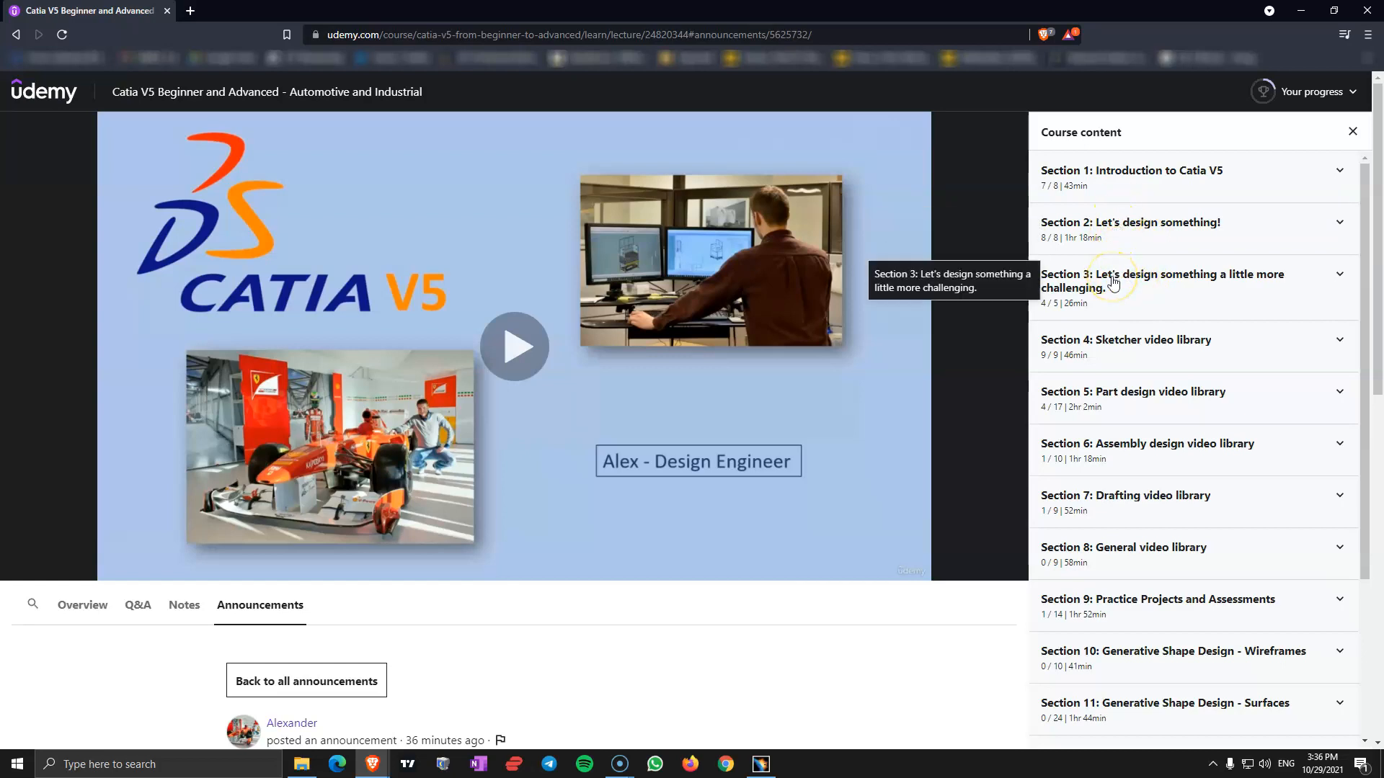
pyautogui.moveTo(1173, 329)
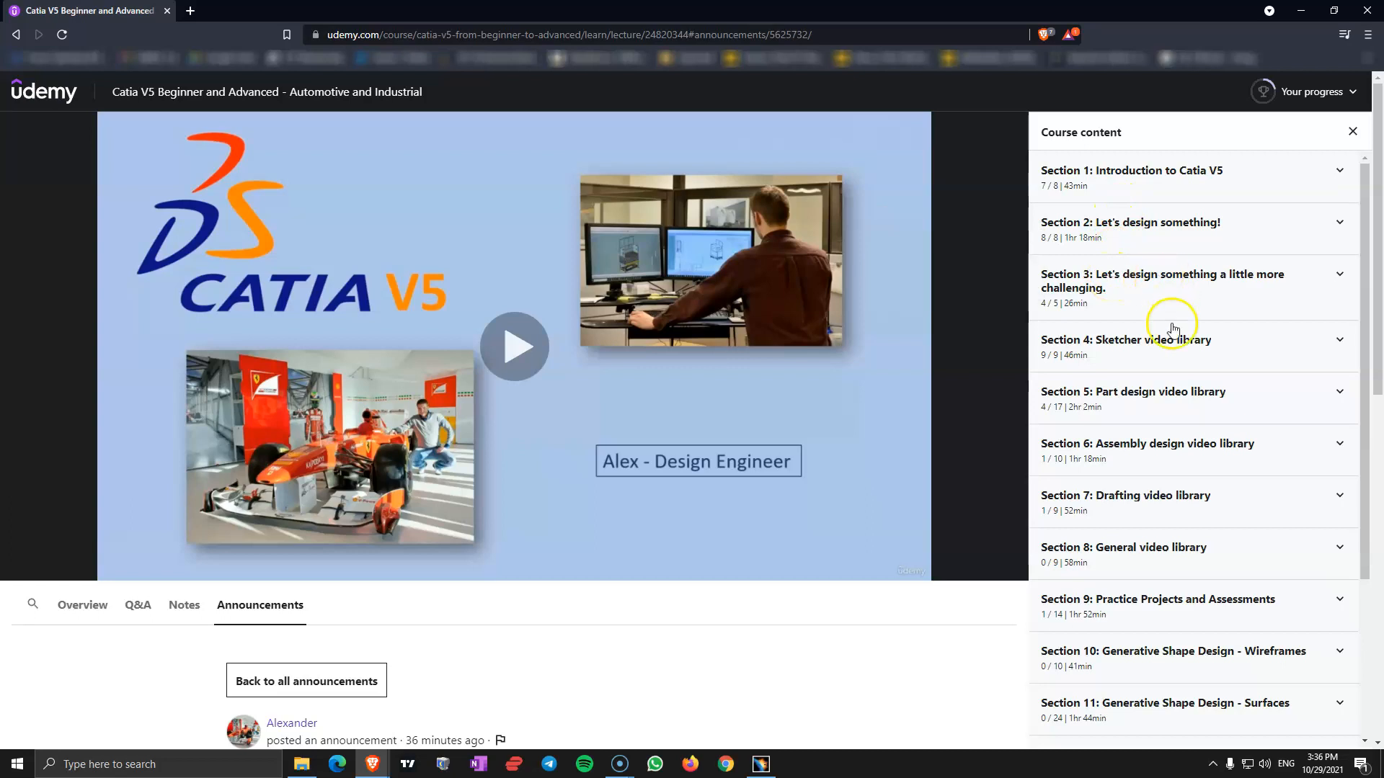
pyautogui.moveTo(1094, 351)
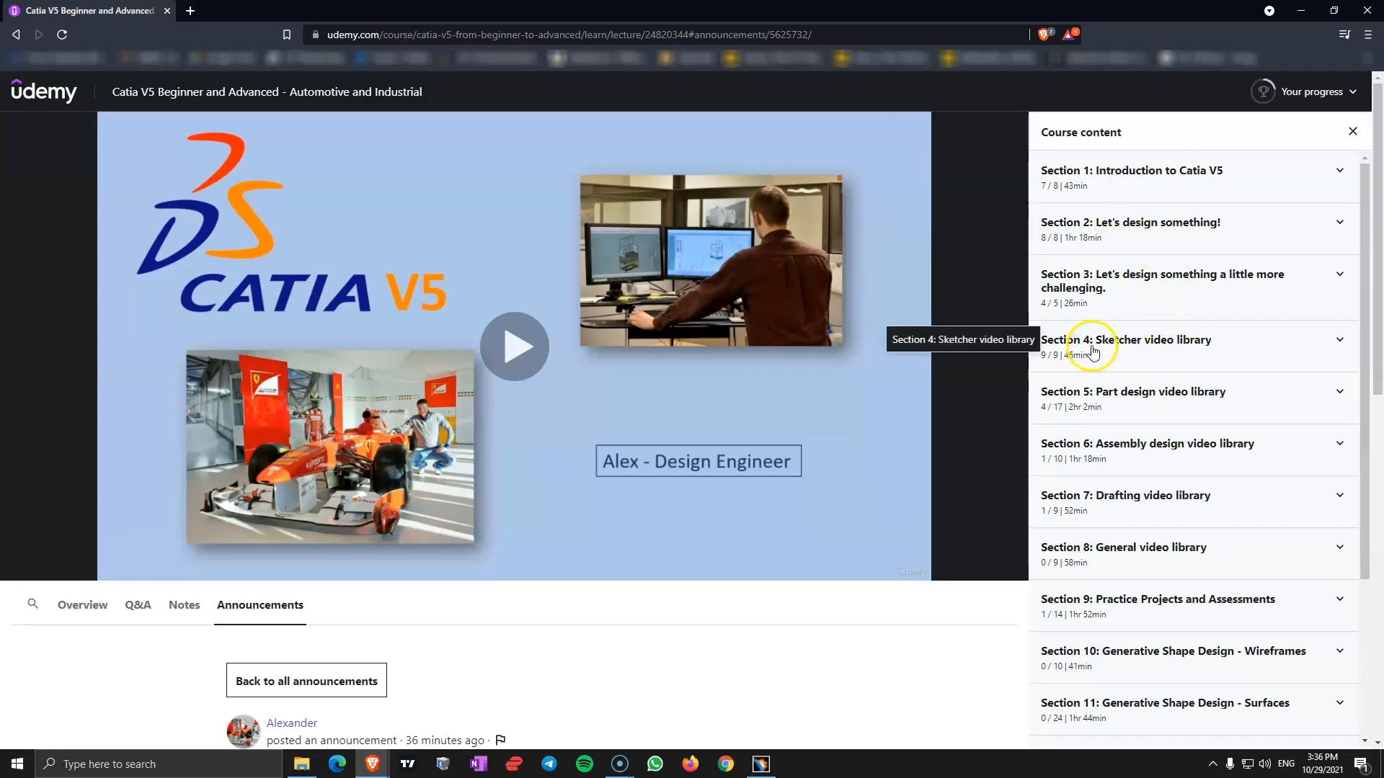
pyautogui.moveTo(1136, 354)
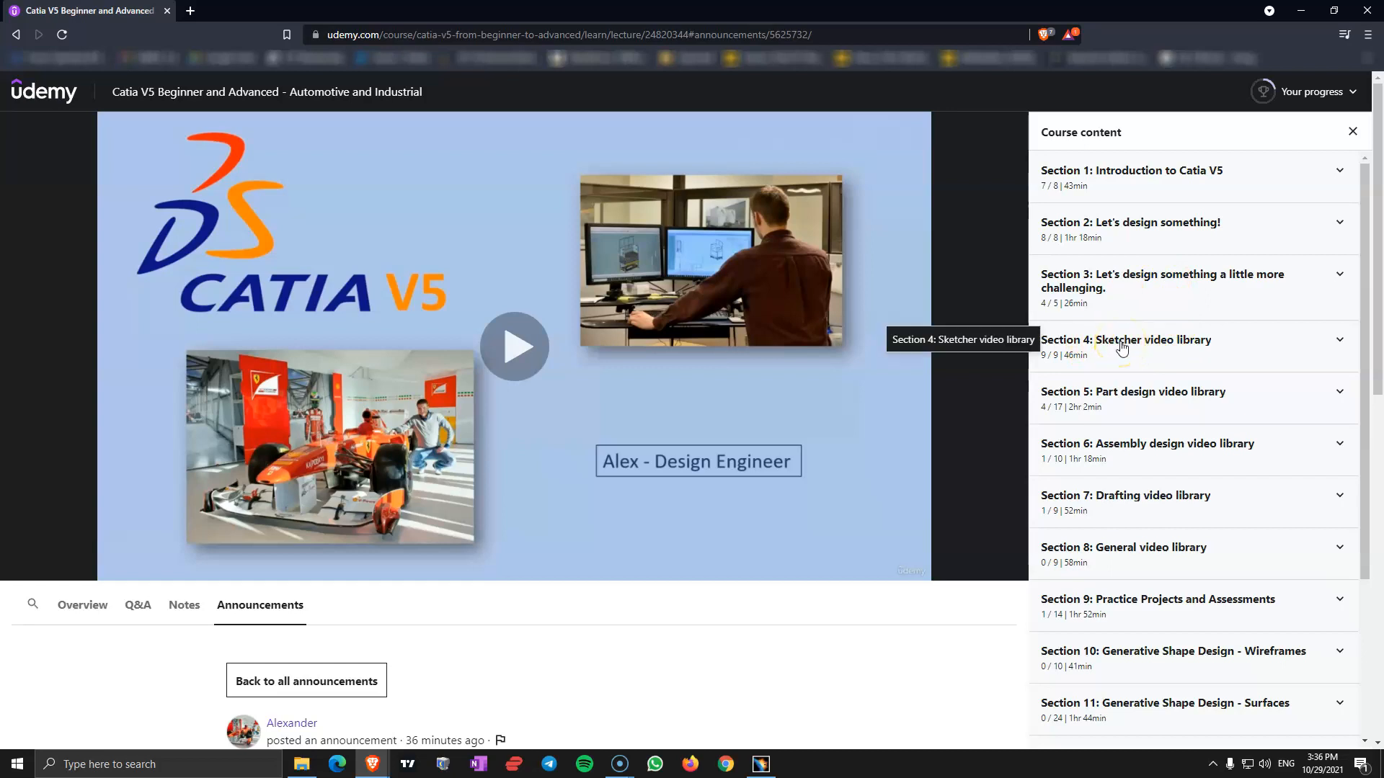
pyautogui.moveTo(1122, 346)
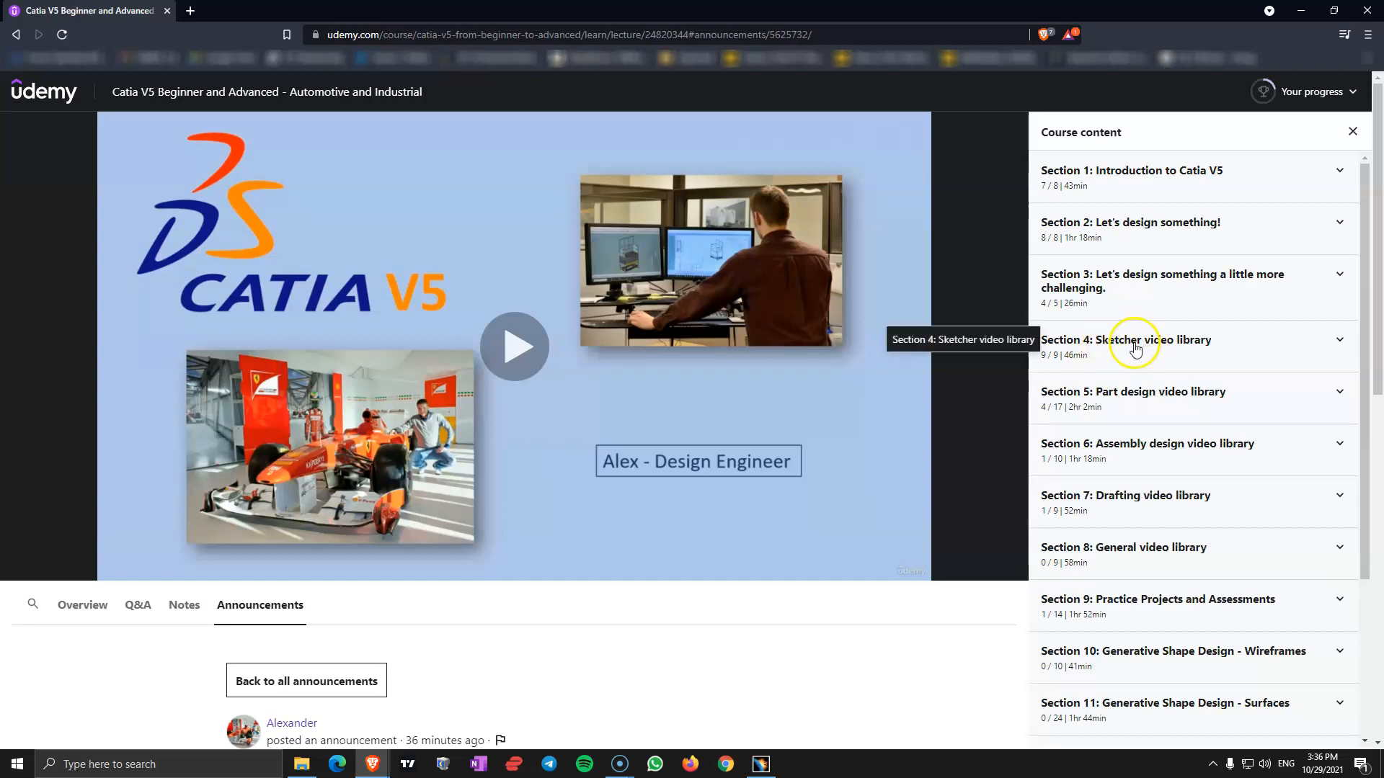
pyautogui.click(1147, 339)
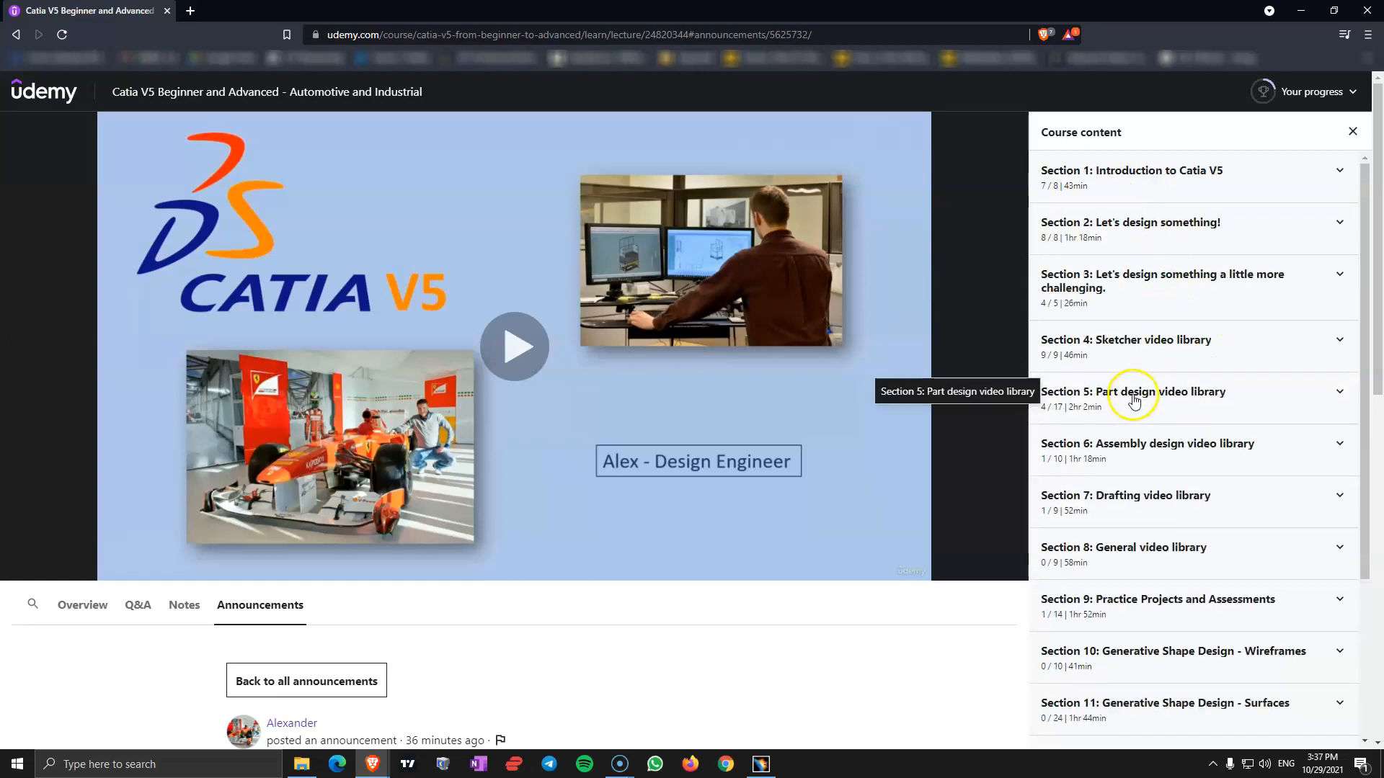
pyautogui.moveTo(1179, 399)
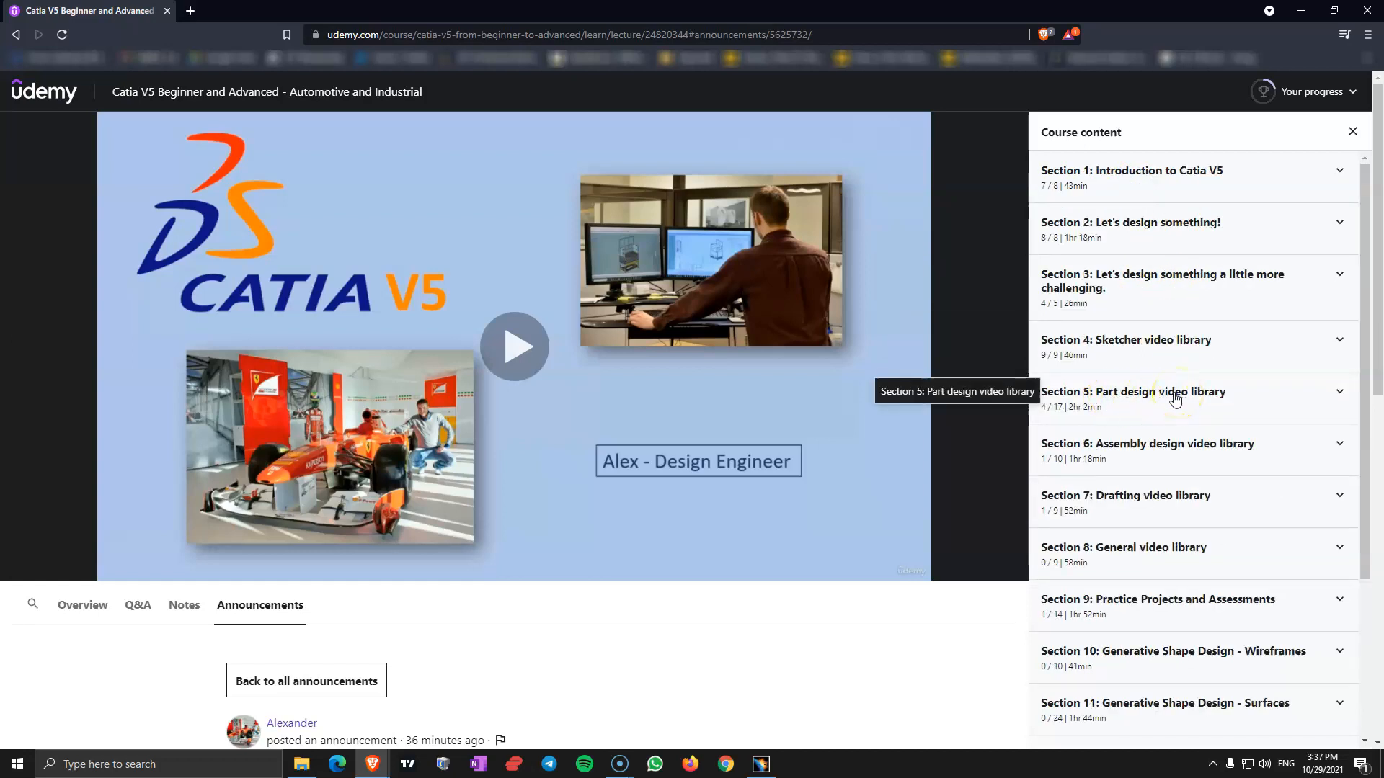
pyautogui.moveTo(1104, 405)
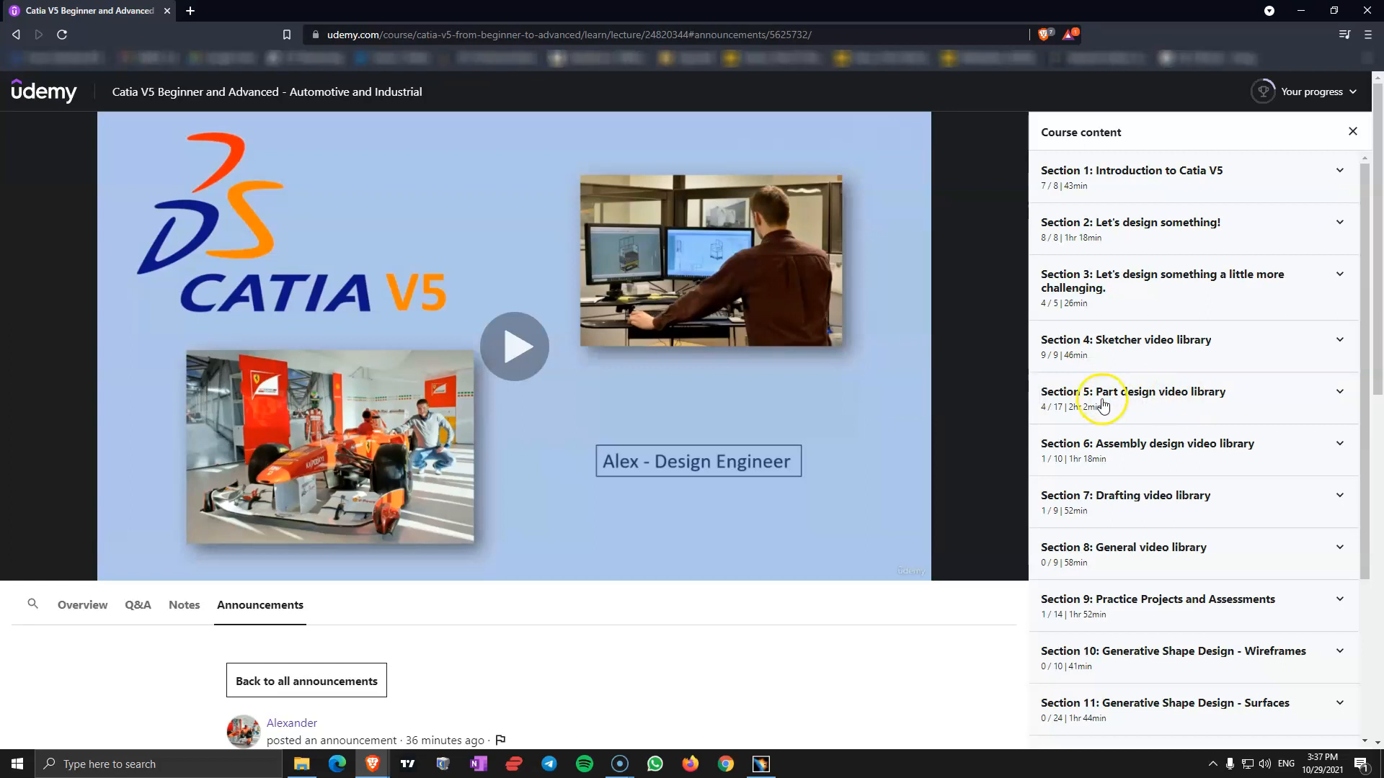
pyautogui.moveTo(1136, 398)
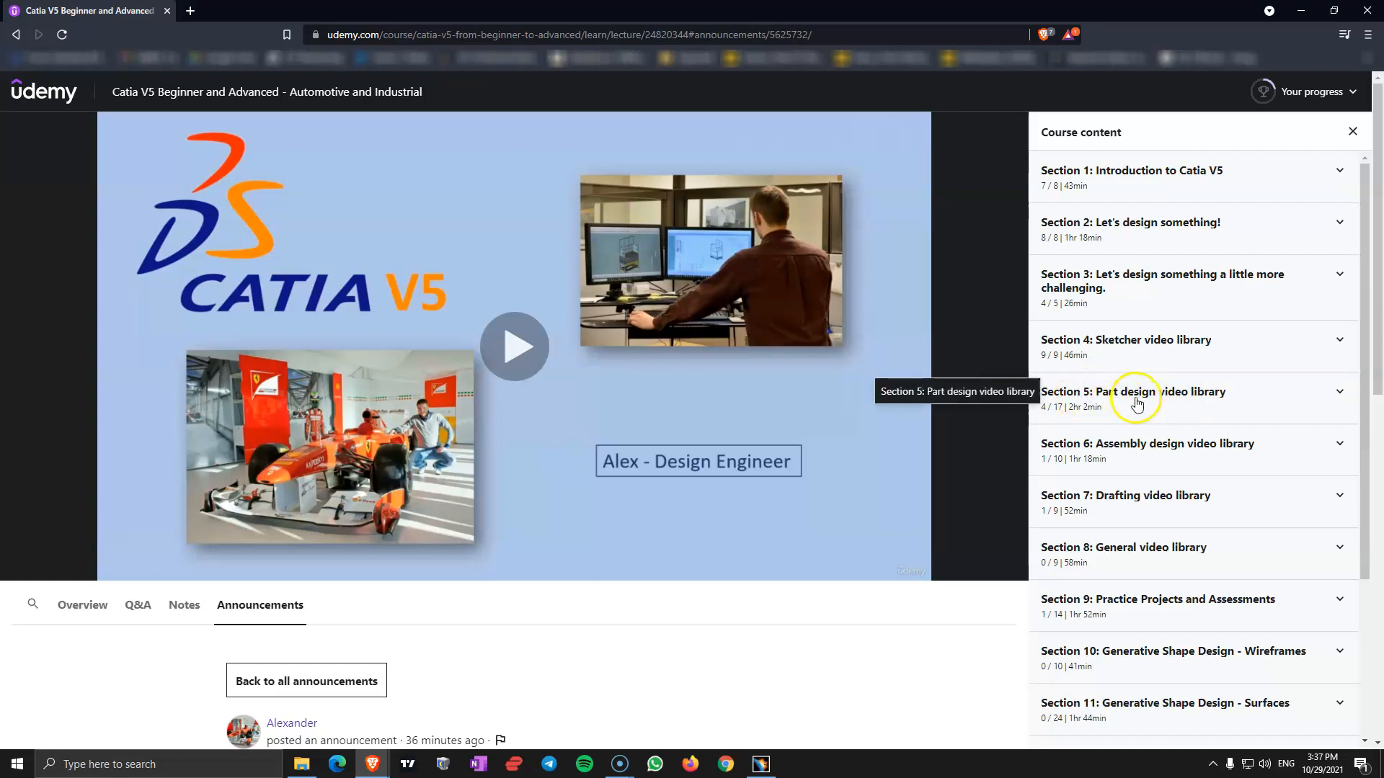
pyautogui.click(1132, 393)
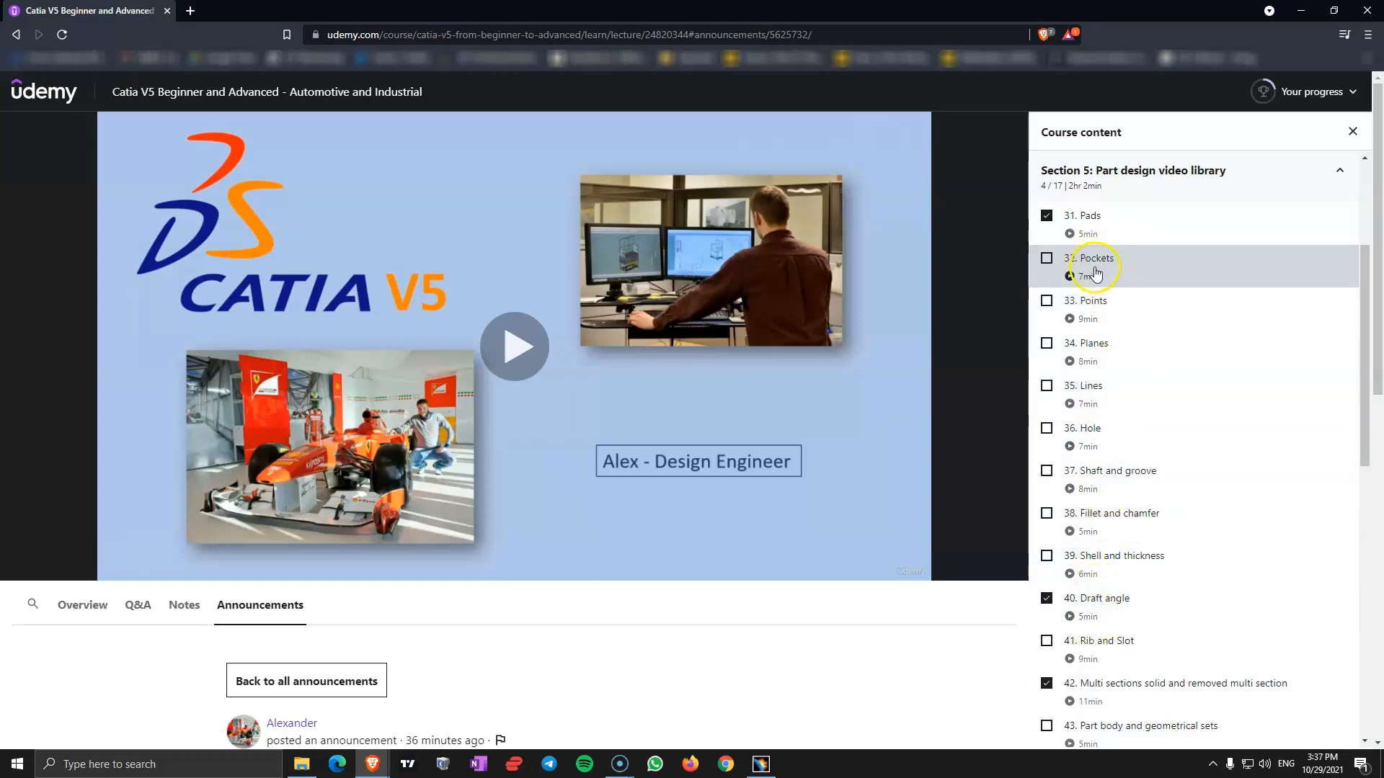
pyautogui.moveTo(1160, 445)
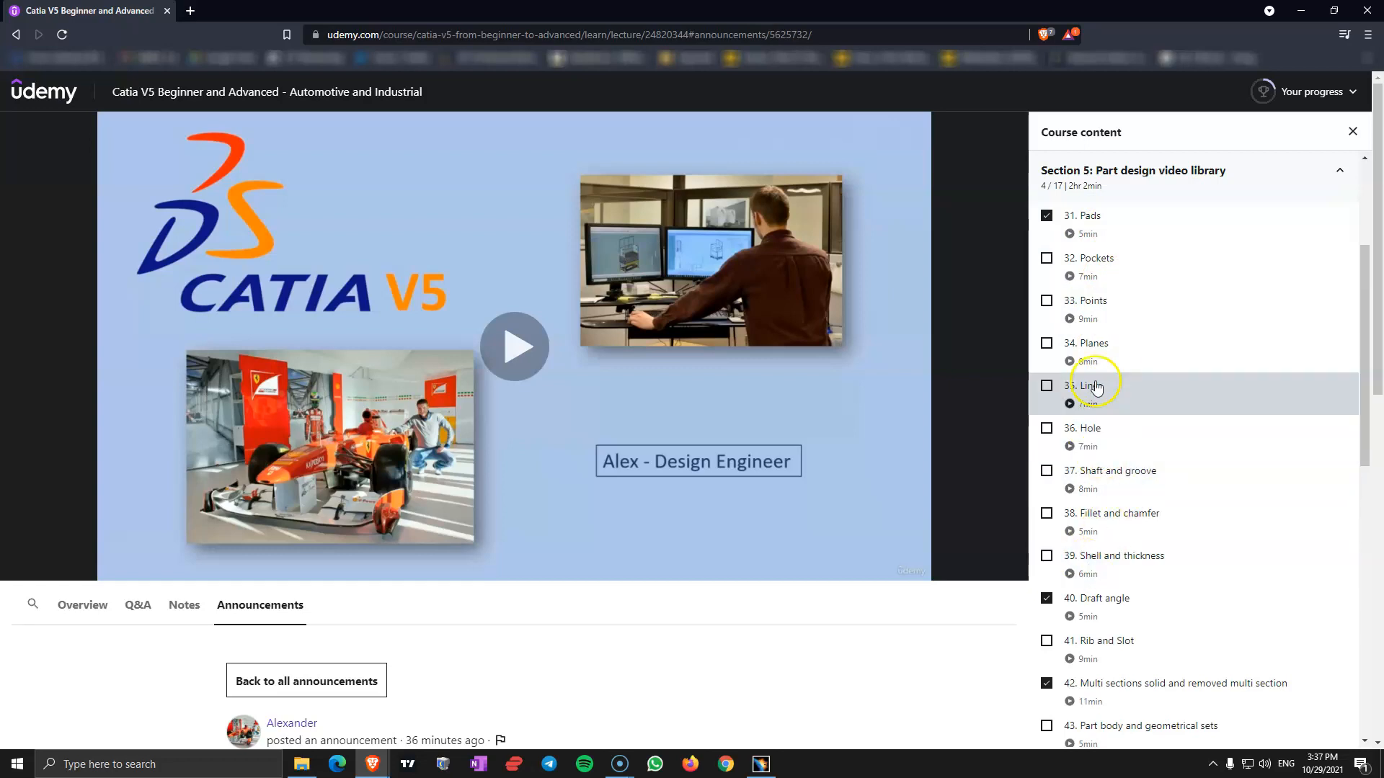
pyautogui.moveTo(1108, 610)
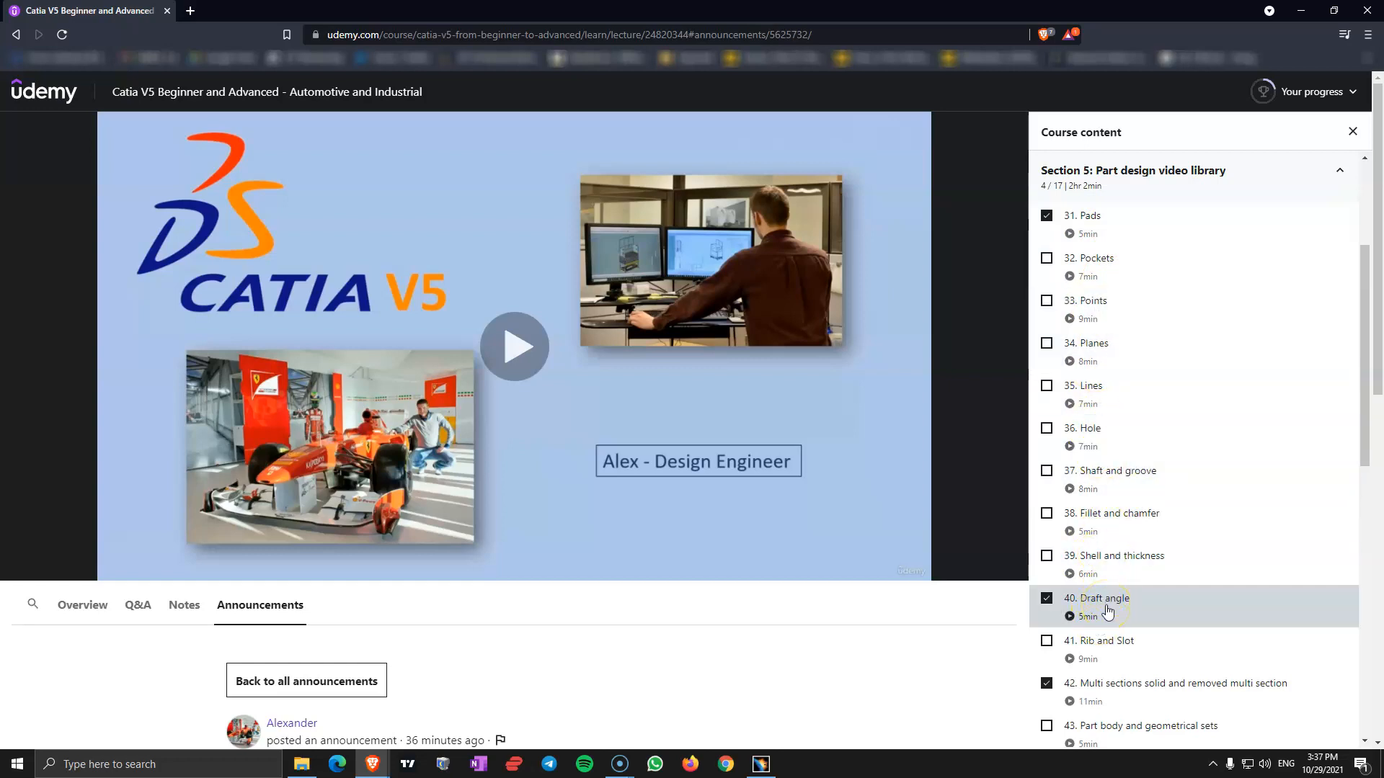
pyautogui.click(1132, 177)
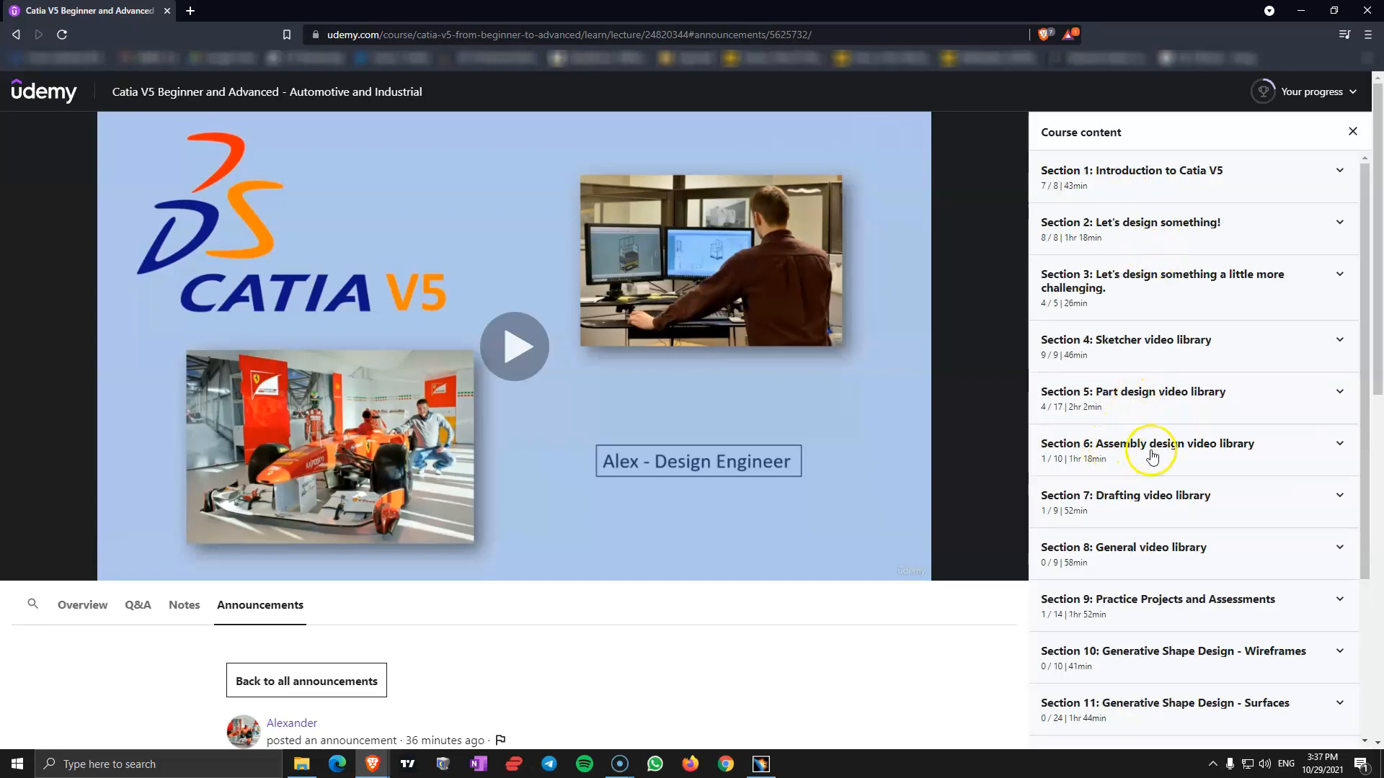
# Expand the Assembly design section, then Section 7: Drafting video library with its nine lectures
pyautogui.click(1147, 449)
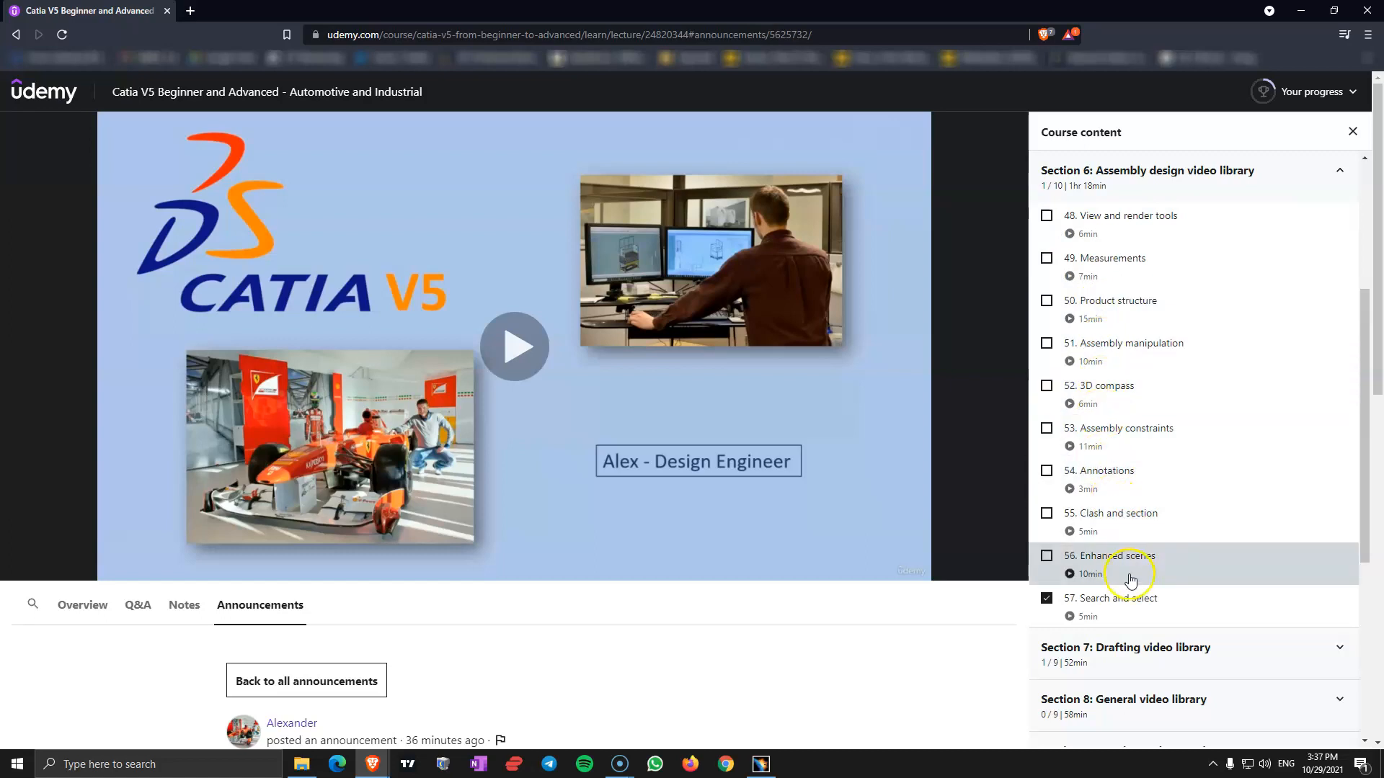
pyautogui.moveTo(1133, 269)
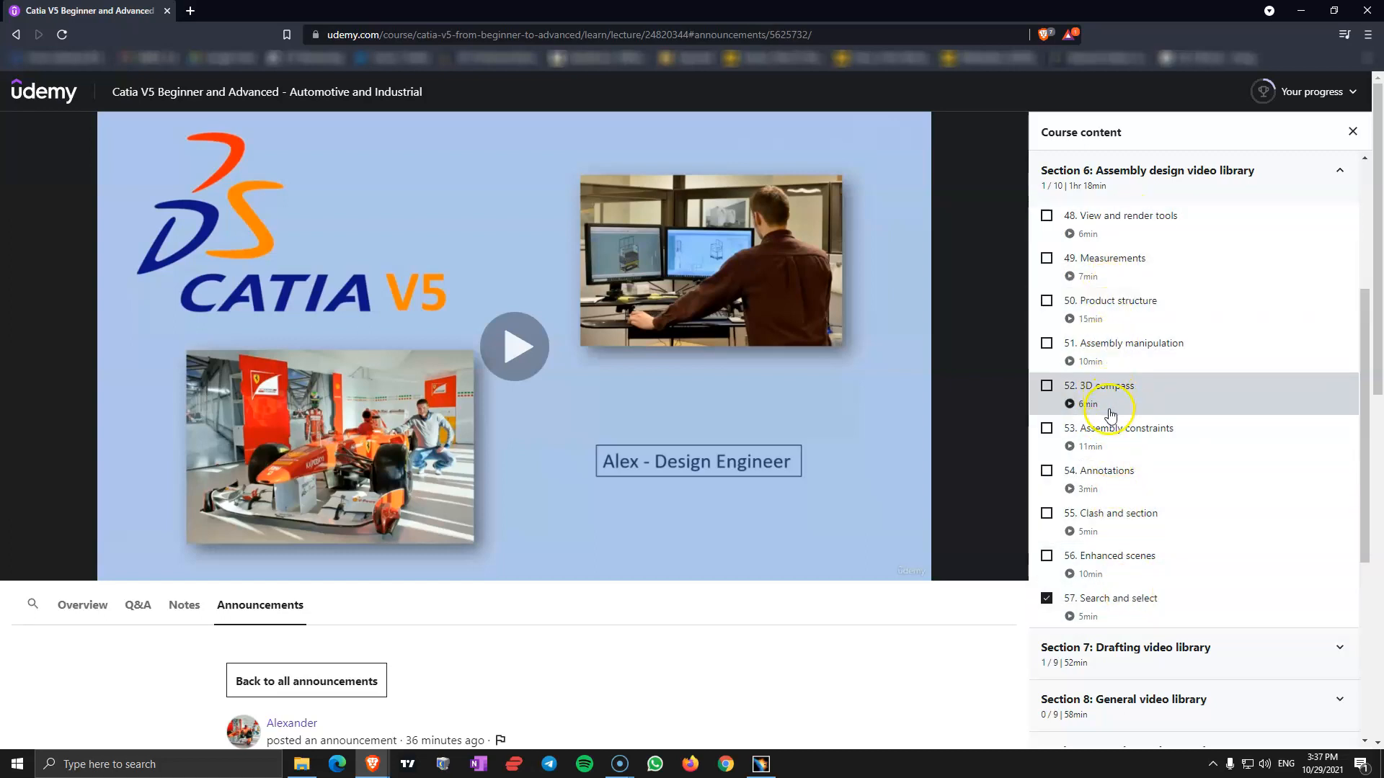
pyautogui.moveTo(1106, 446)
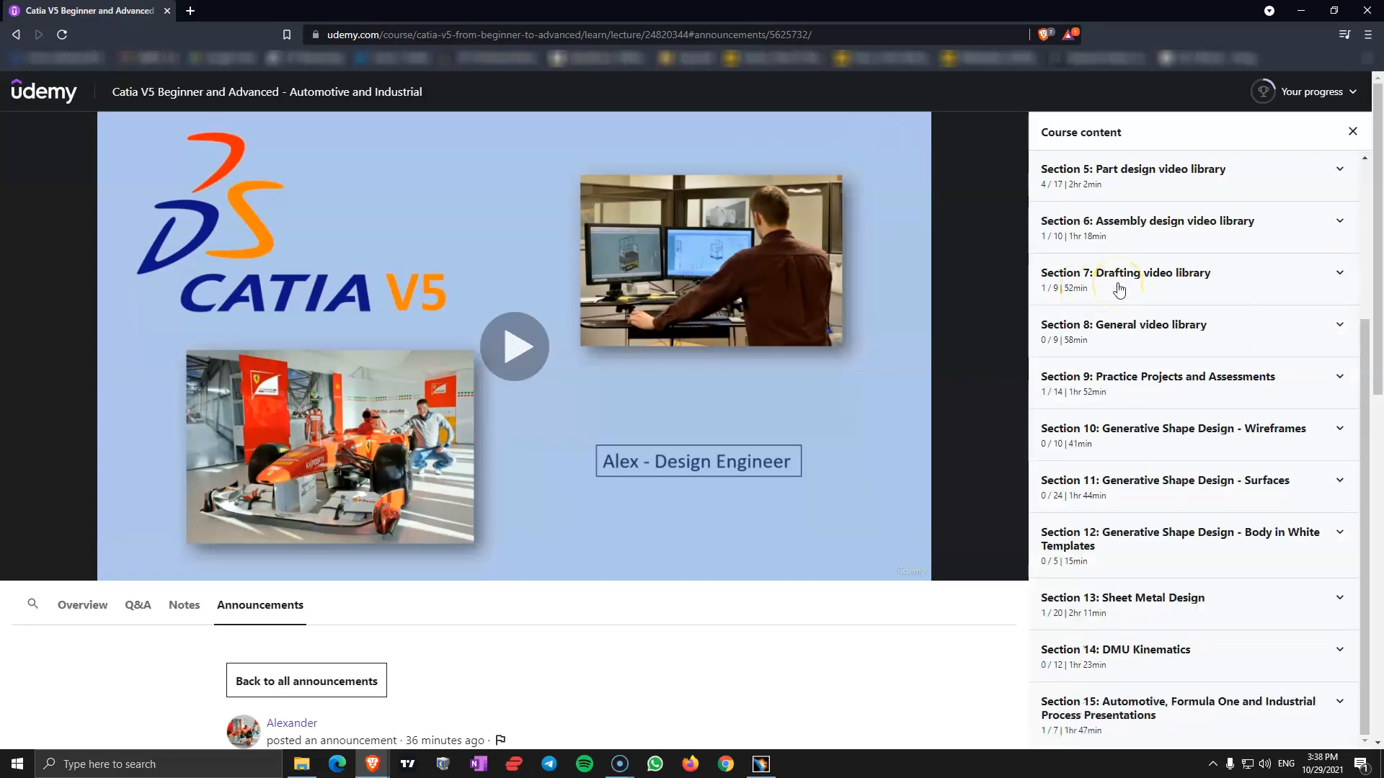
pyautogui.click(1125, 272)
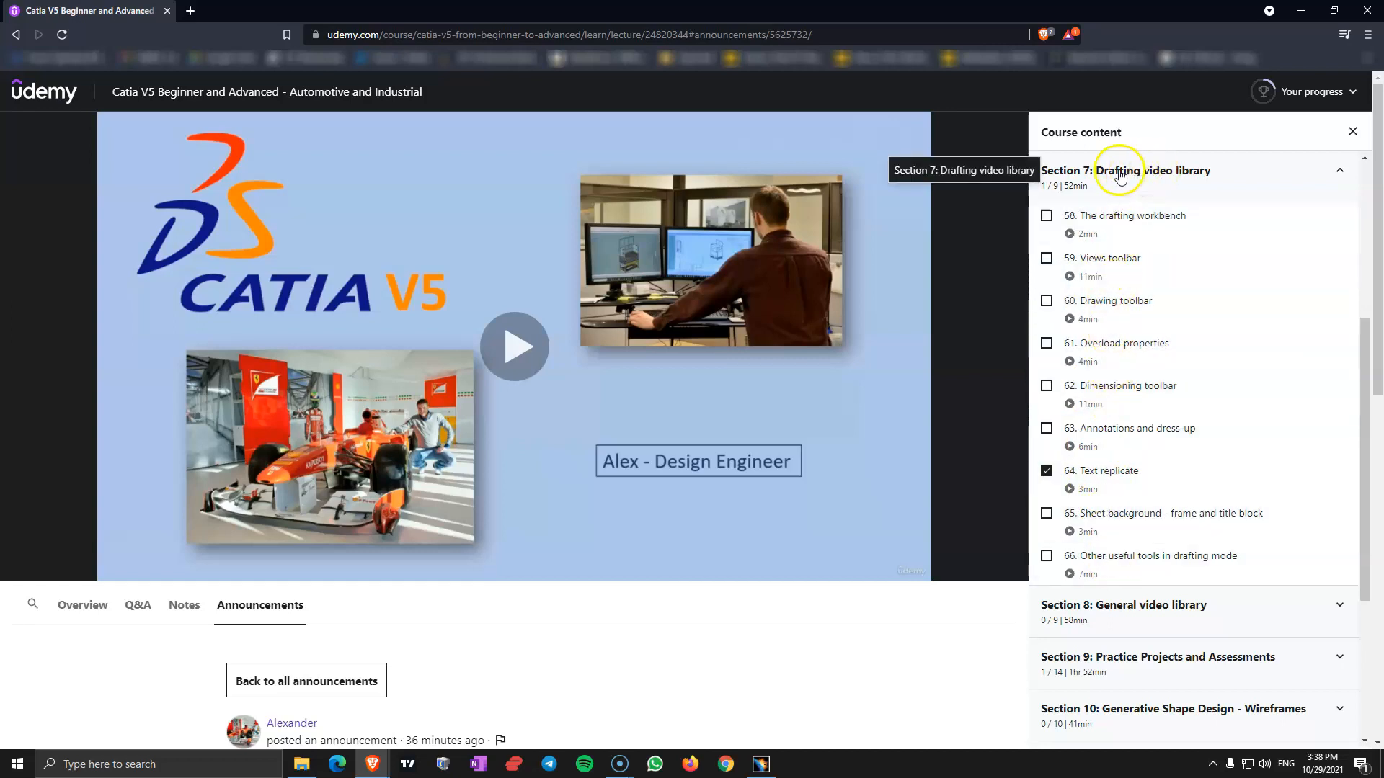
# Expand the General video library section and scroll down toward the course update announcement
pyautogui.click(1124, 171)
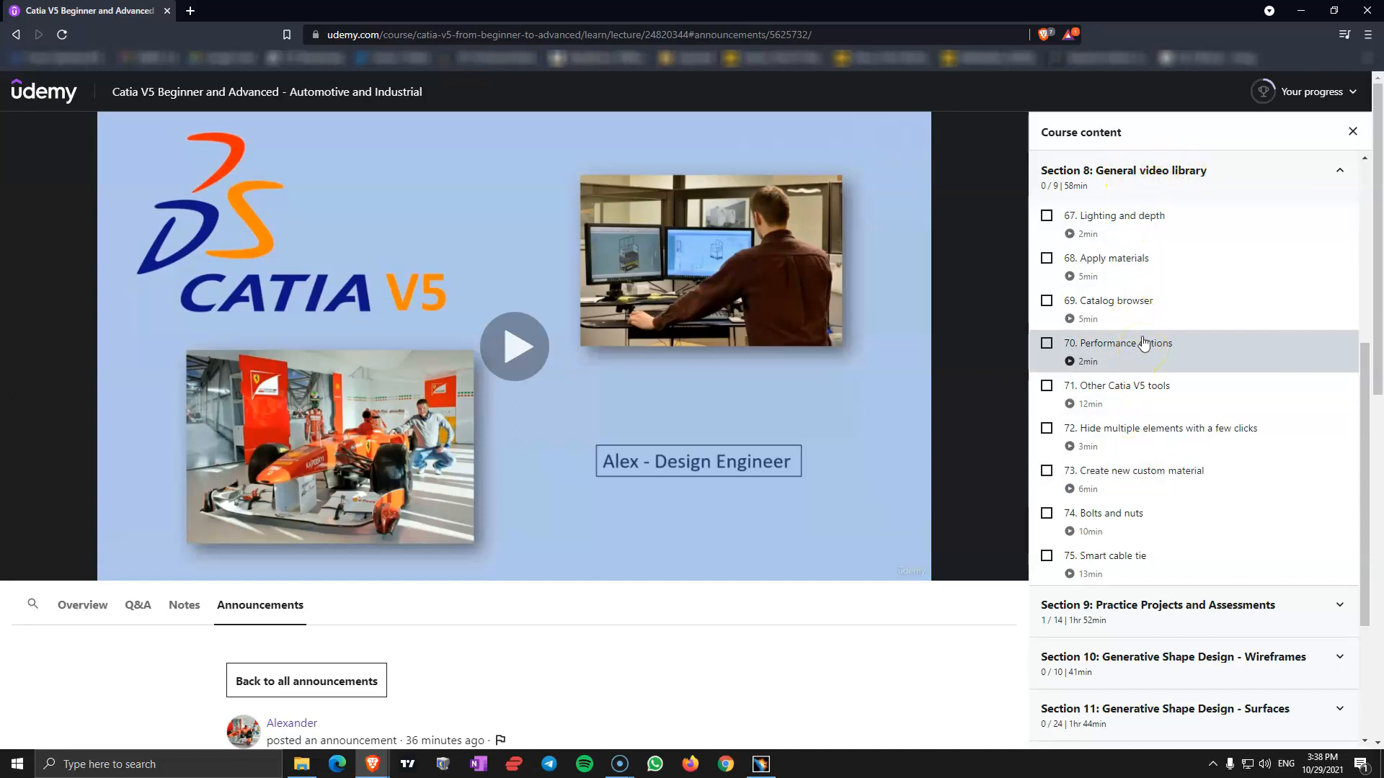
pyautogui.moveTo(1156, 221)
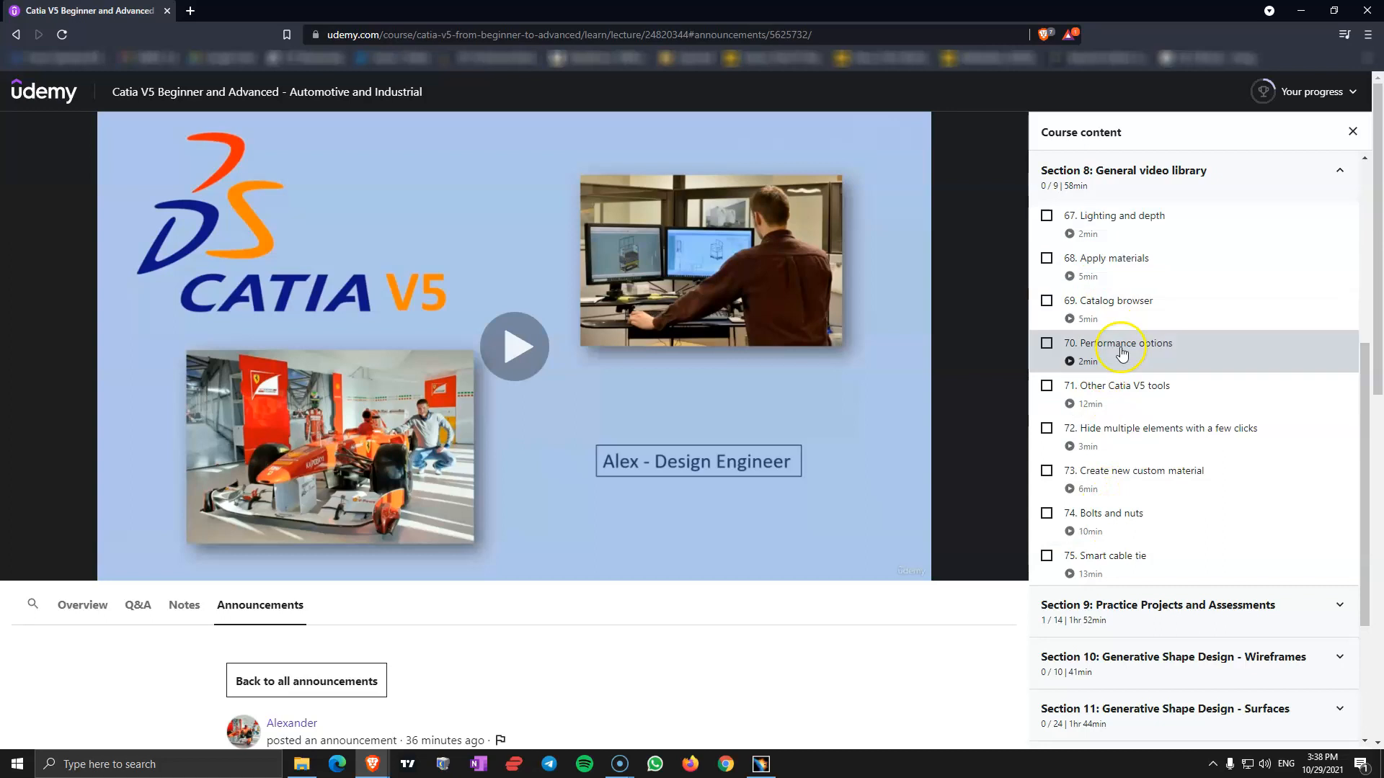
pyautogui.moveTo(1132, 319)
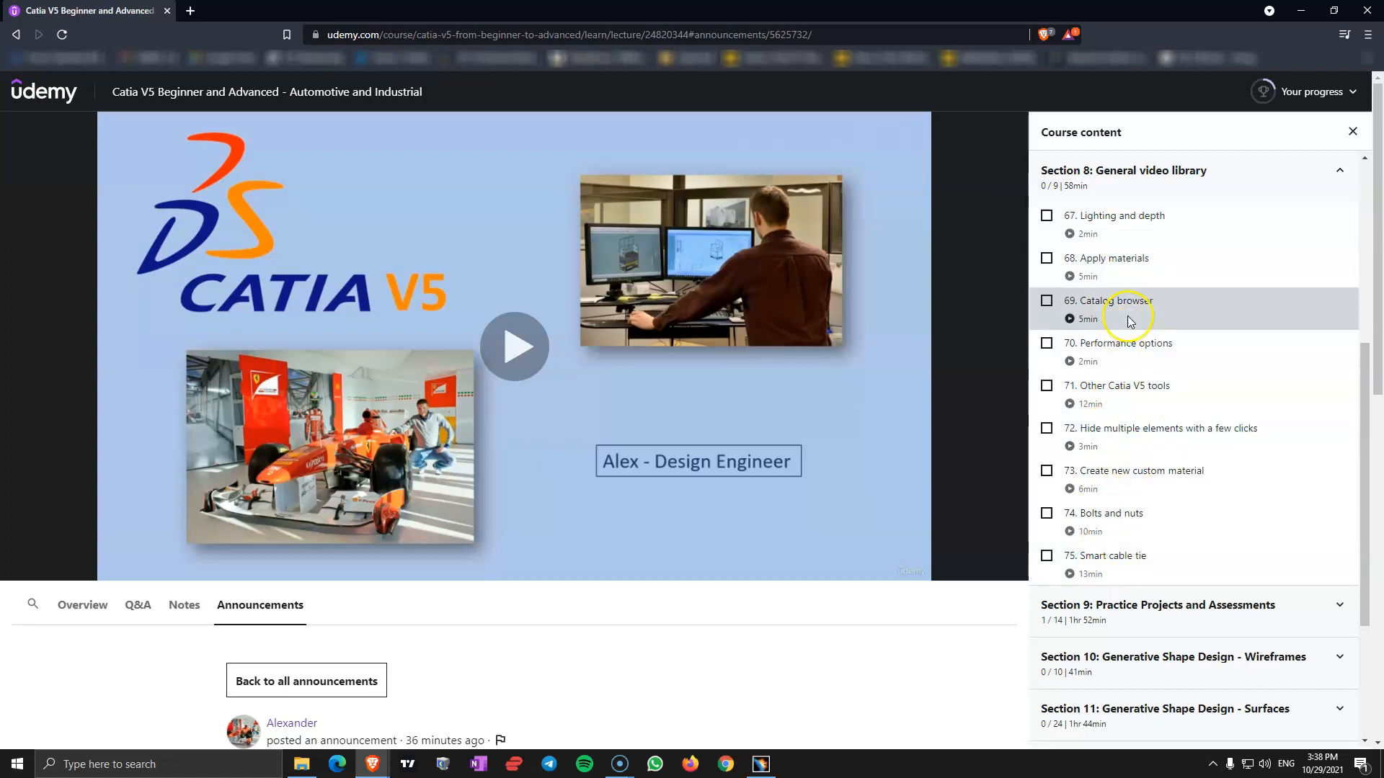
pyautogui.moveTo(1212, 174)
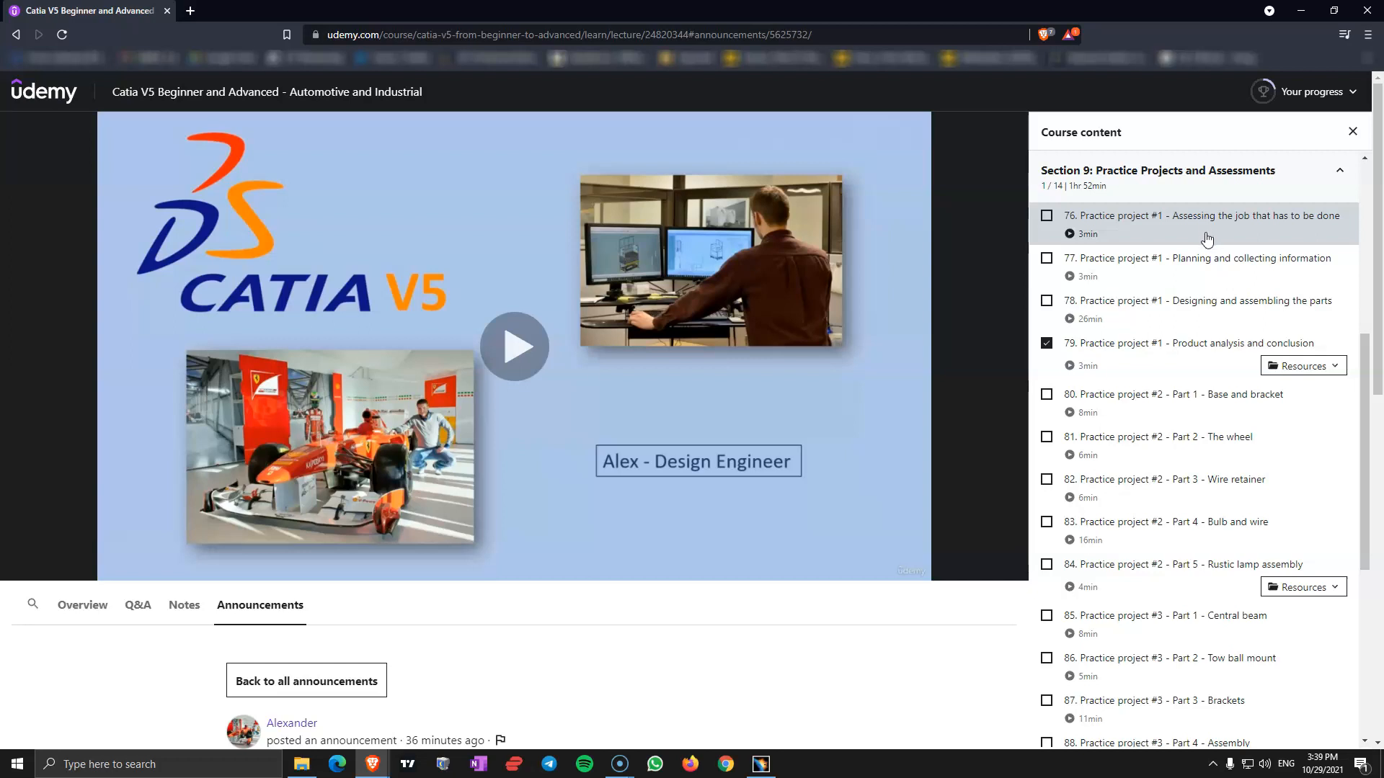
pyautogui.moveTo(1196, 244)
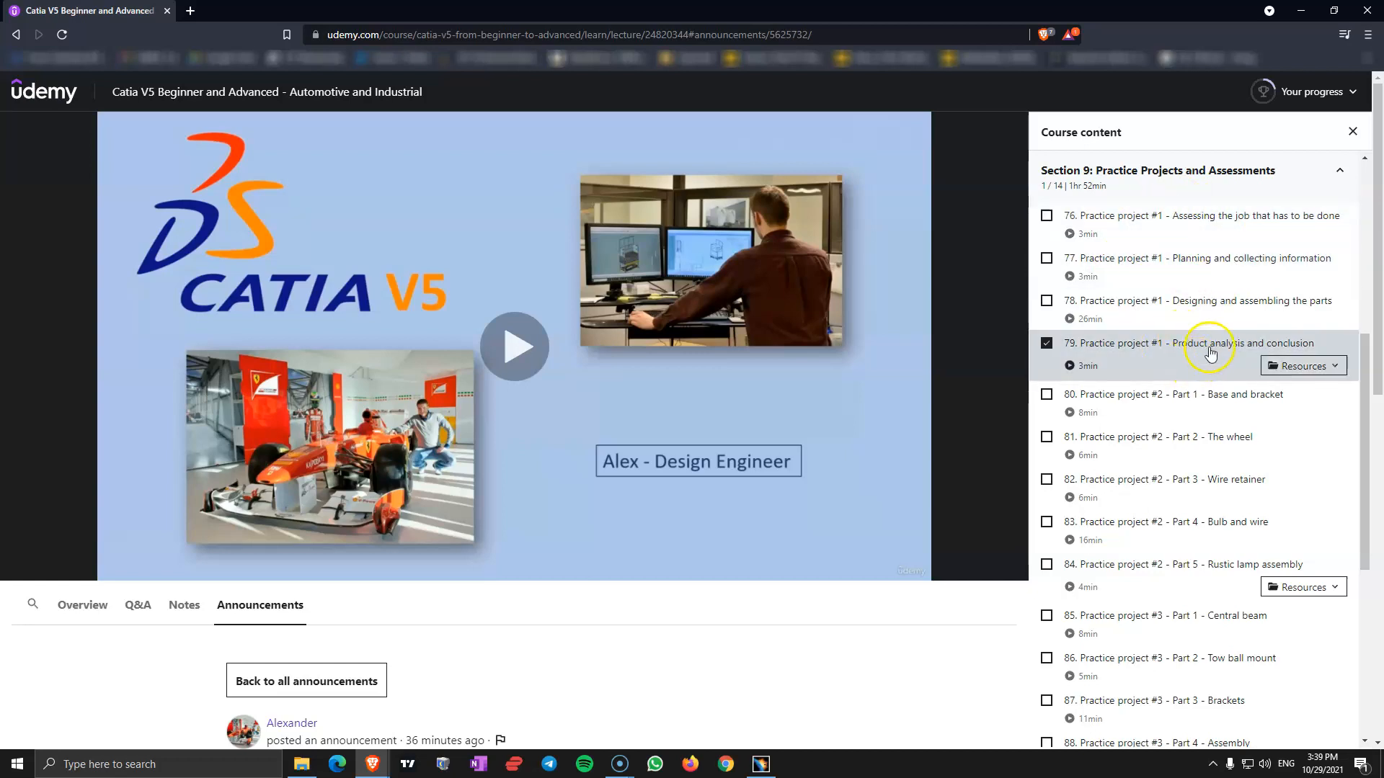
pyautogui.moveTo(1190, 351)
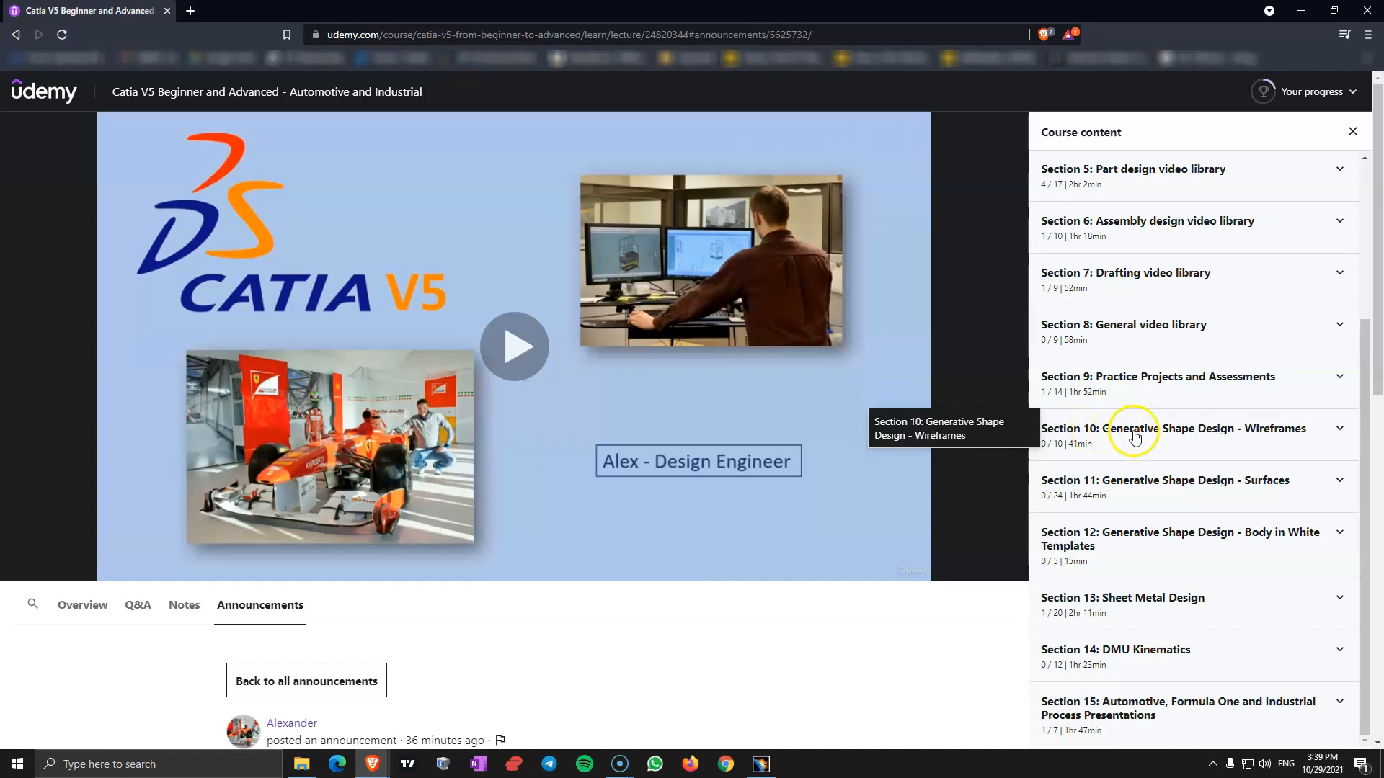
pyautogui.moveTo(1295, 436)
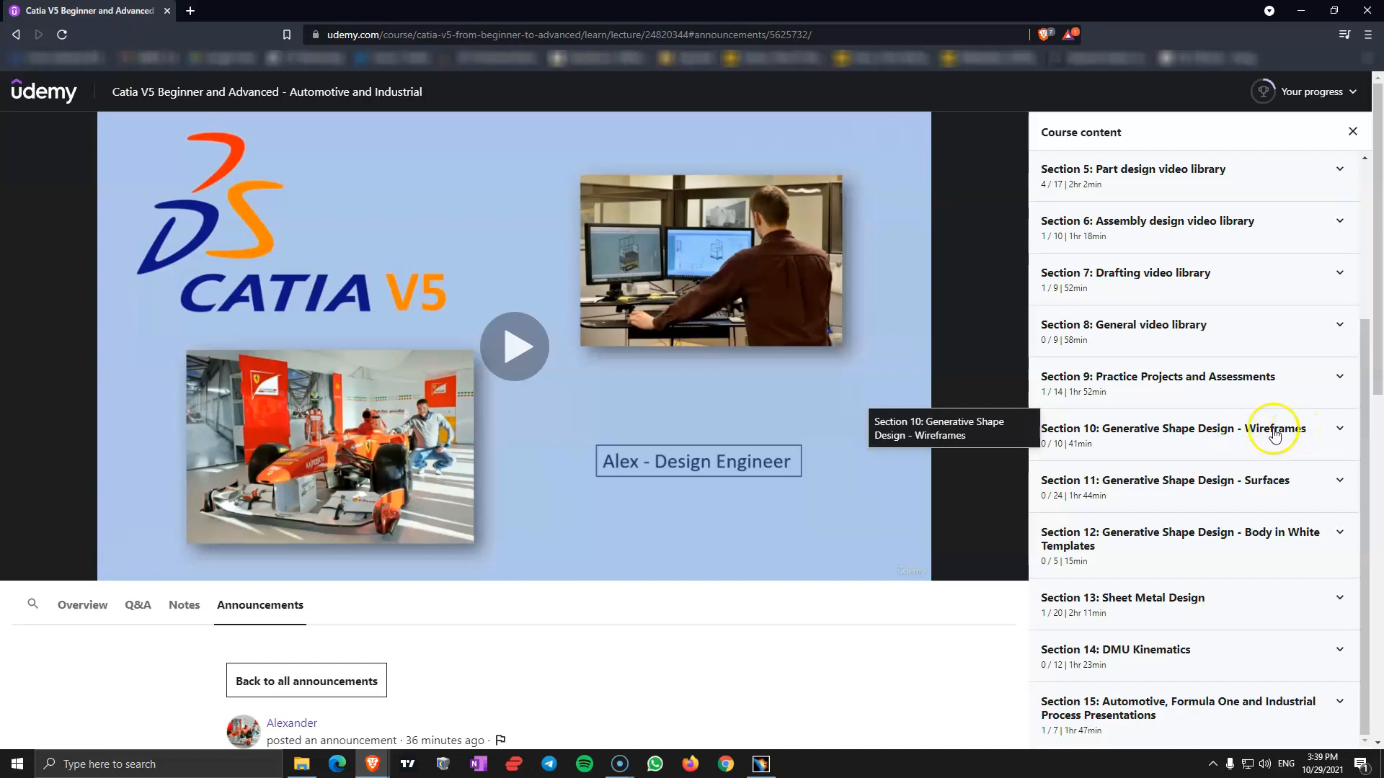
pyautogui.moveTo(1249, 491)
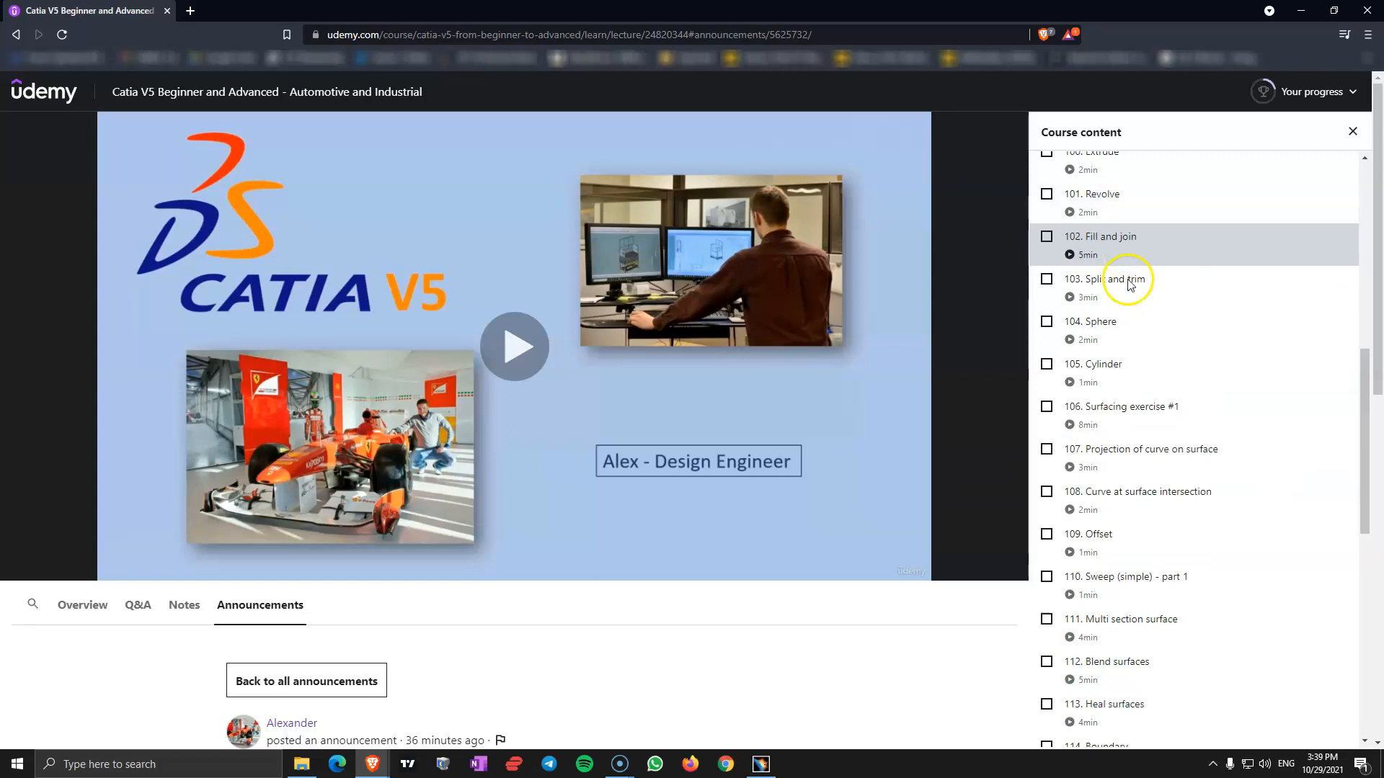
pyautogui.scroll(-3)
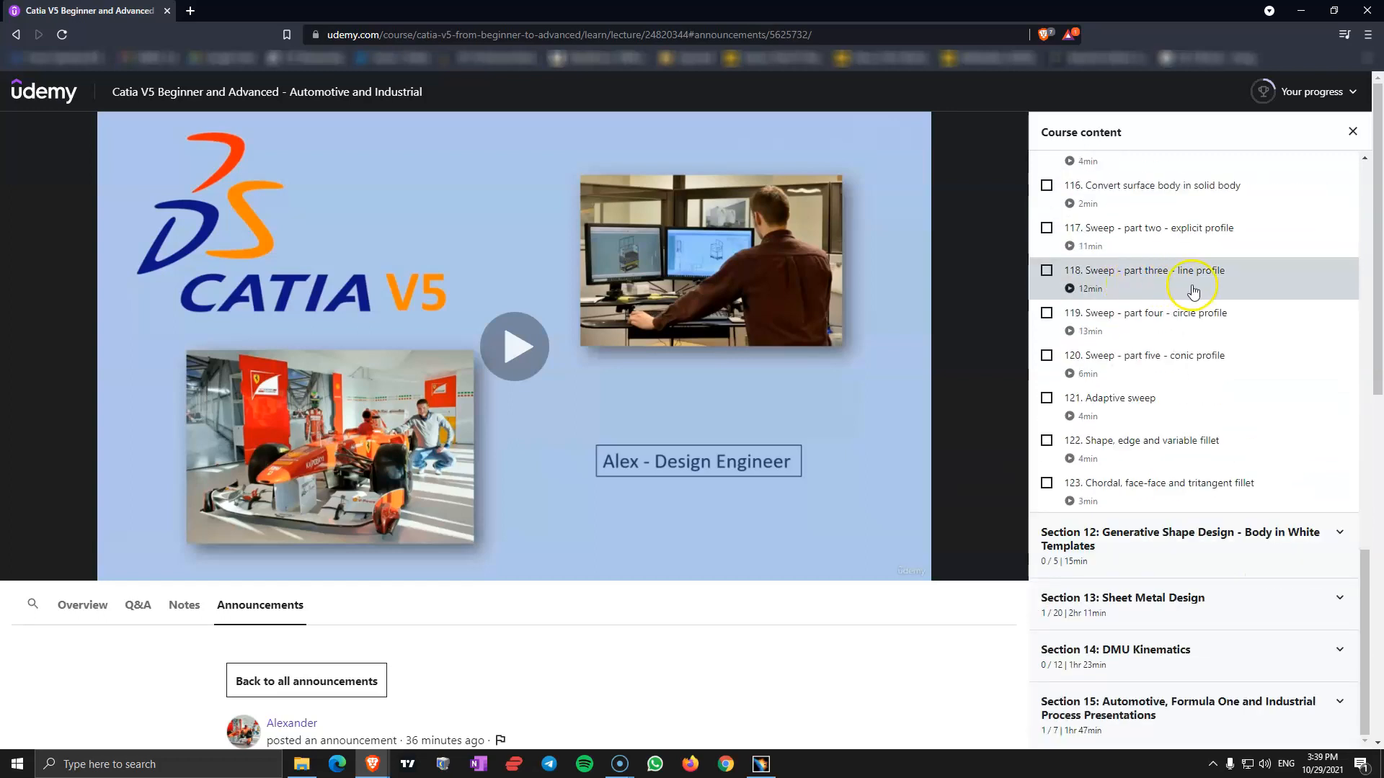
pyautogui.moveTo(1124, 239)
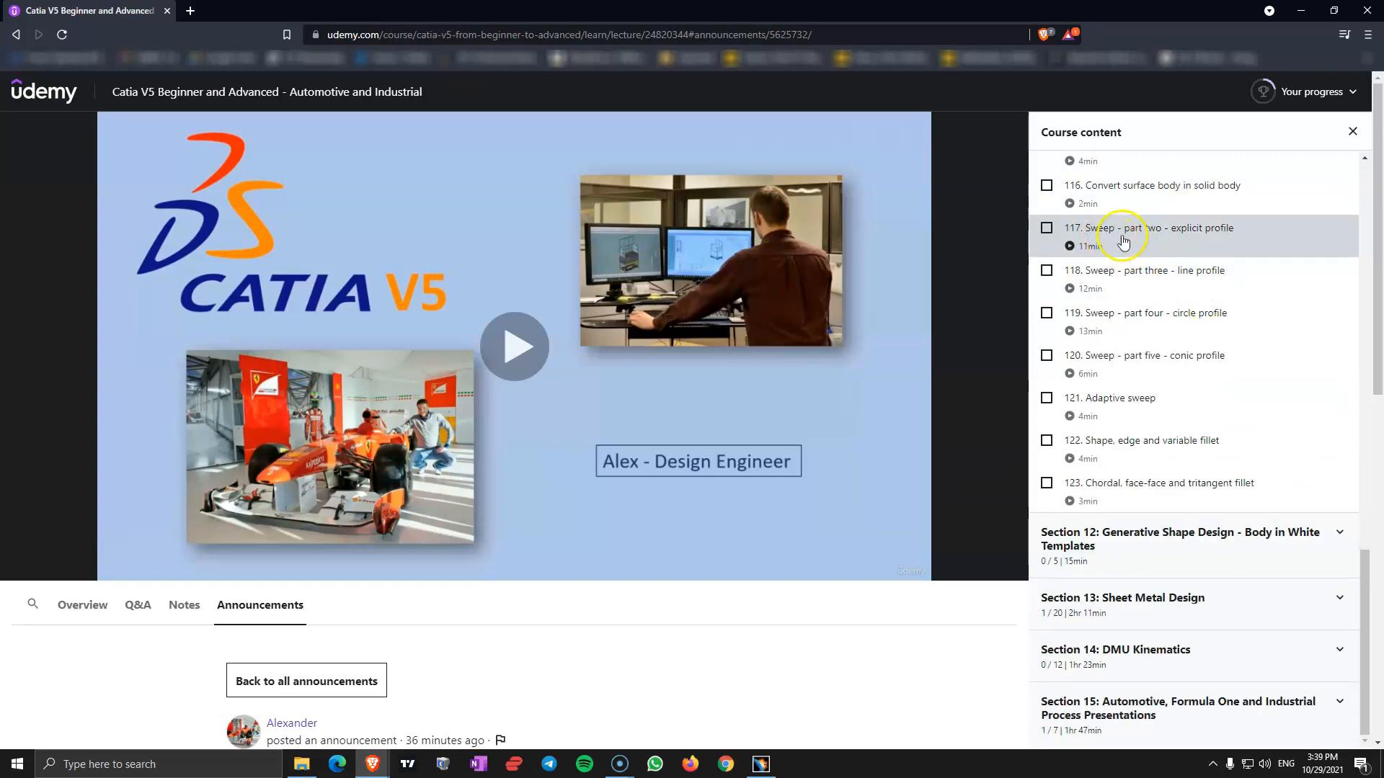
pyautogui.moveTo(1137, 386)
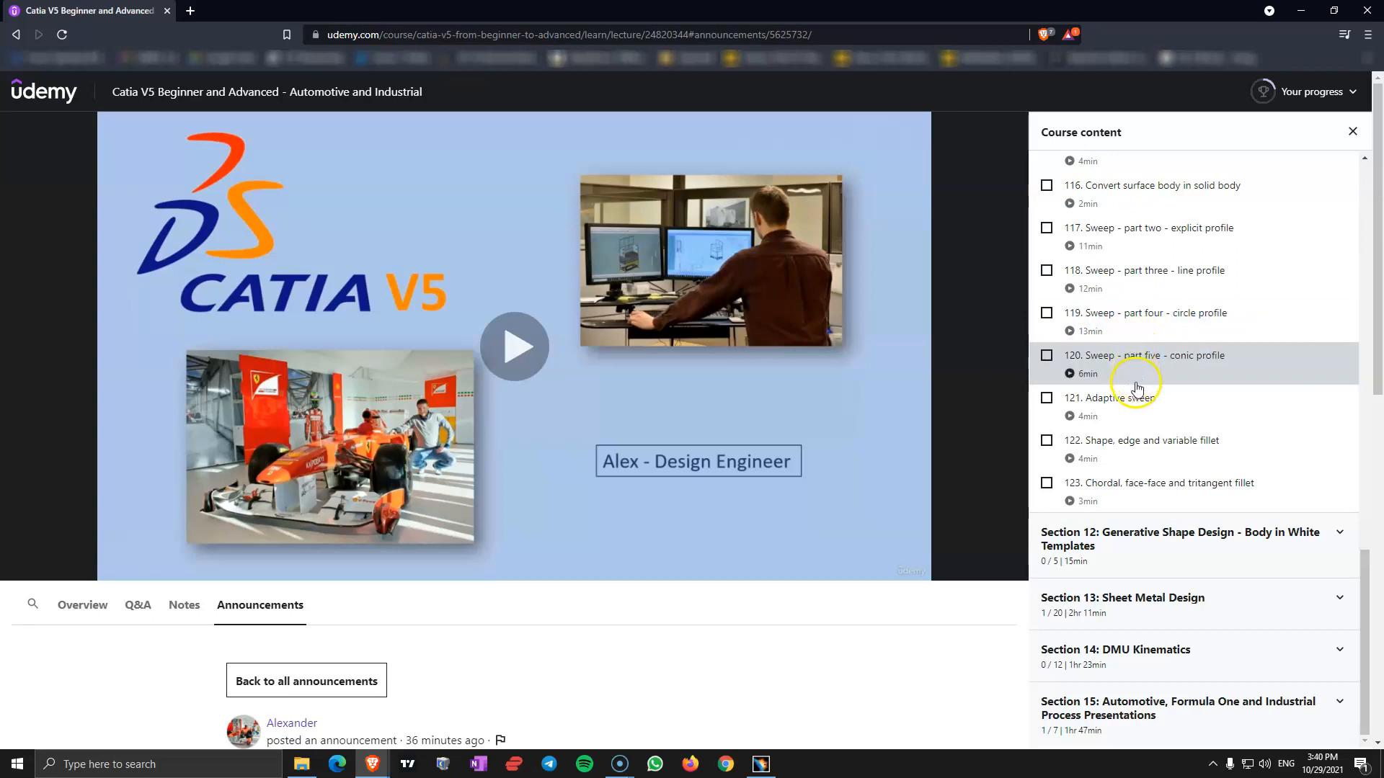
pyautogui.moveTo(1153, 441)
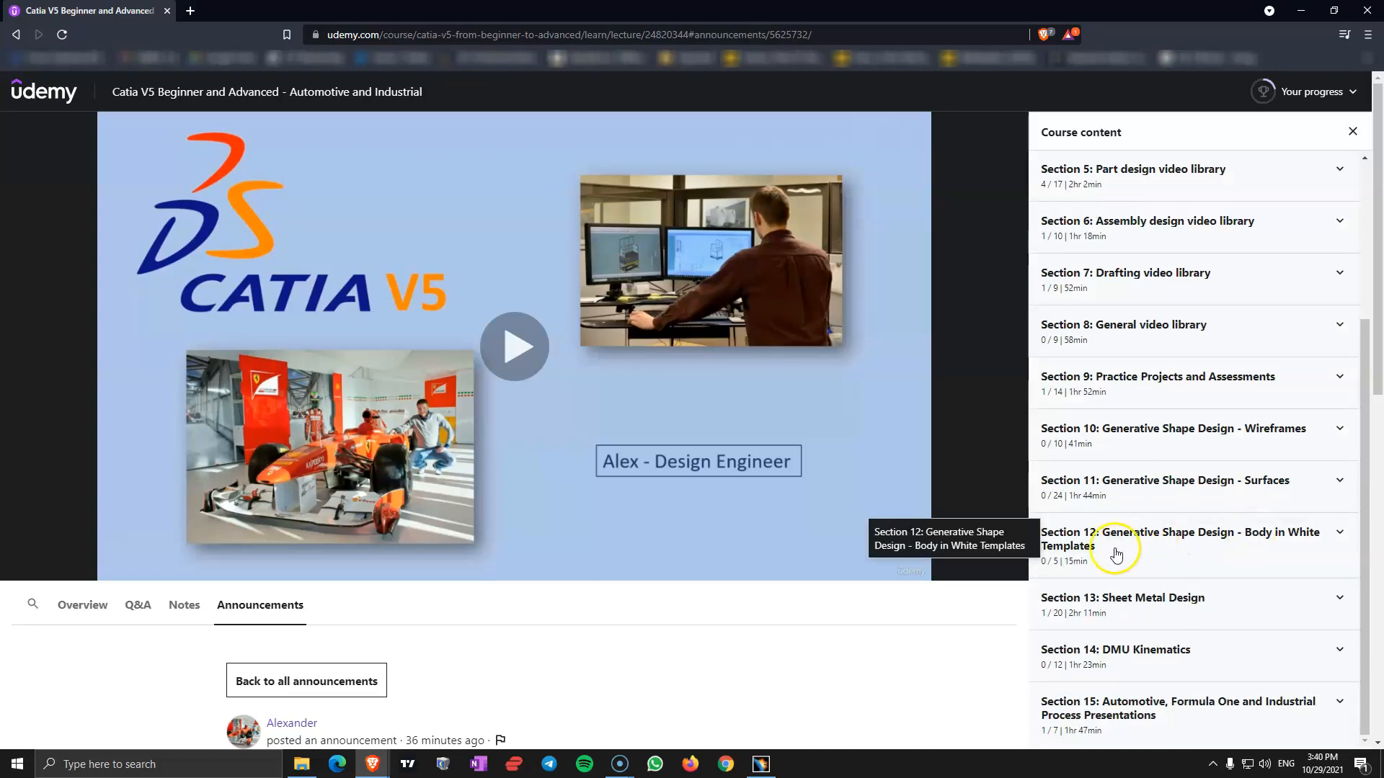
pyautogui.moveTo(1224, 542)
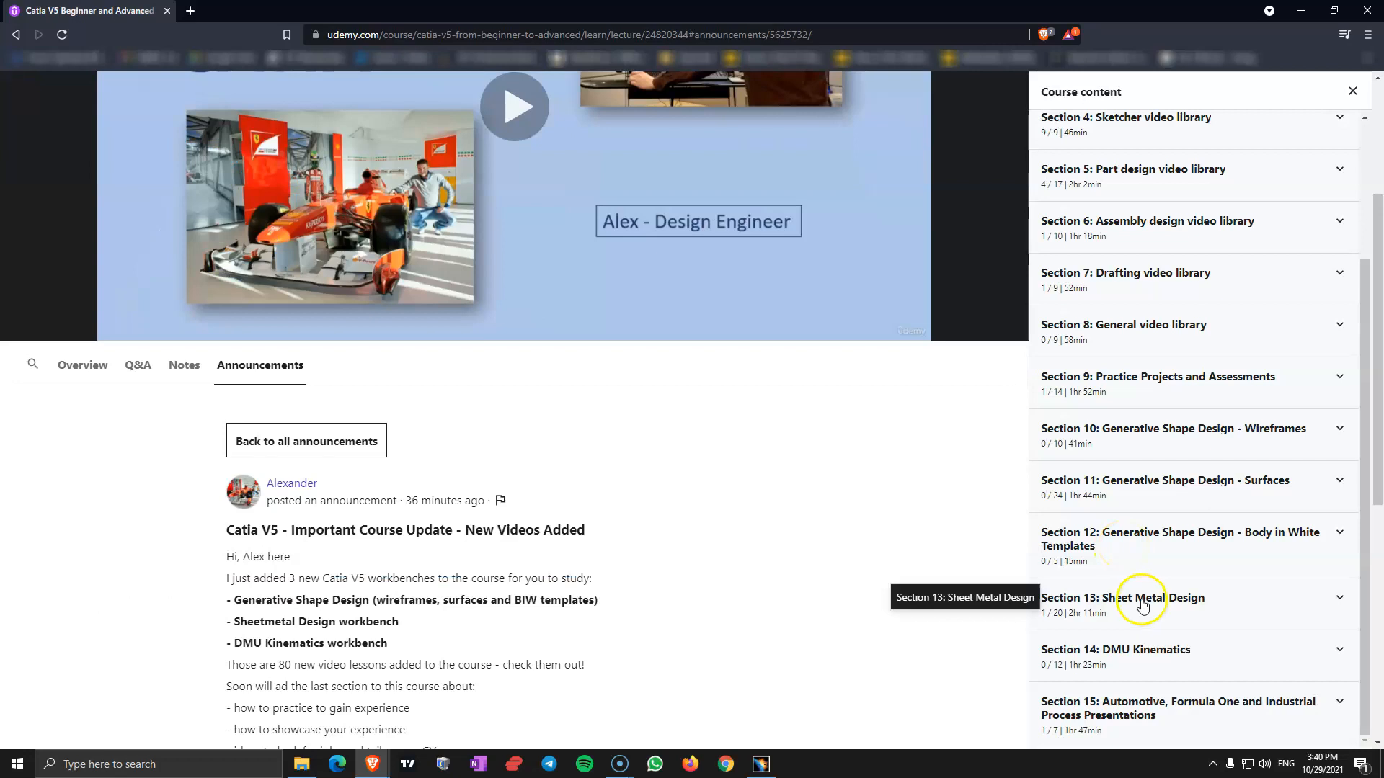
pyautogui.click(1139, 597)
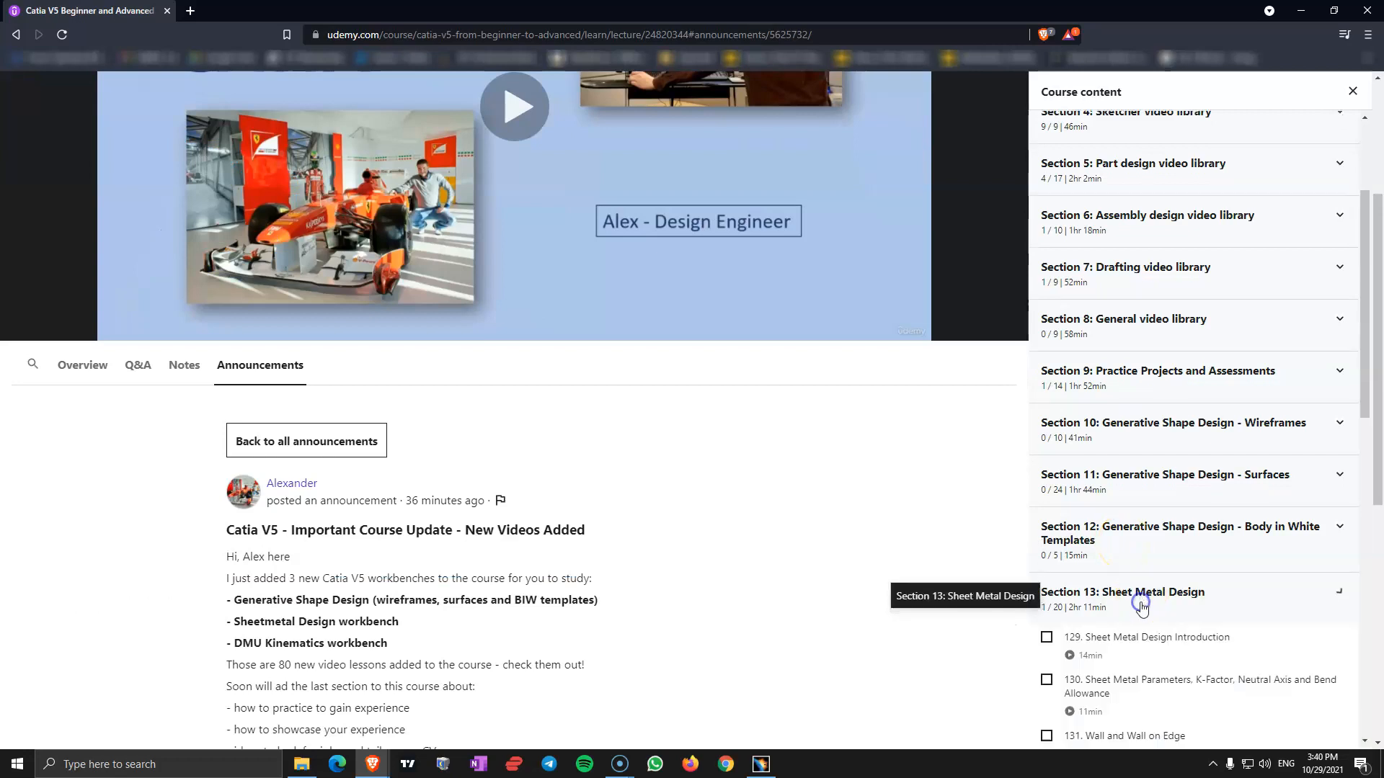
pyautogui.scroll(-3)
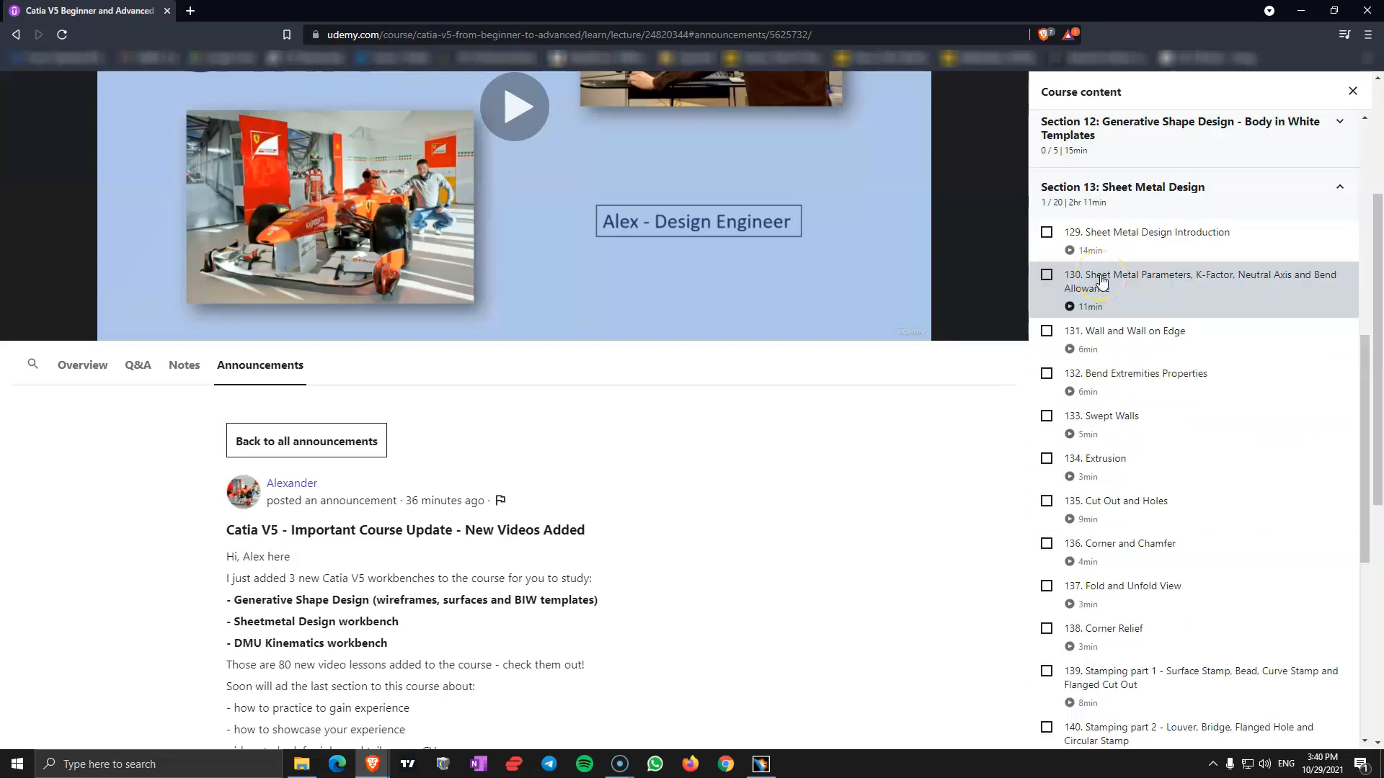
pyautogui.moveTo(1225, 280)
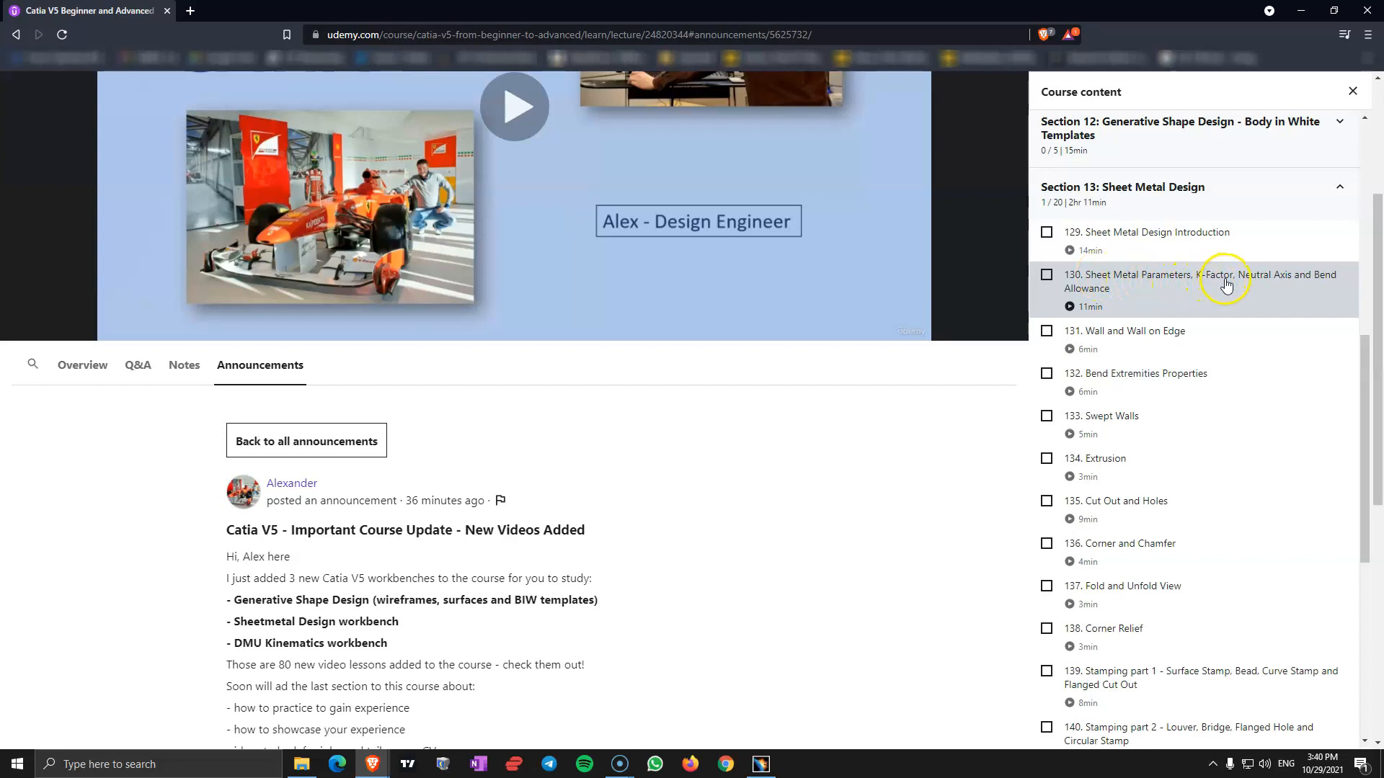
pyautogui.moveTo(1294, 284)
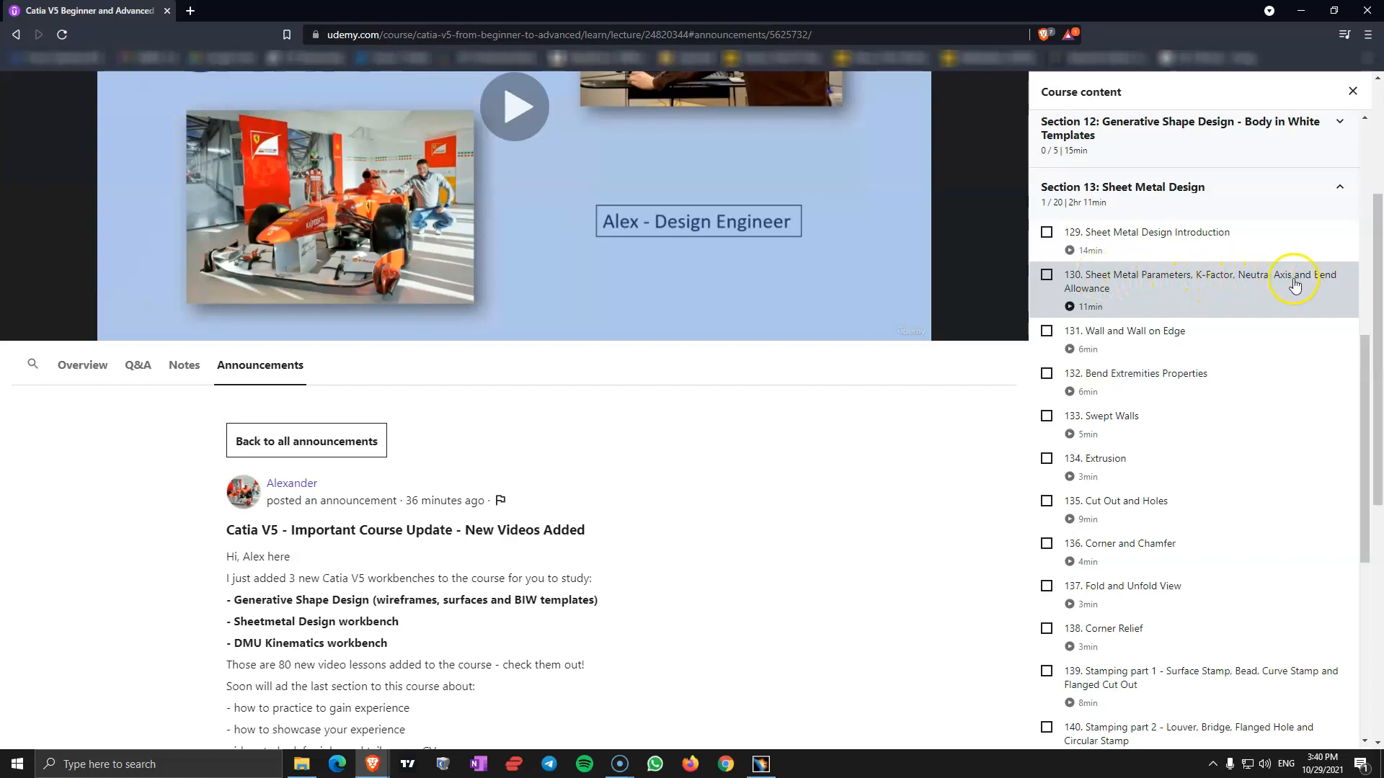
pyautogui.moveTo(1178, 288)
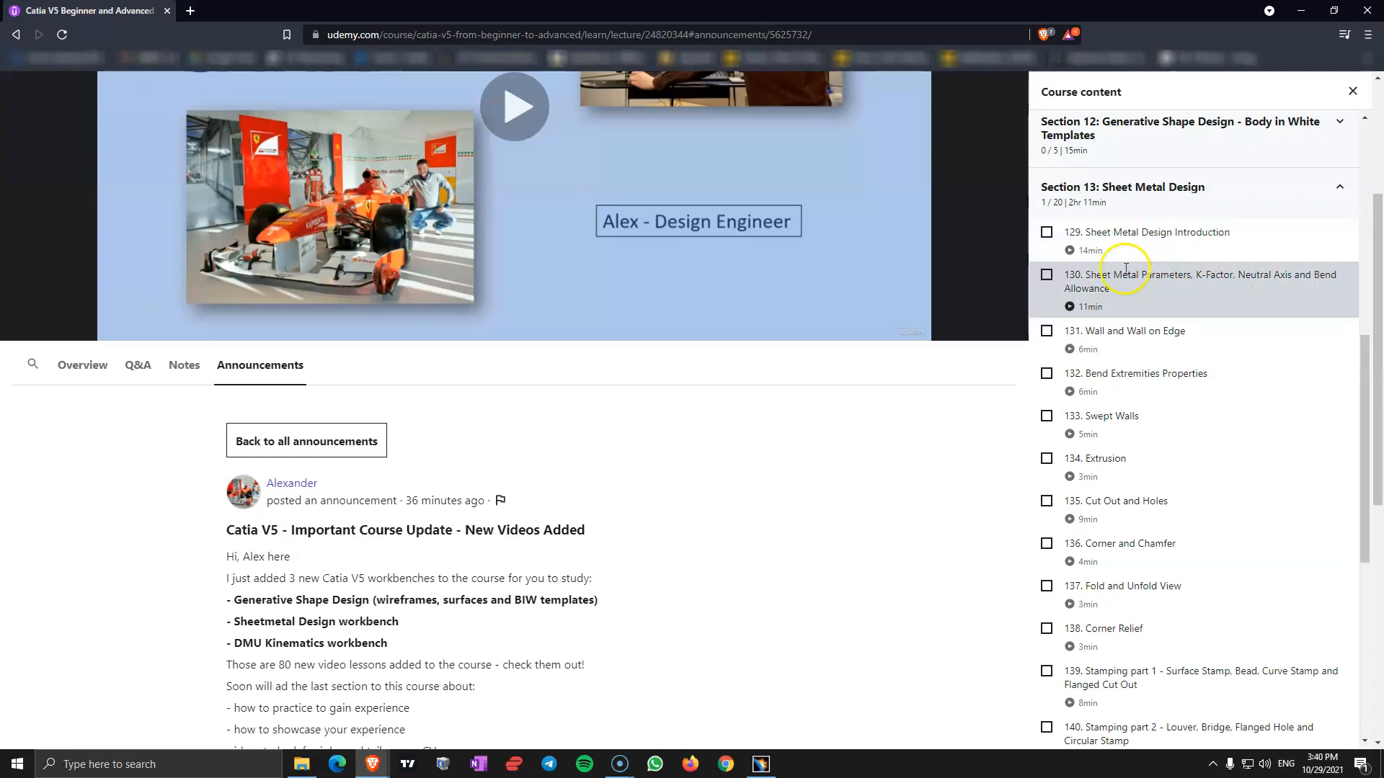
pyautogui.click(1338, 186)
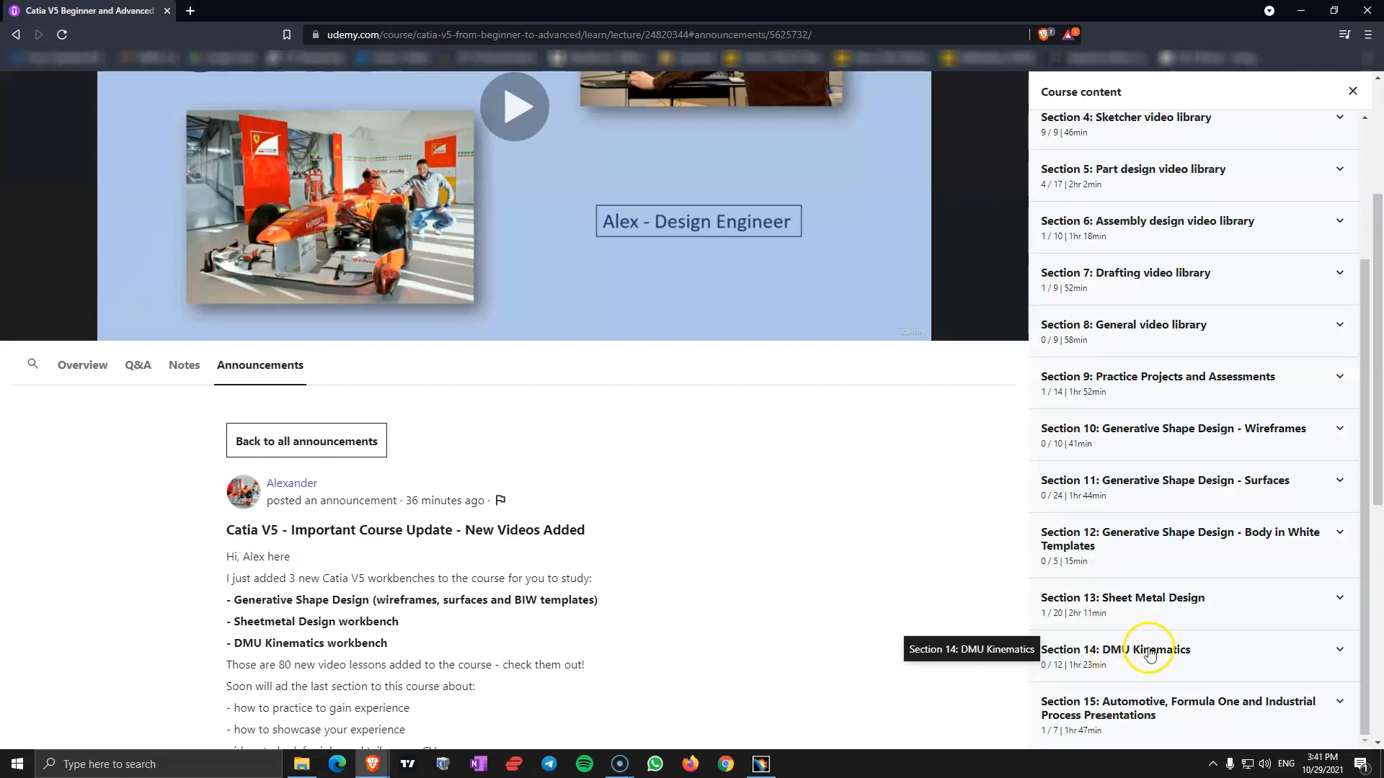
# Expand Section 14: DMU Kinematics and scroll through its Revolute to Point Surface Joint lectures
pyautogui.click(1147, 649)
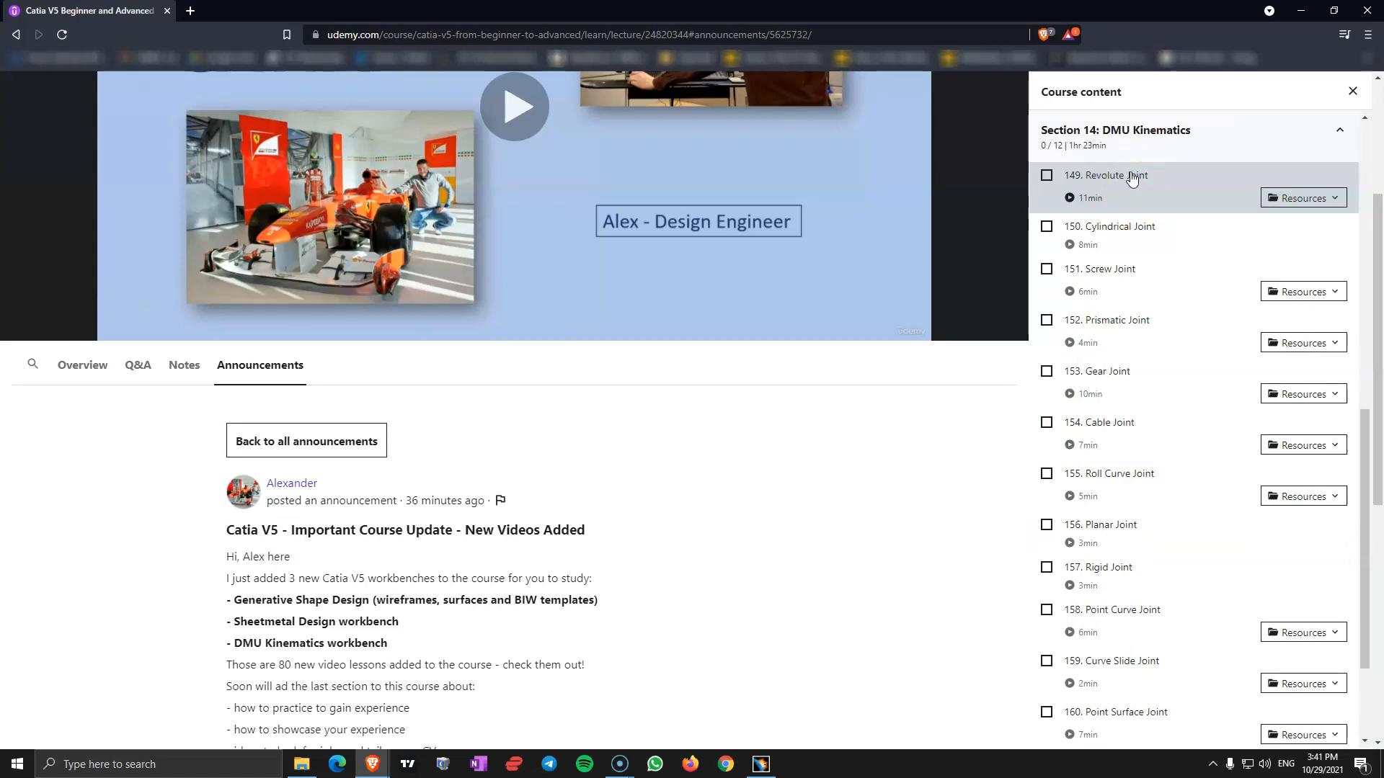
pyautogui.moveTo(1136, 339)
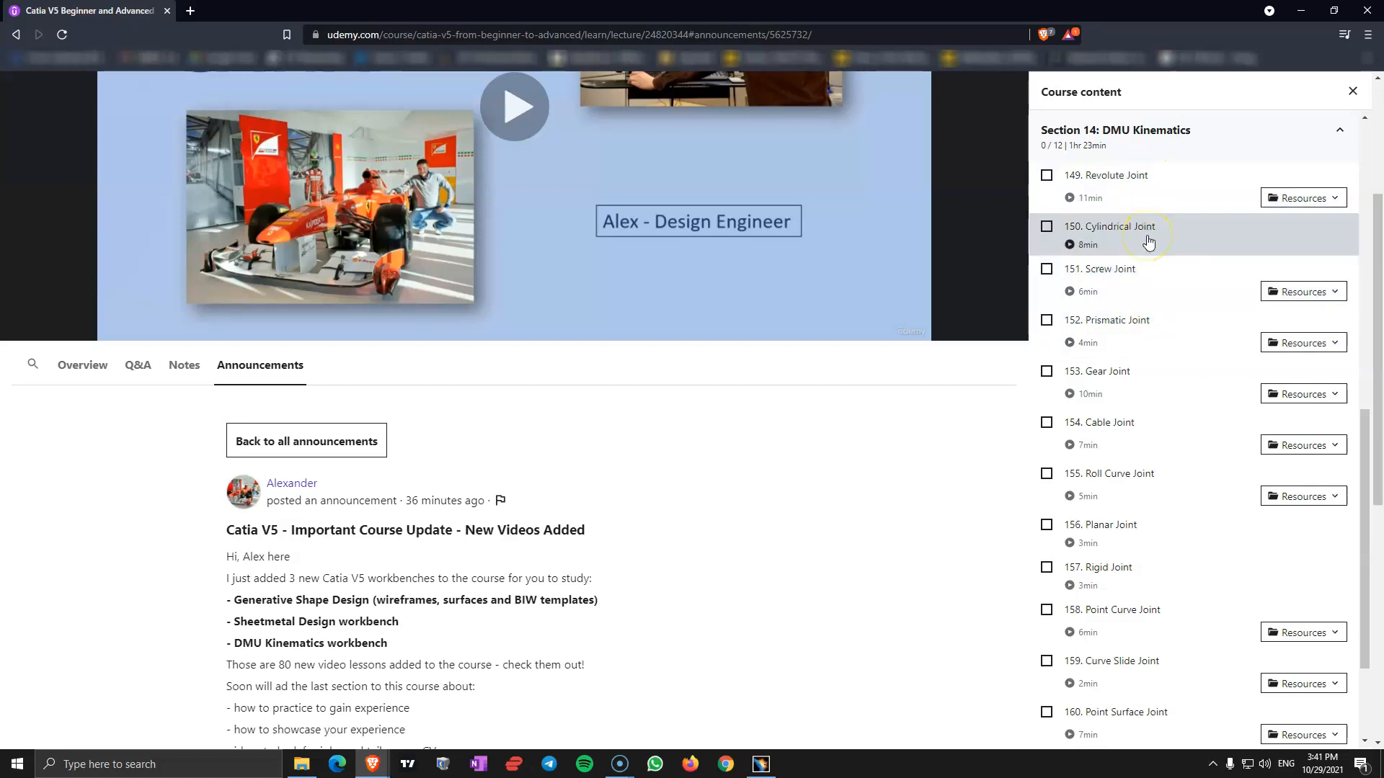
pyautogui.moveTo(1116, 174)
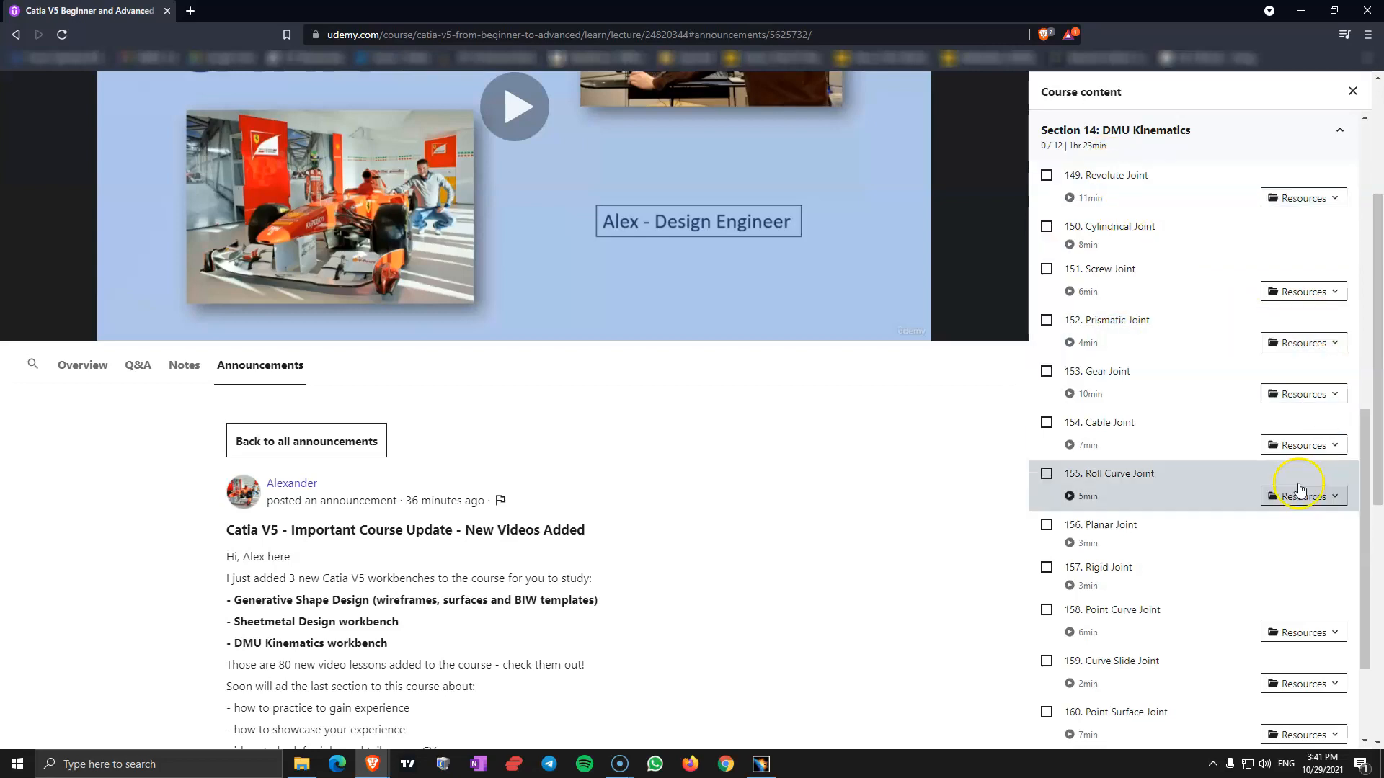
pyautogui.moveTo(1189, 338)
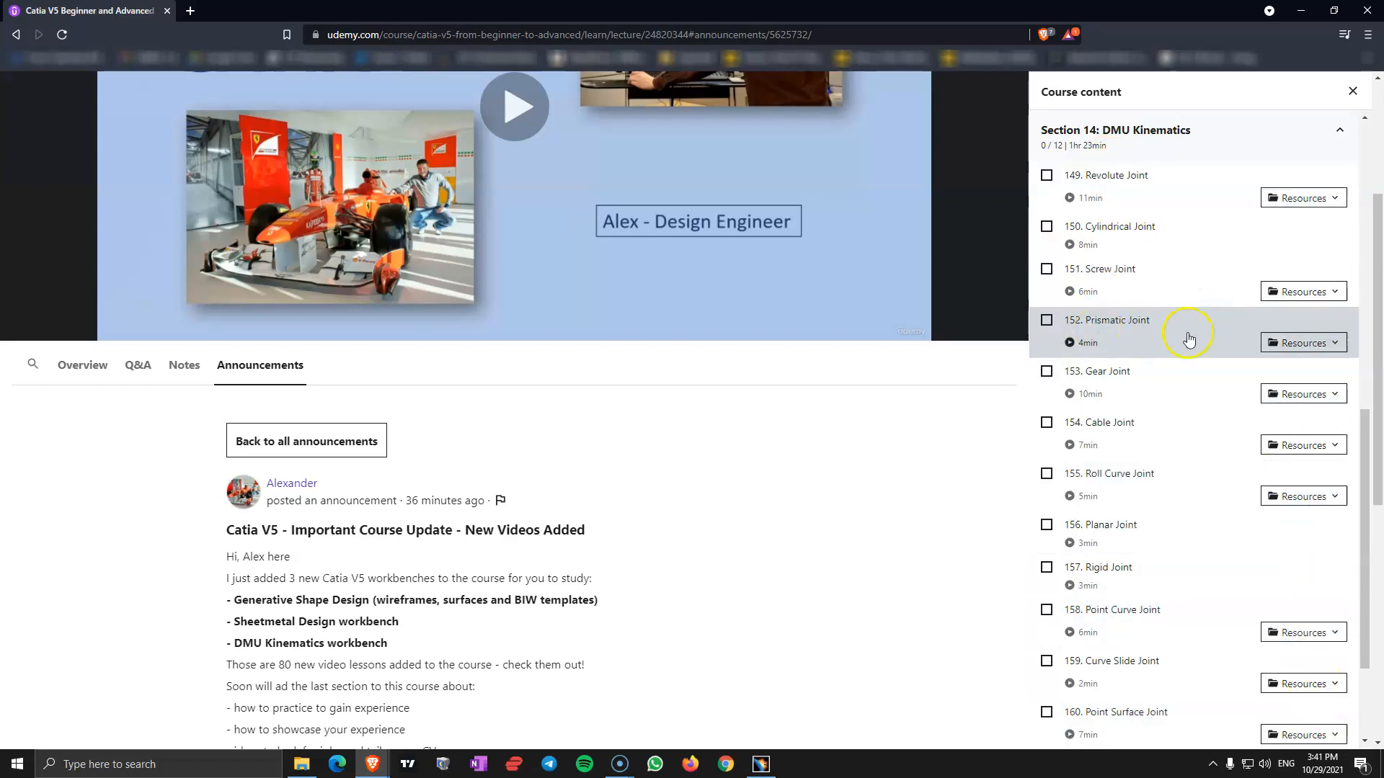
pyautogui.scroll(-3)
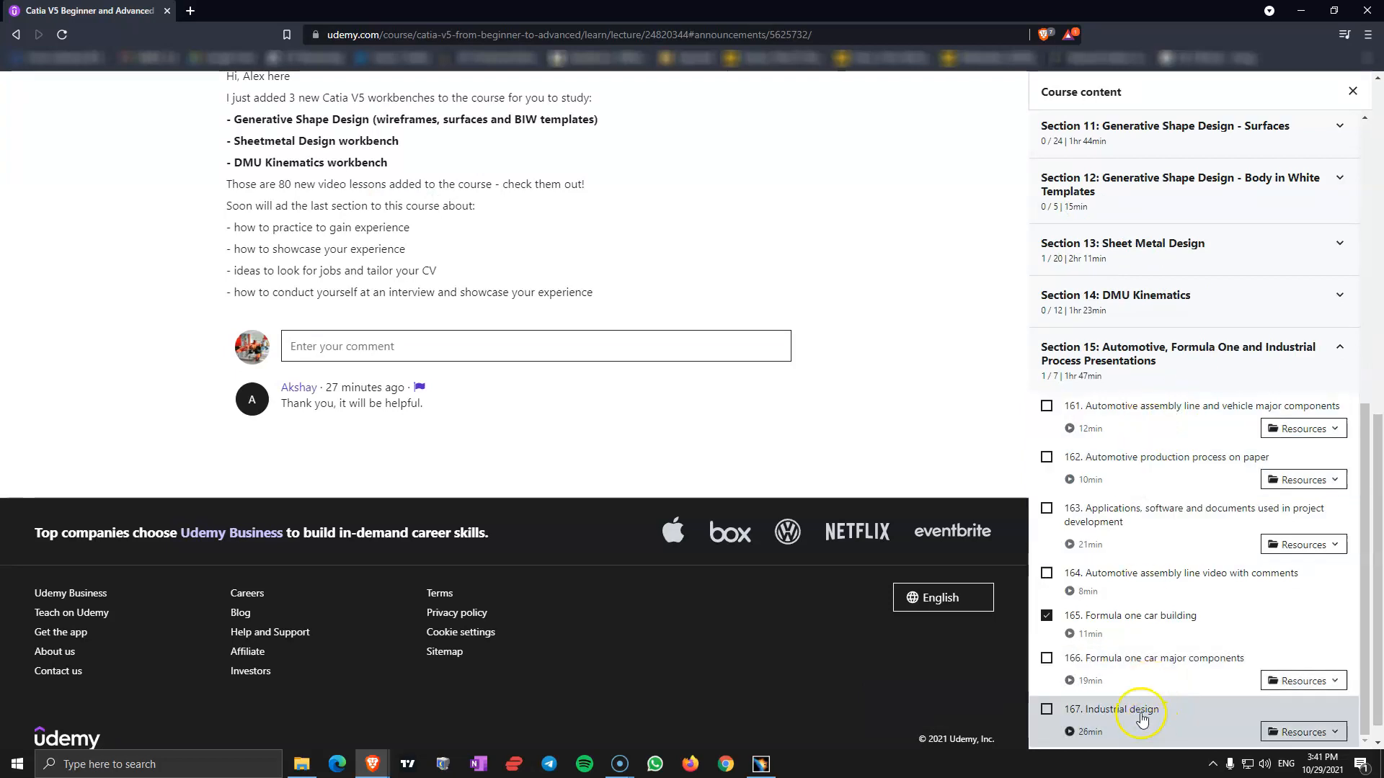
pyautogui.moveTo(1113, 421)
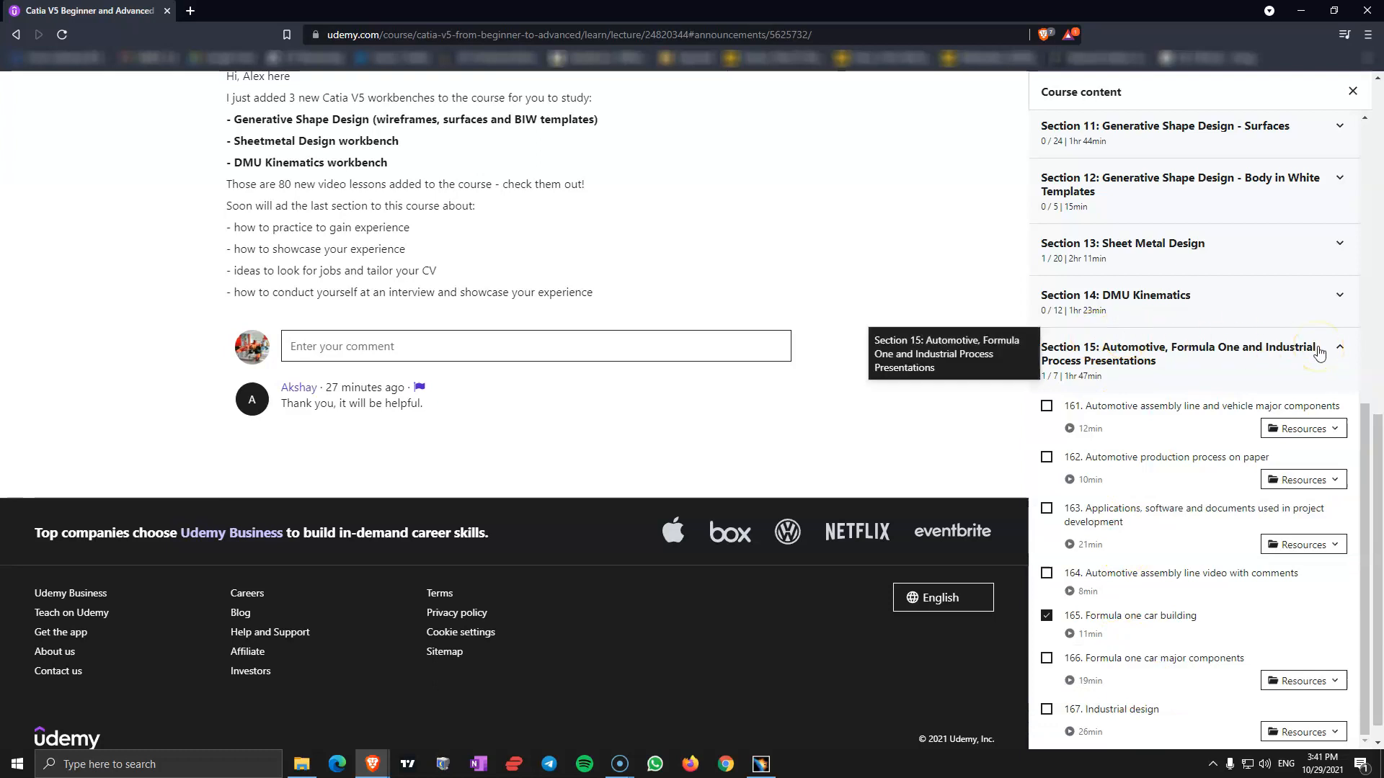
pyautogui.moveTo(1148, 413)
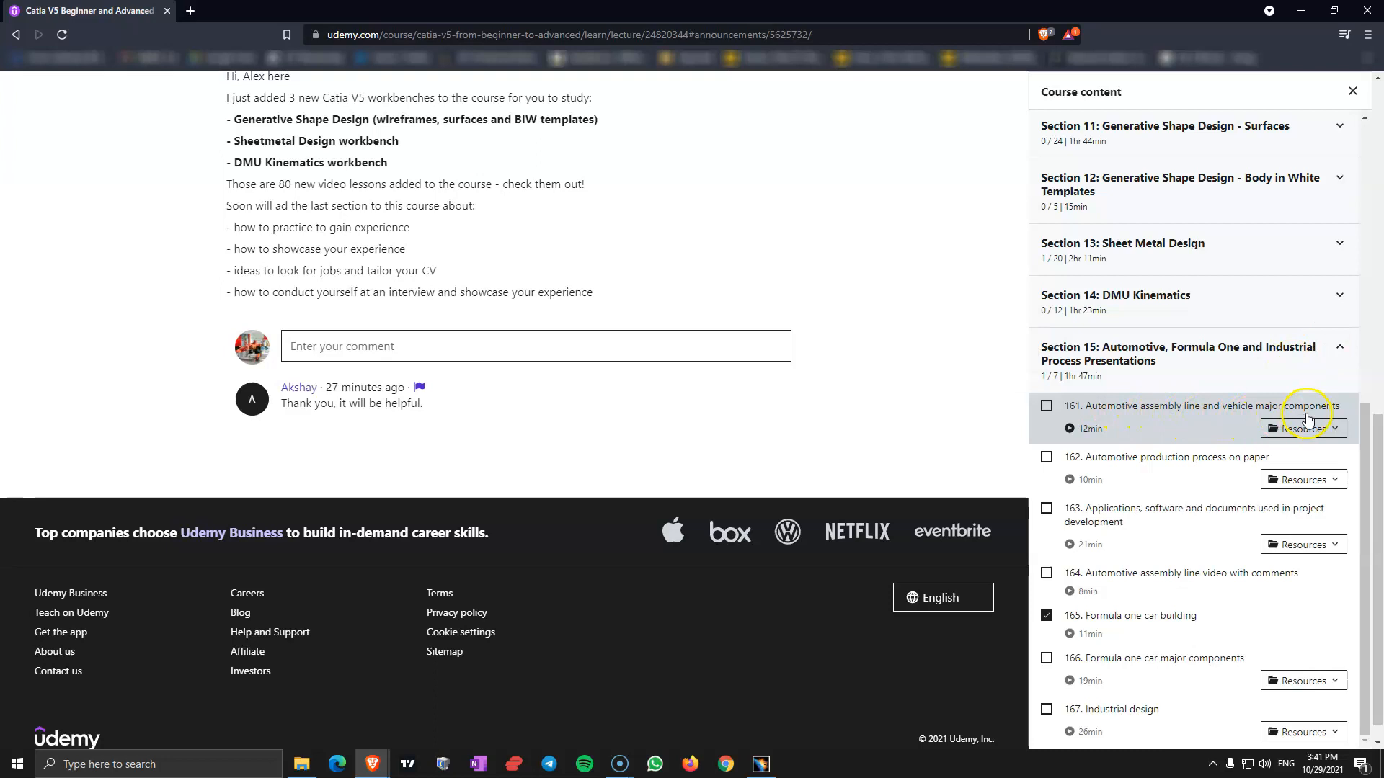
pyautogui.moveTo(1174, 424)
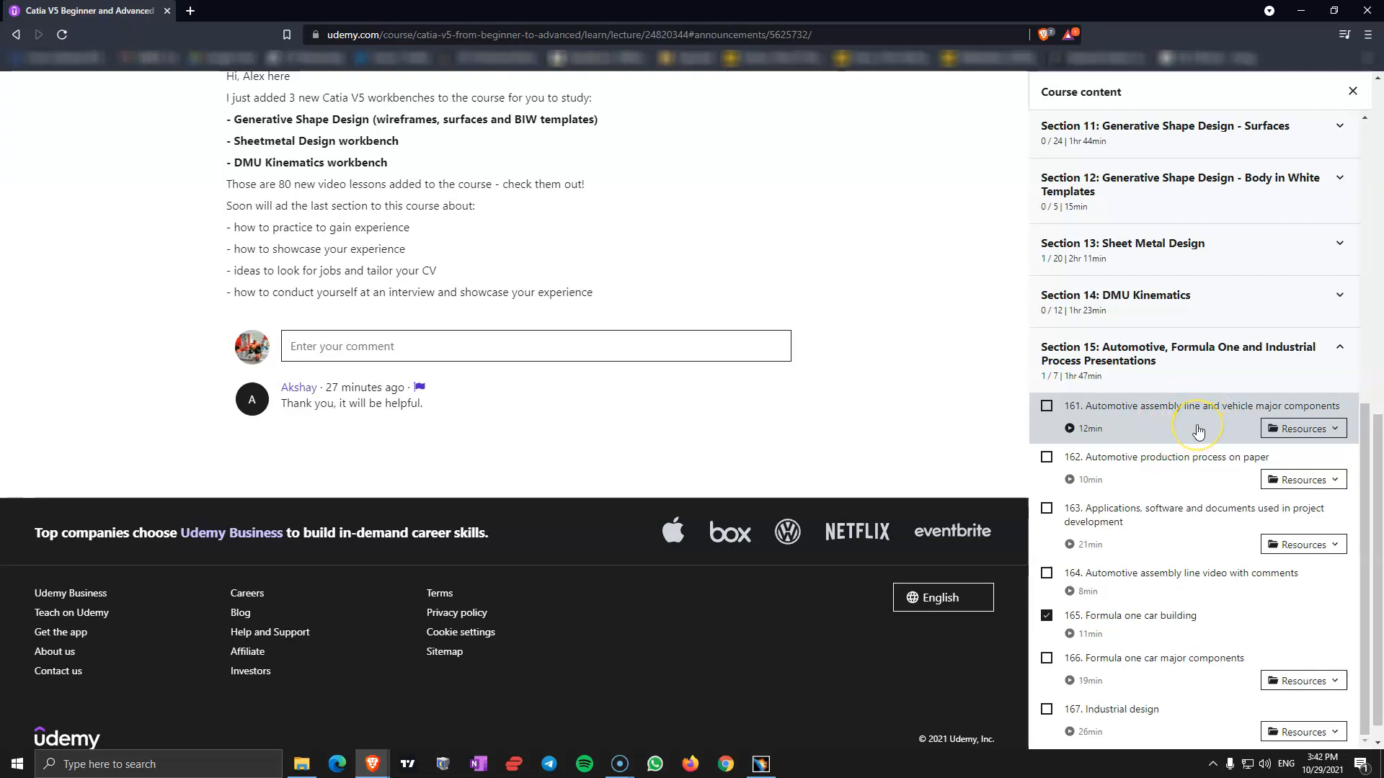
pyautogui.moveTo(1167, 468)
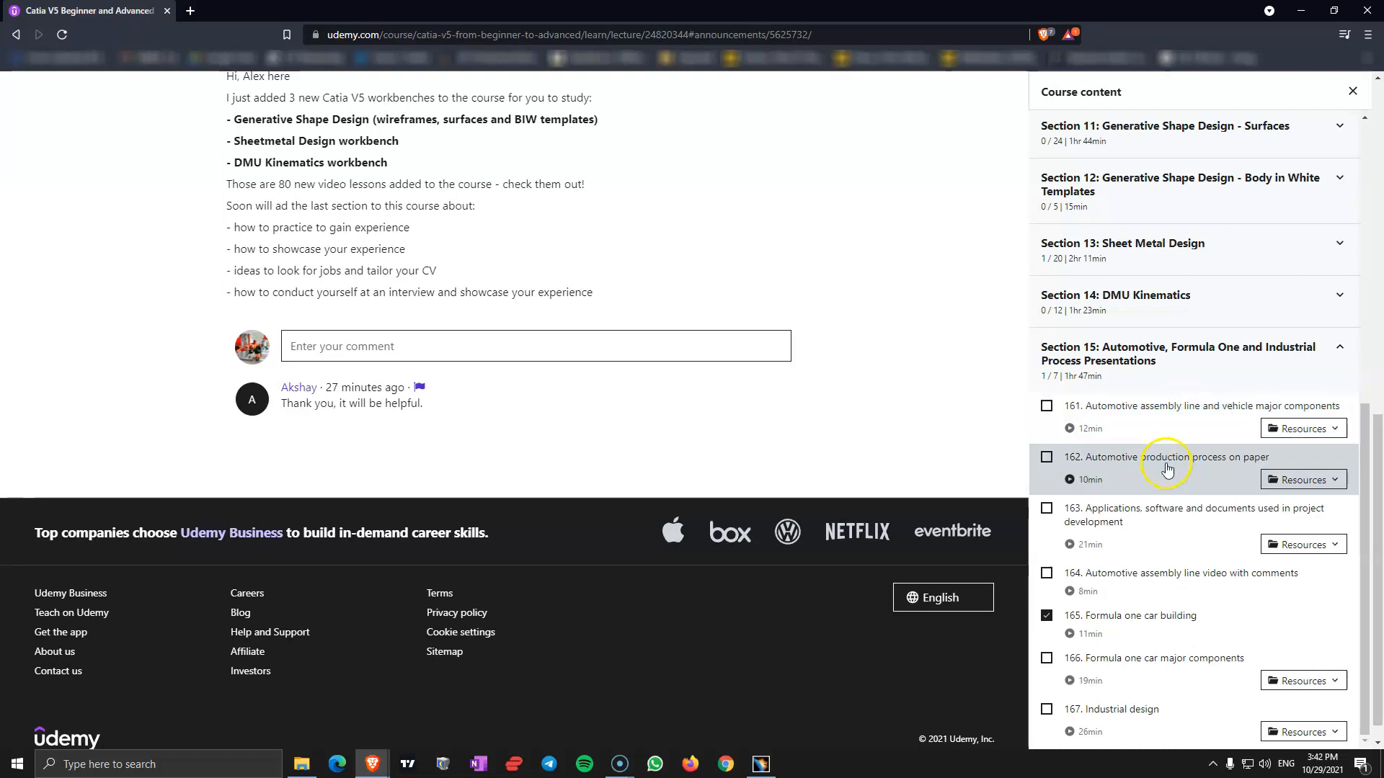
pyautogui.moveTo(1218, 468)
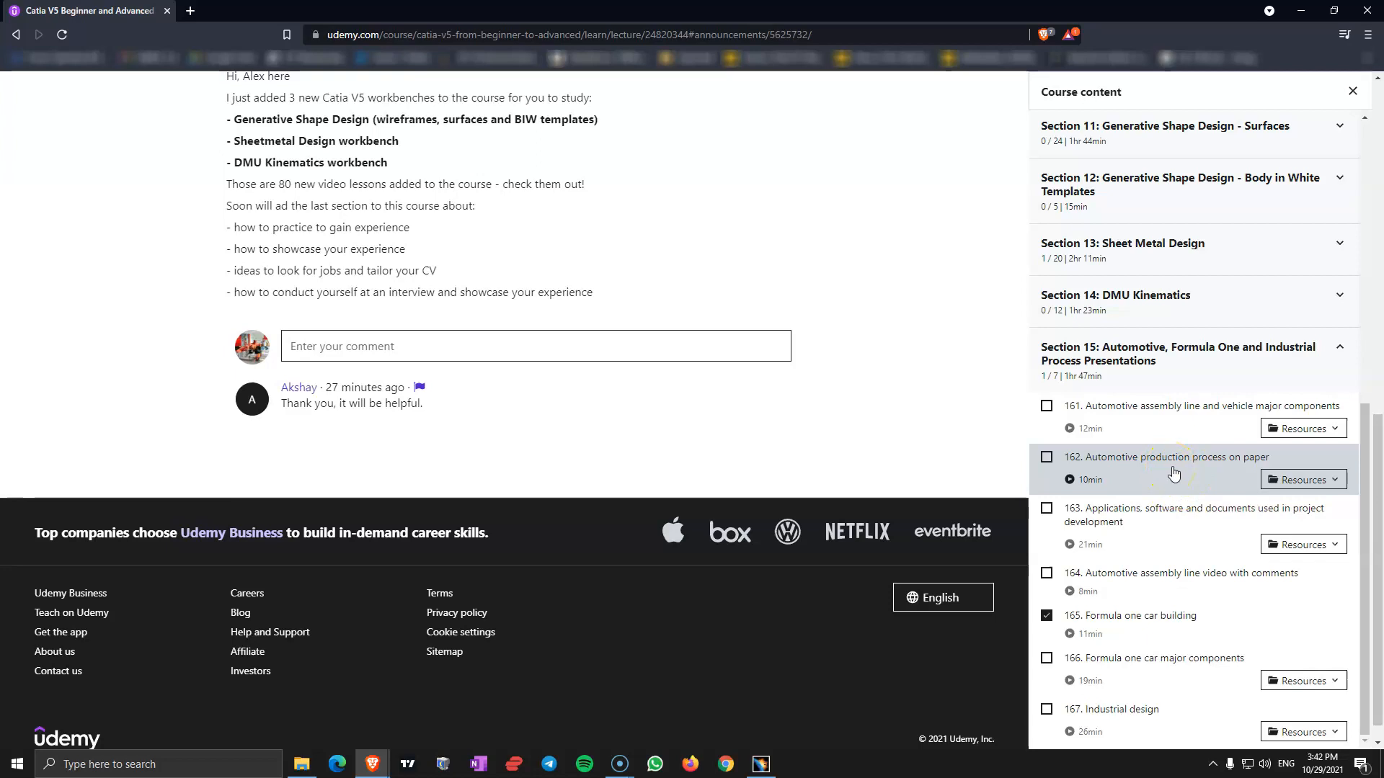
pyautogui.moveTo(1180, 473)
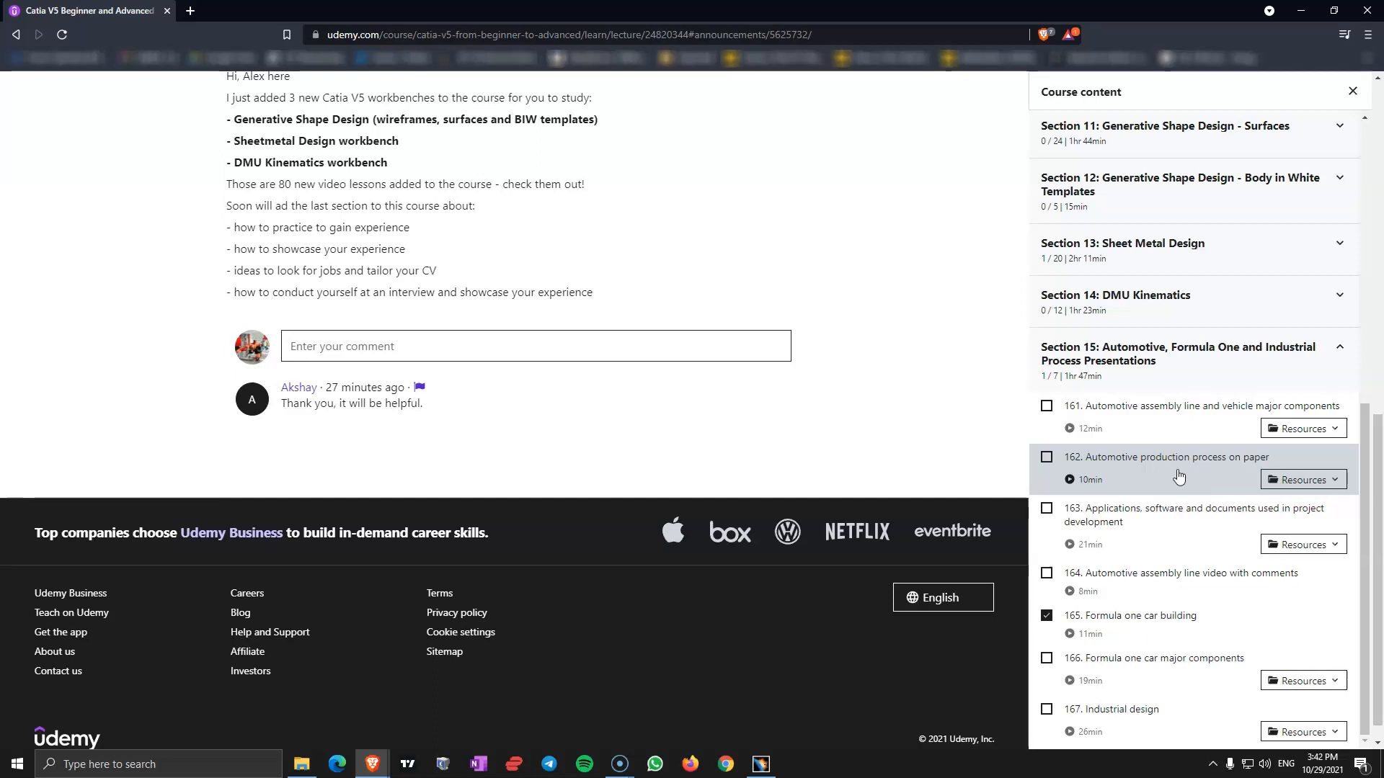
pyautogui.moveTo(1210, 518)
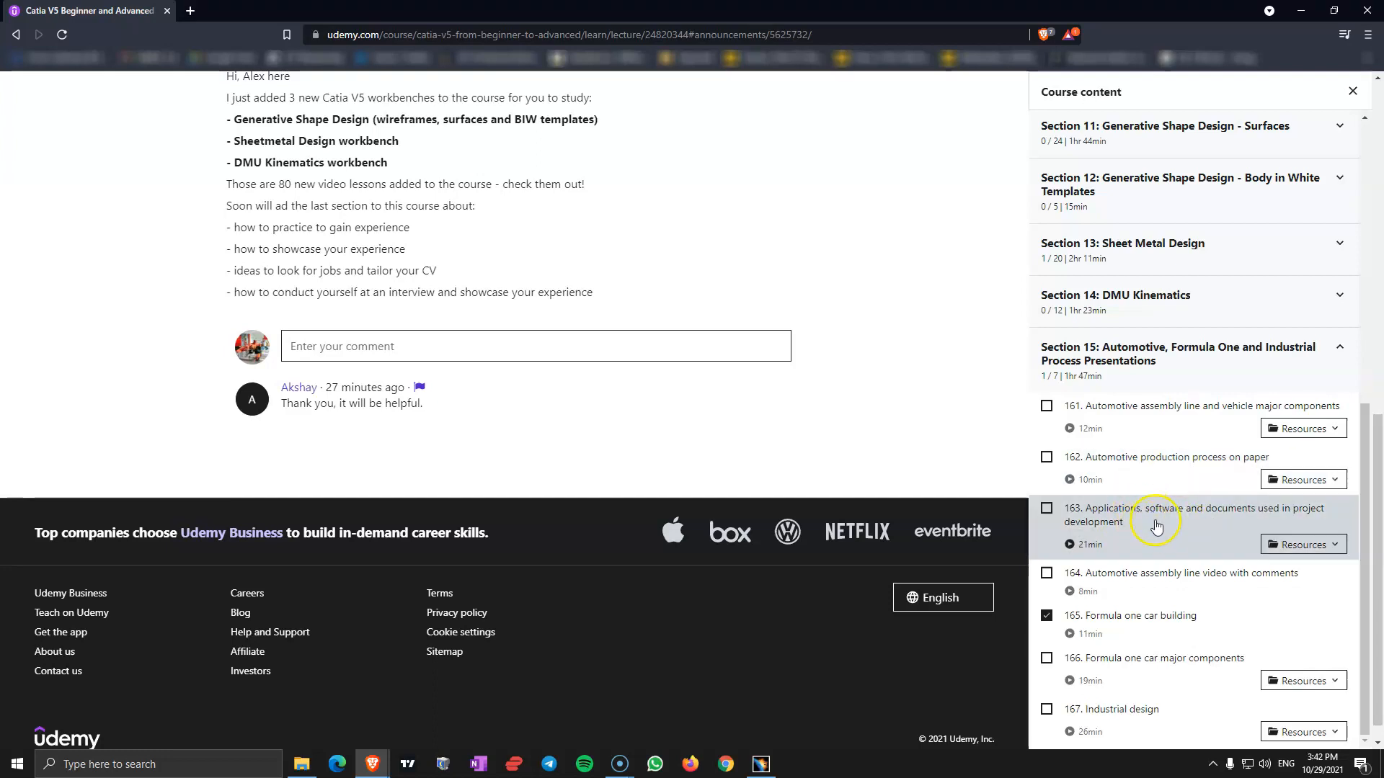
pyautogui.moveTo(1139, 503)
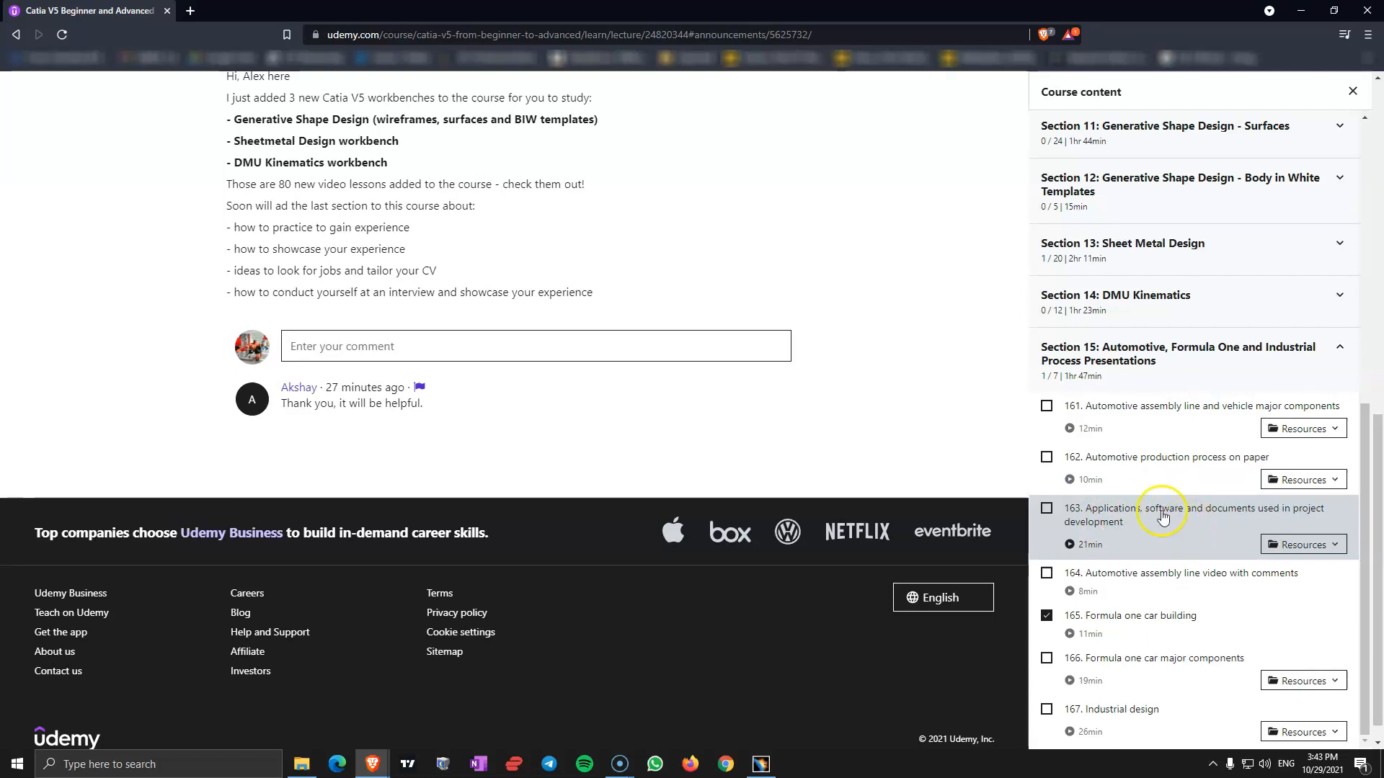
pyautogui.moveTo(1128, 527)
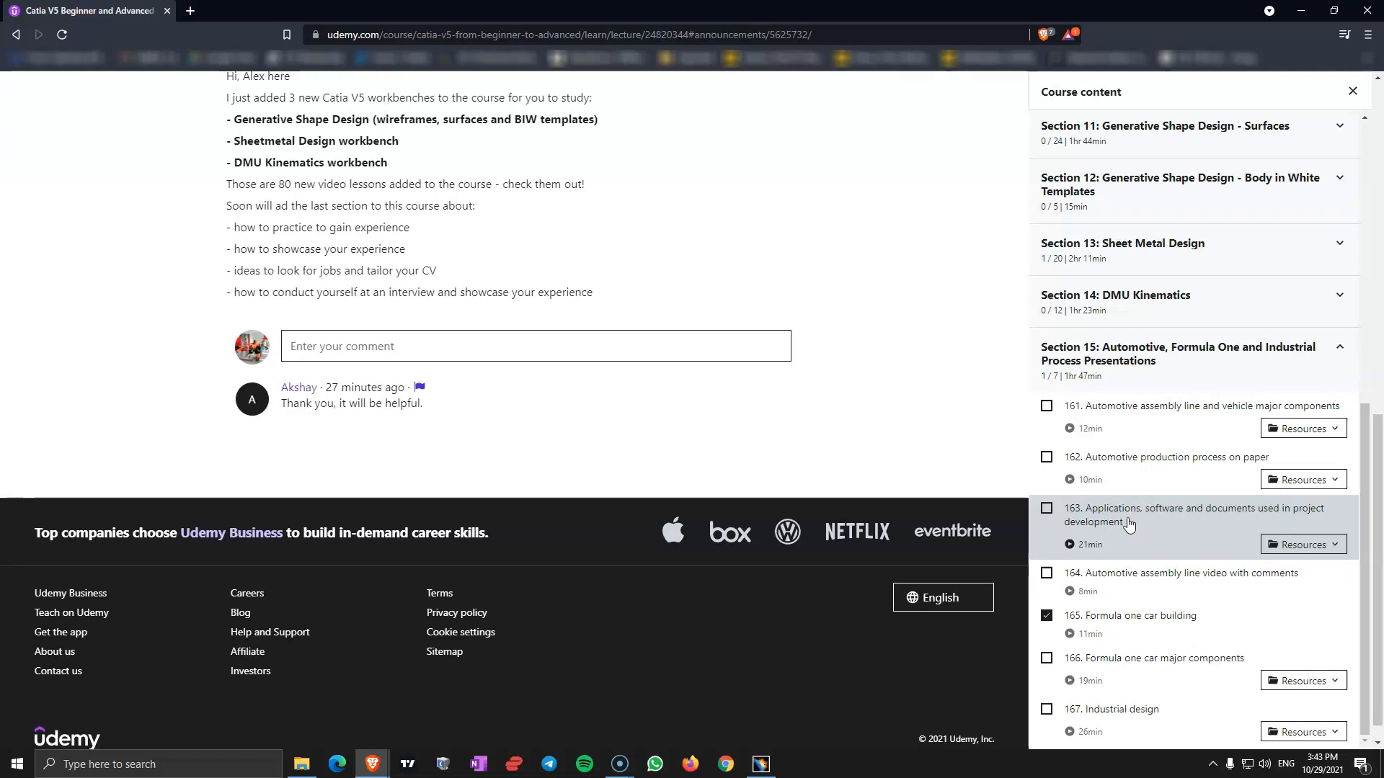
pyautogui.moveTo(1187, 618)
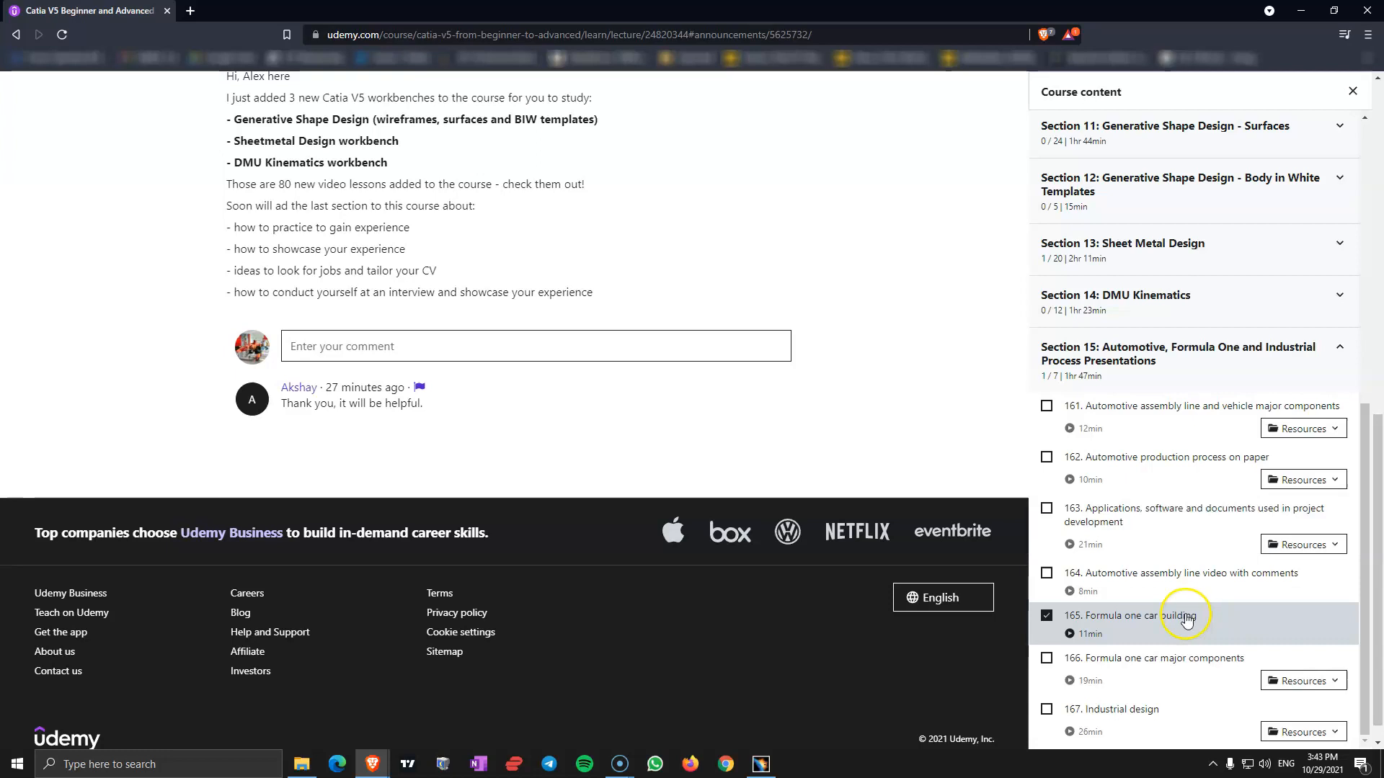
pyautogui.moveTo(1235, 580)
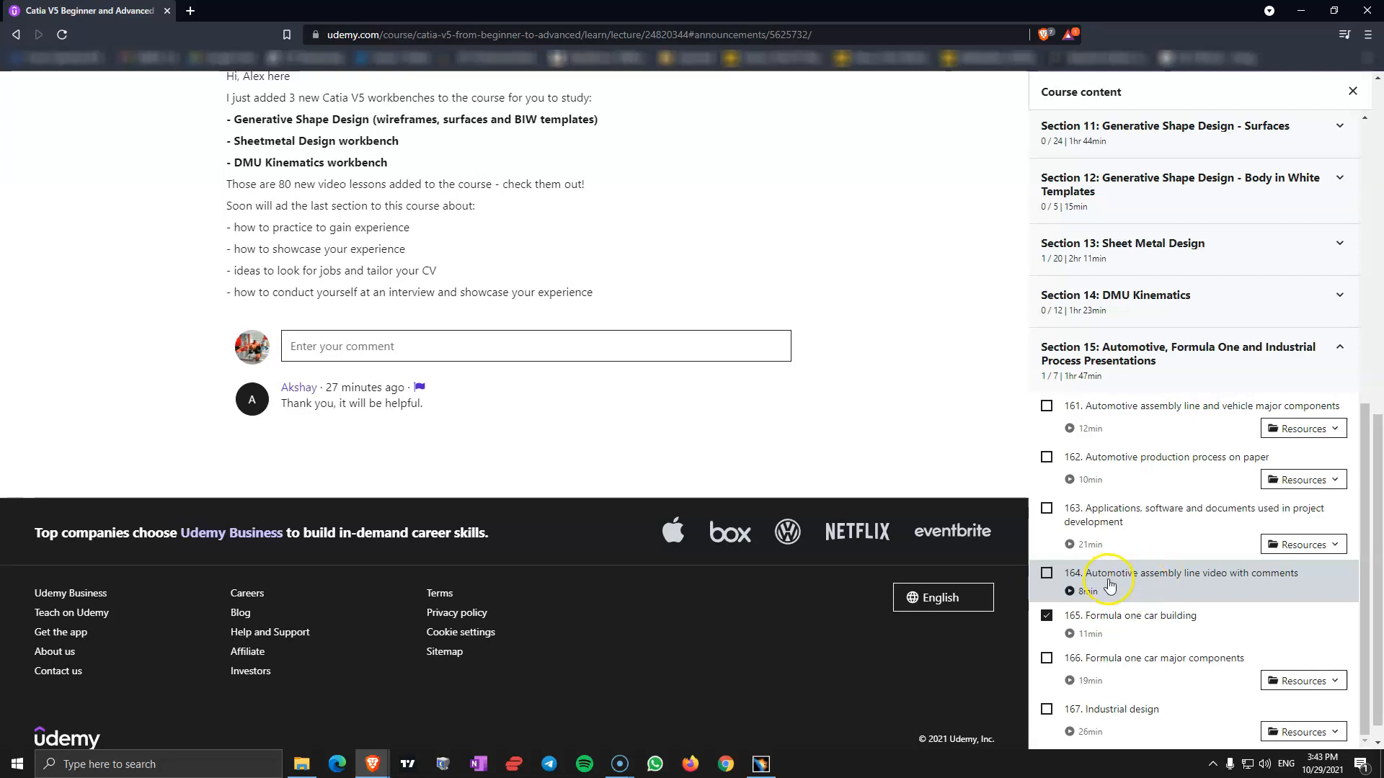
pyautogui.moveTo(1109, 586)
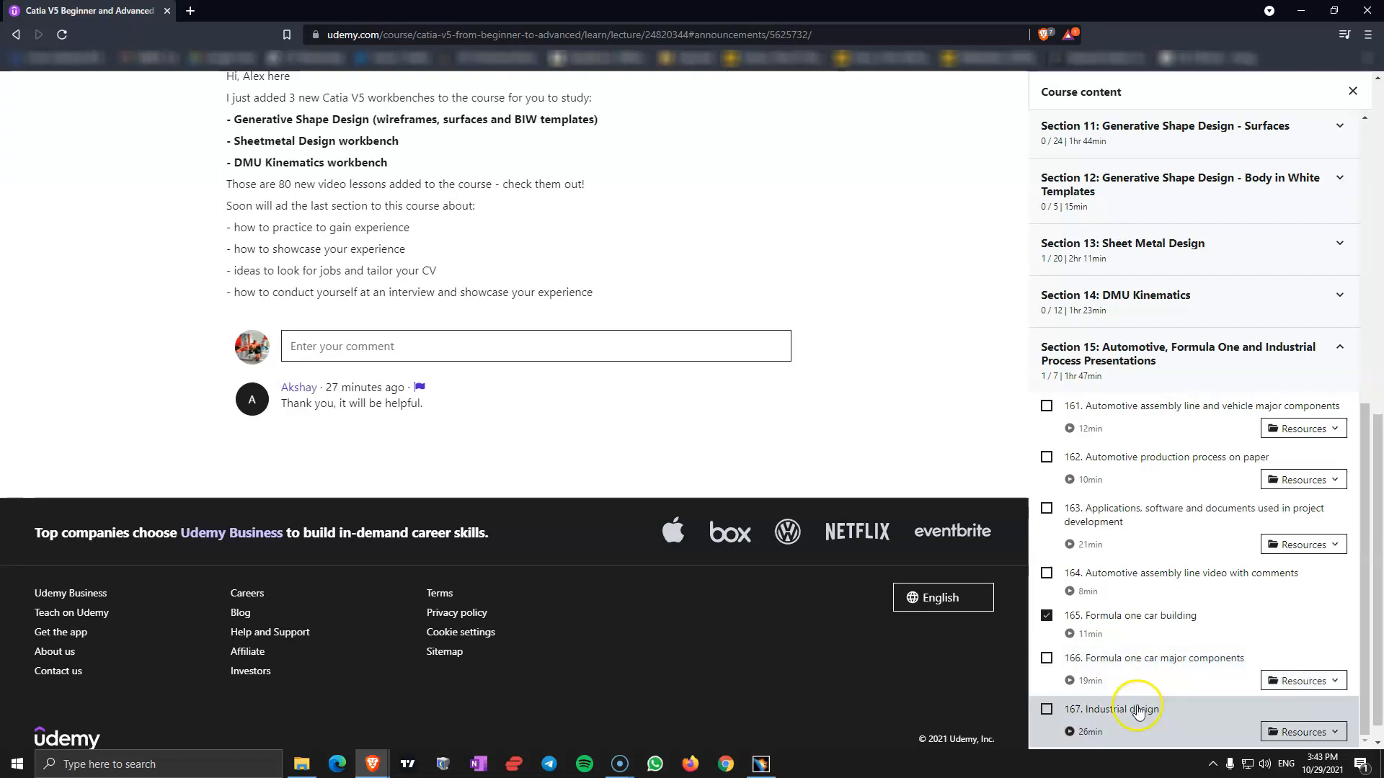
pyautogui.moveTo(1141, 715)
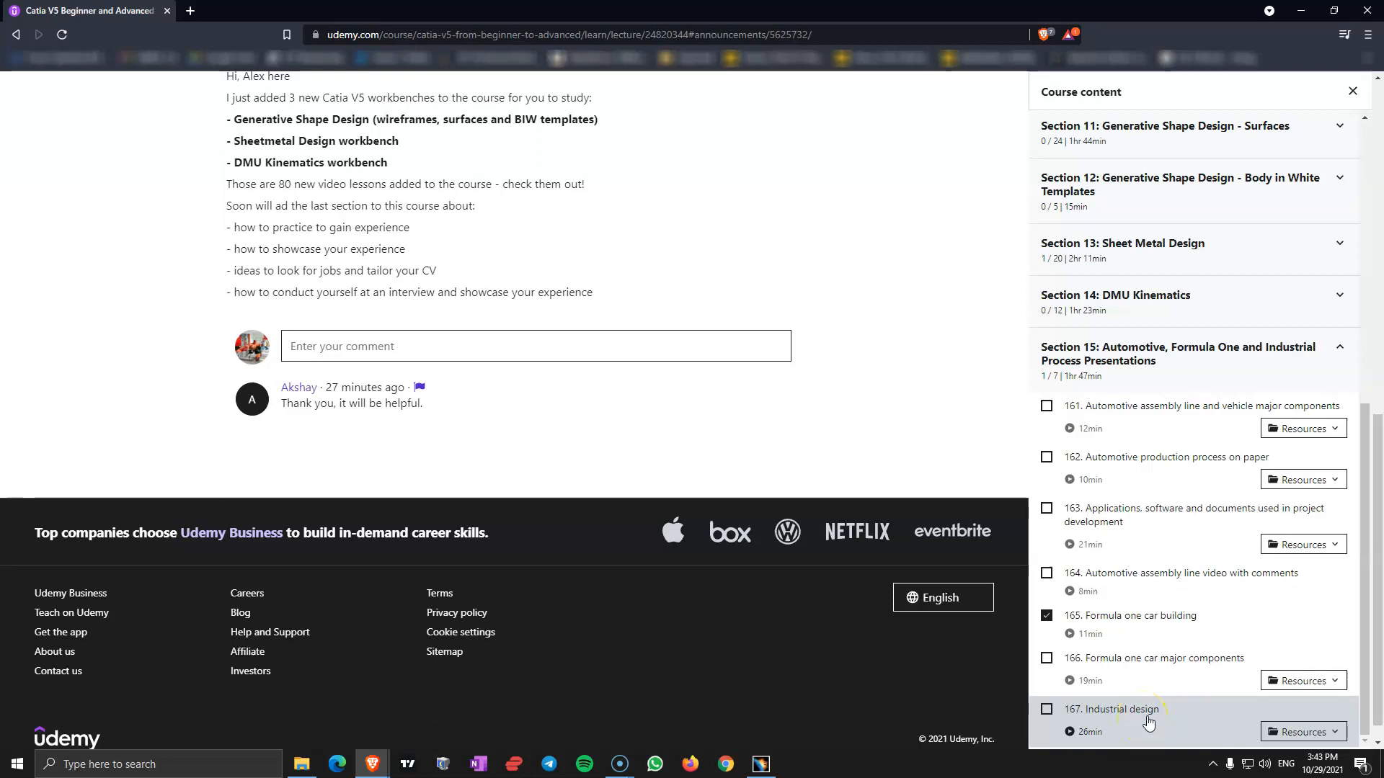
pyautogui.moveTo(1151, 723)
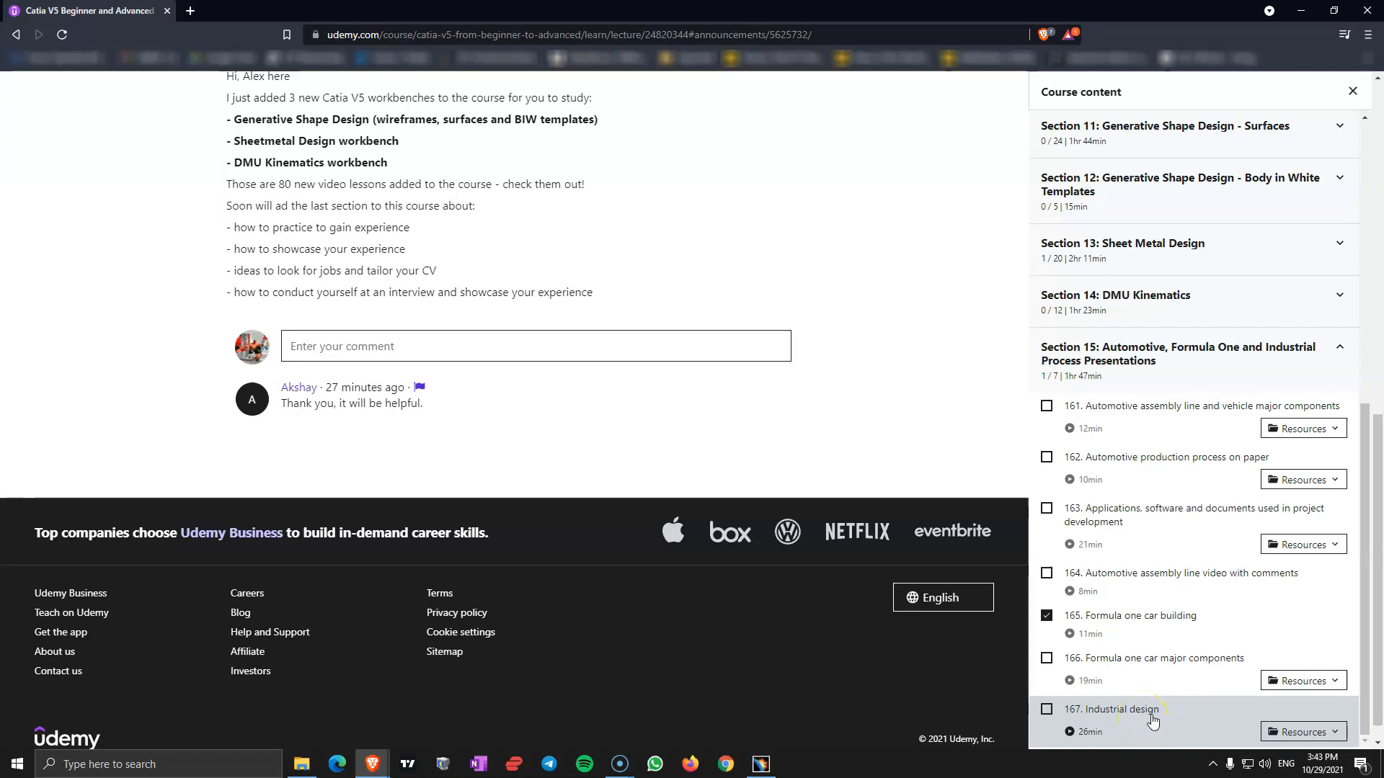
pyautogui.moveTo(1152, 720)
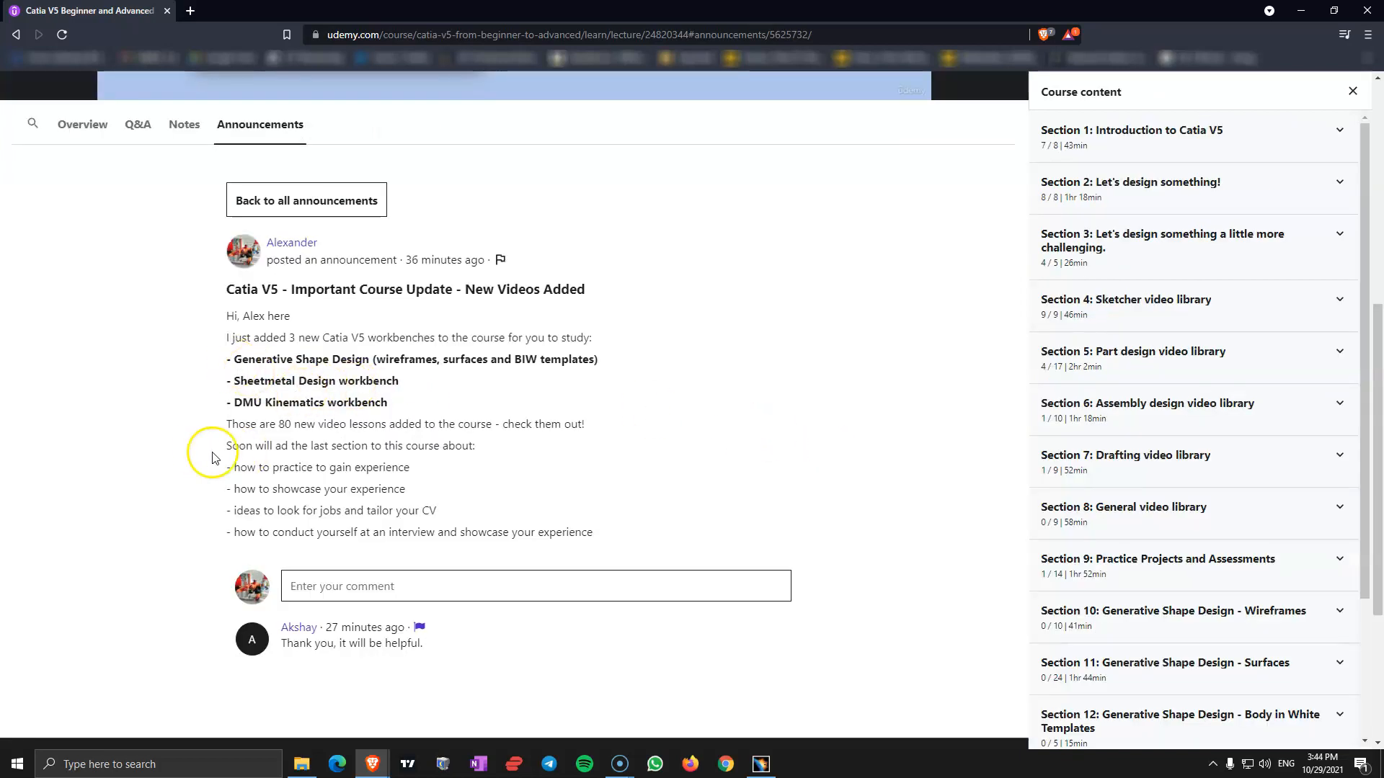
pyautogui.moveTo(483, 467)
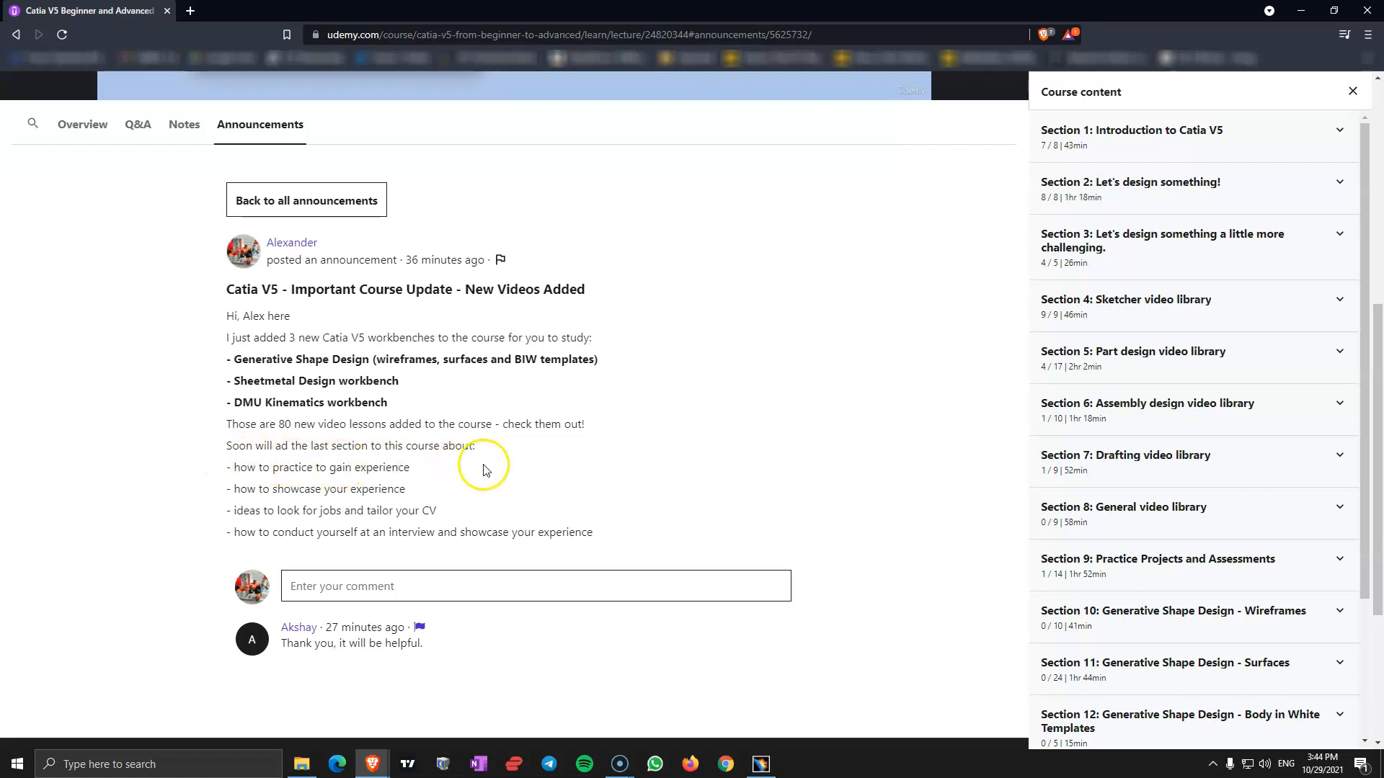
pyautogui.moveTo(329, 467)
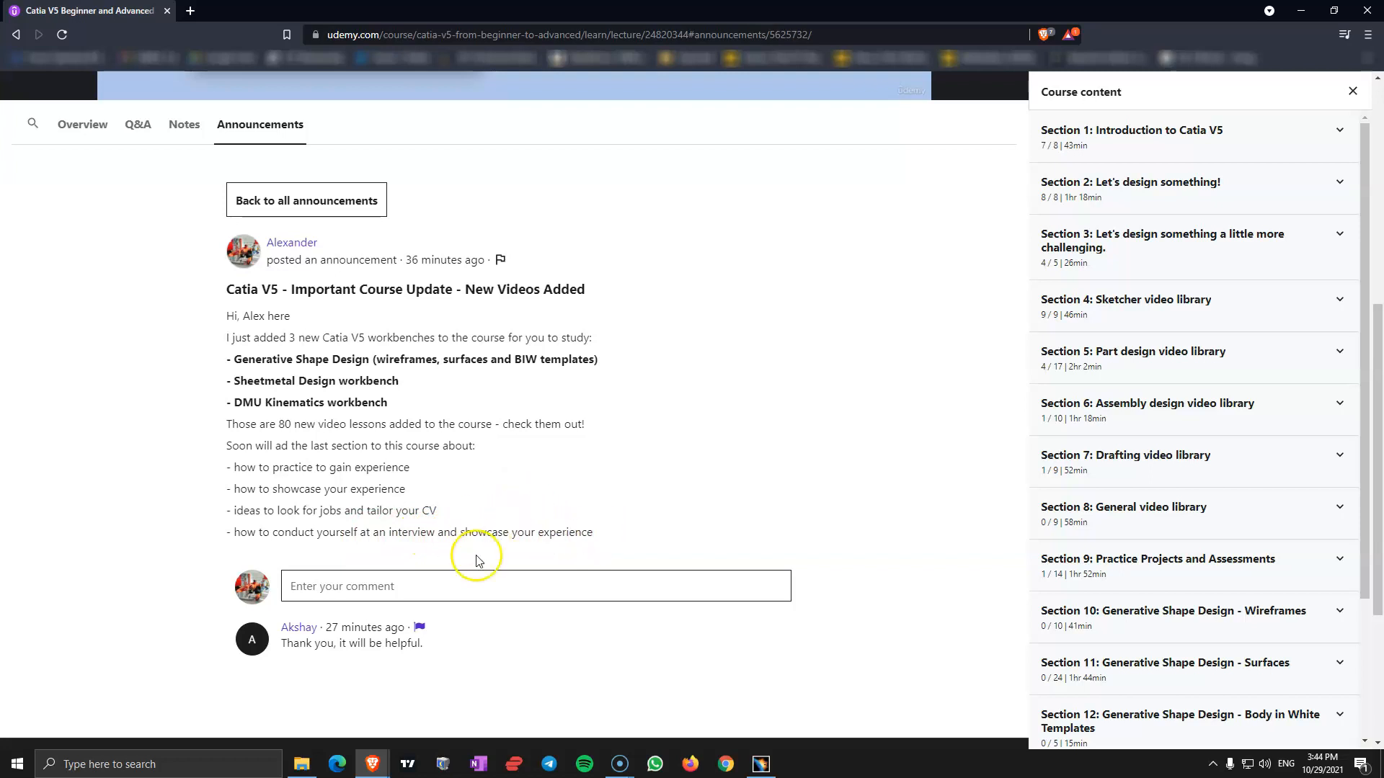
pyautogui.moveTo(501, 505)
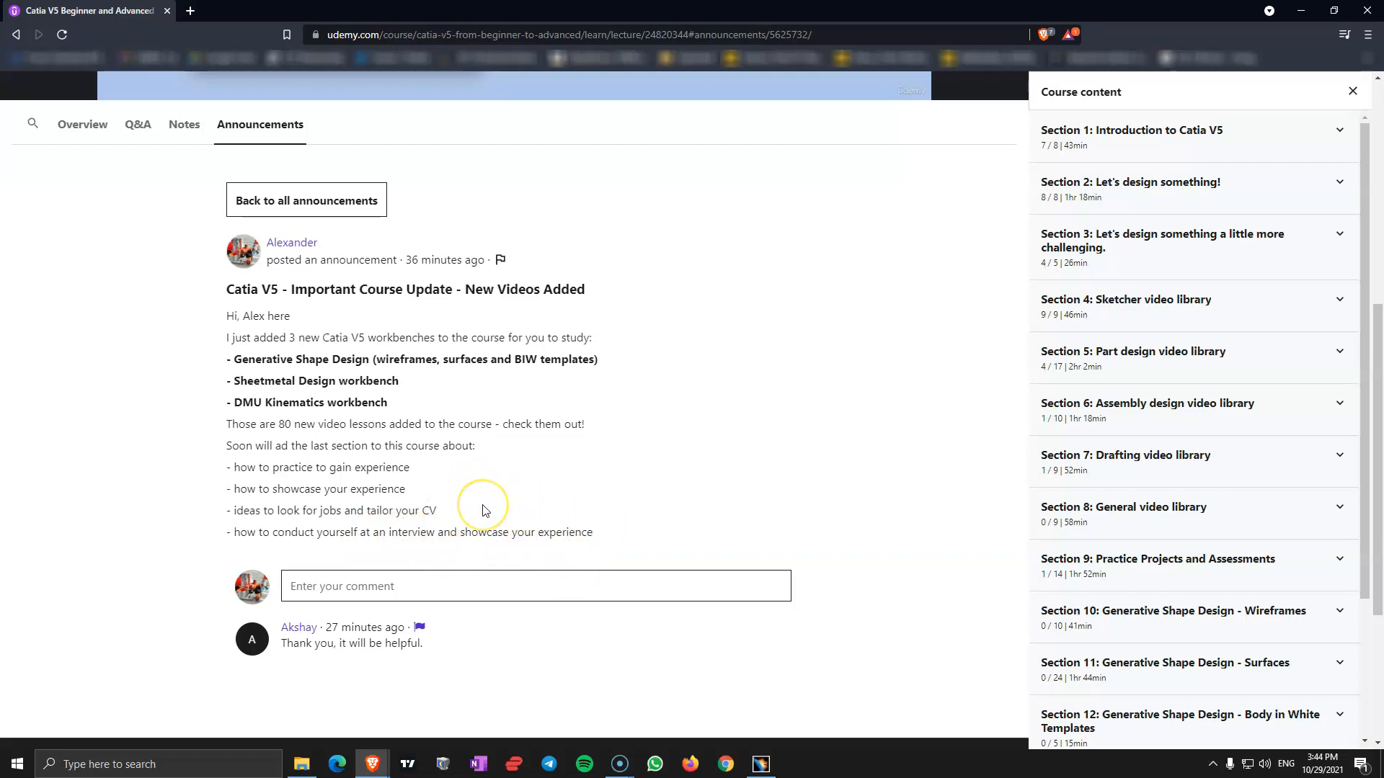
pyautogui.moveTo(481, 513)
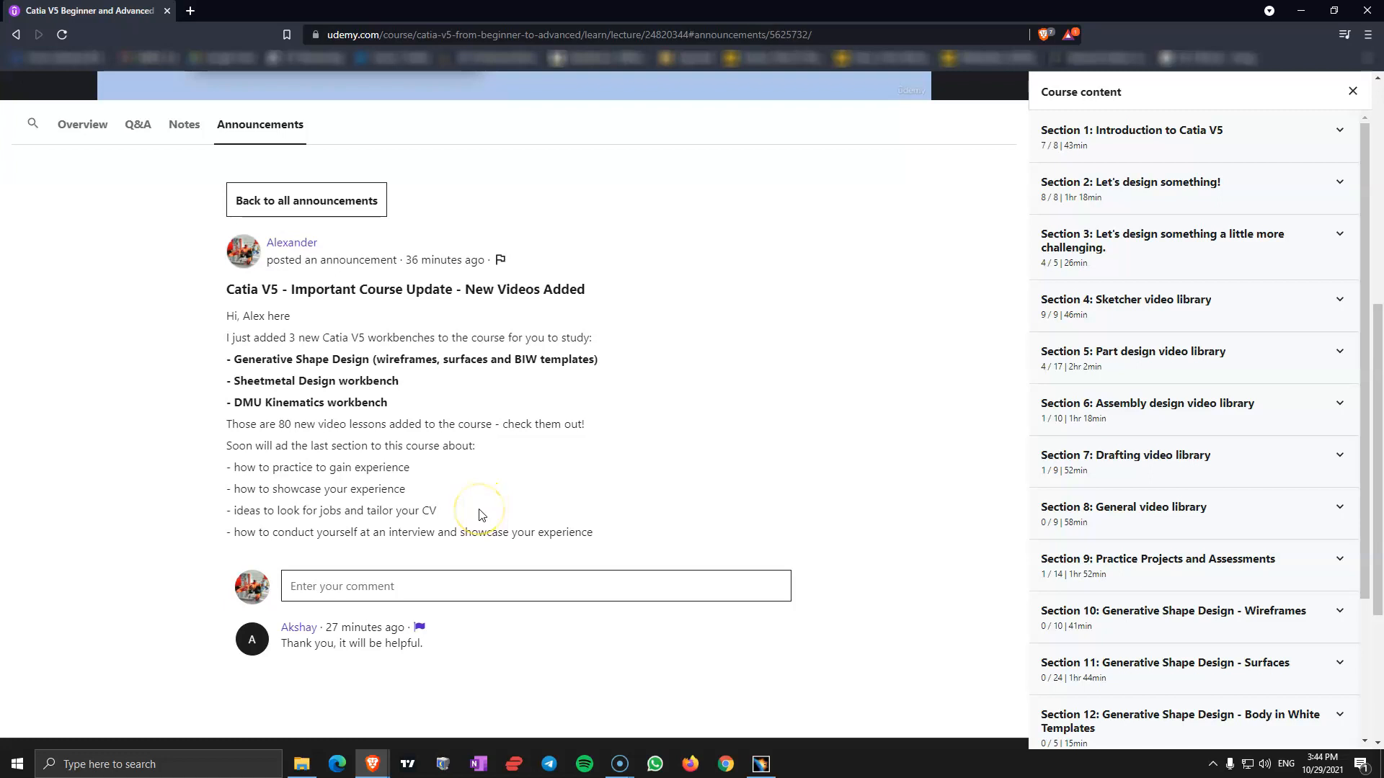
pyautogui.moveTo(490, 516)
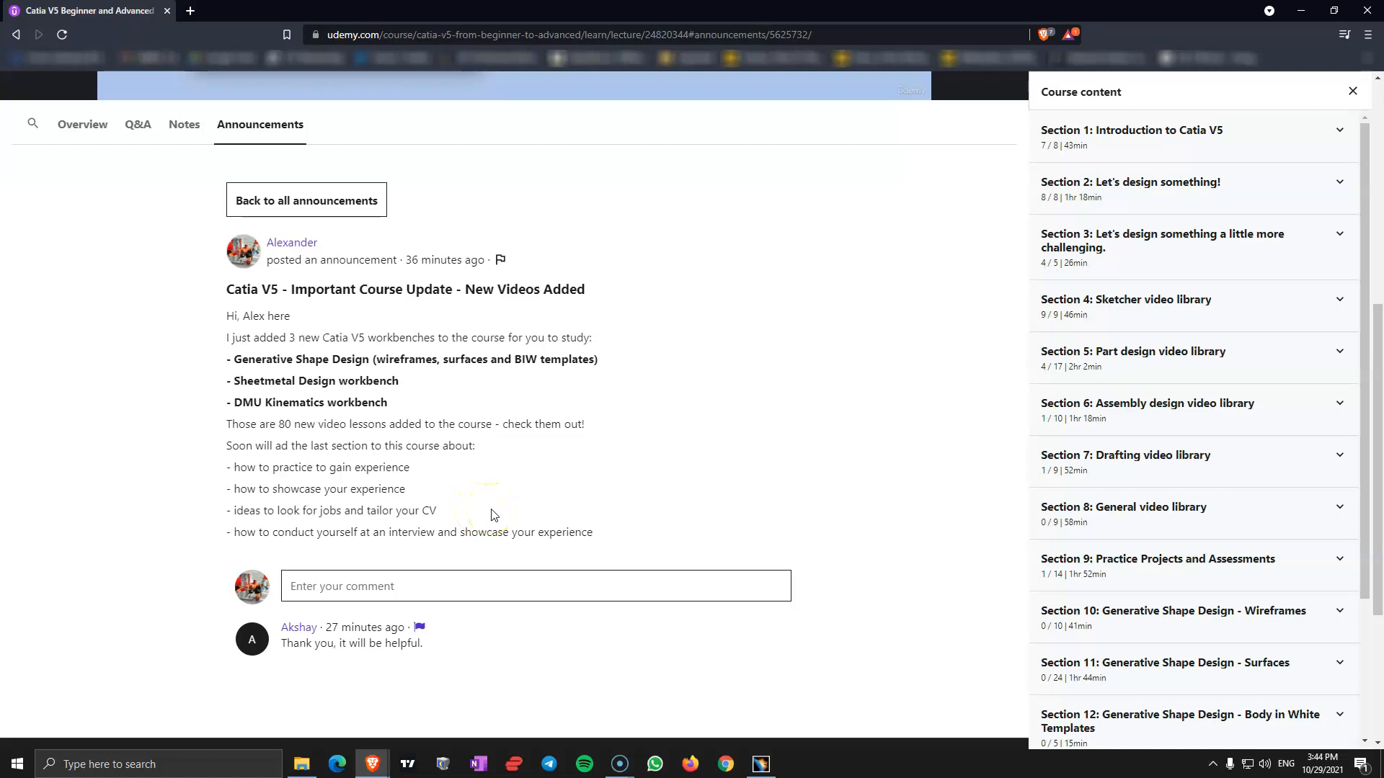